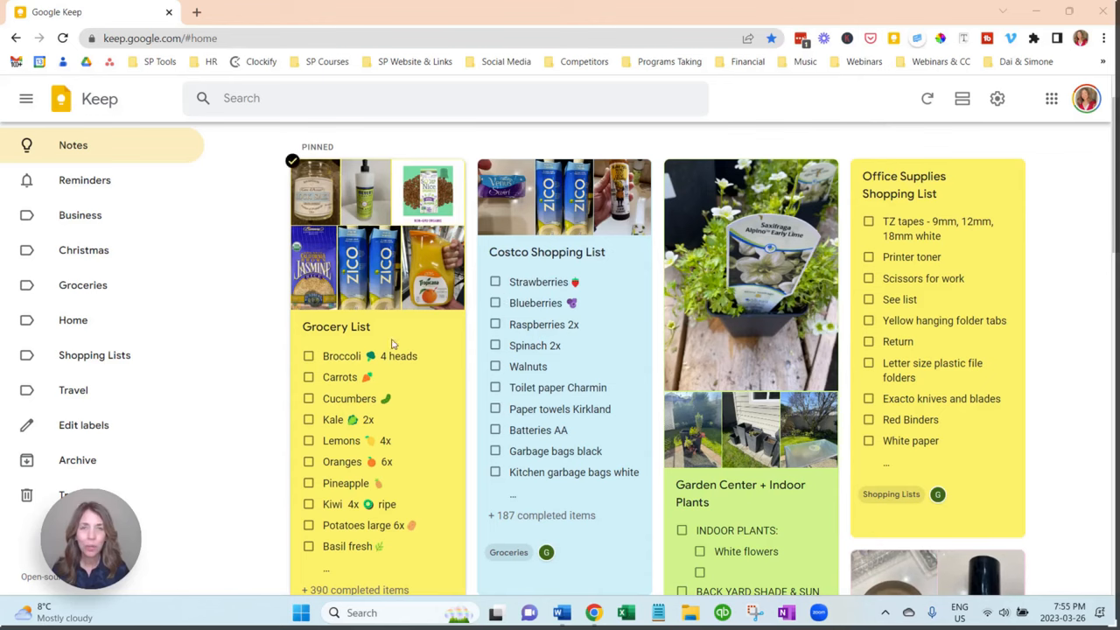
{"action": "mouse_move", "coordinate": [290, 341]}
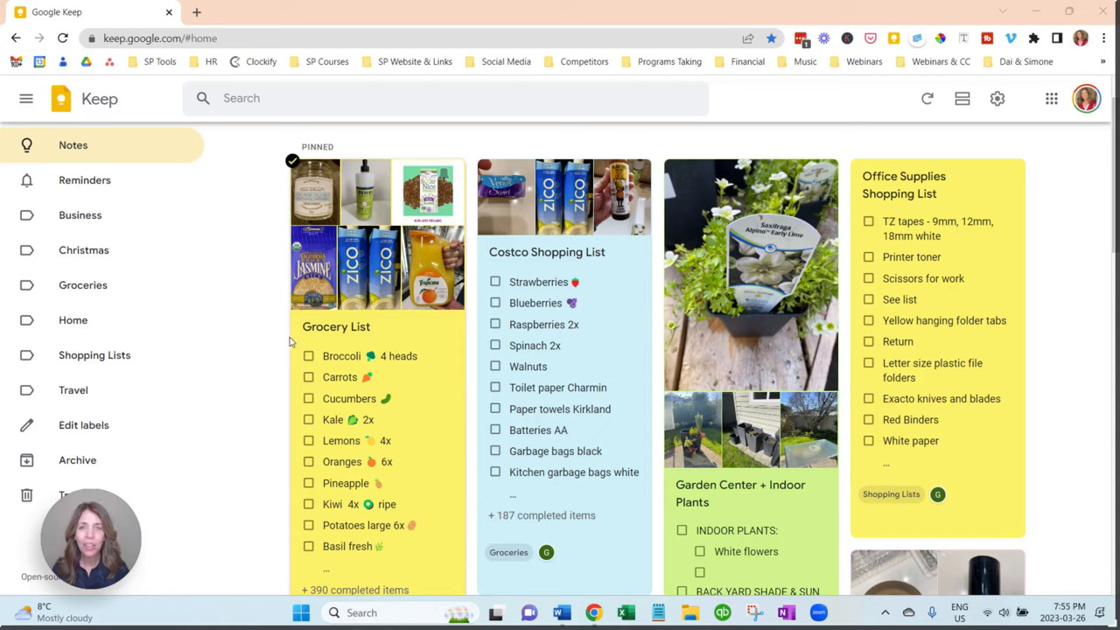
{"action": "mouse_move", "coordinate": [382, 332]}
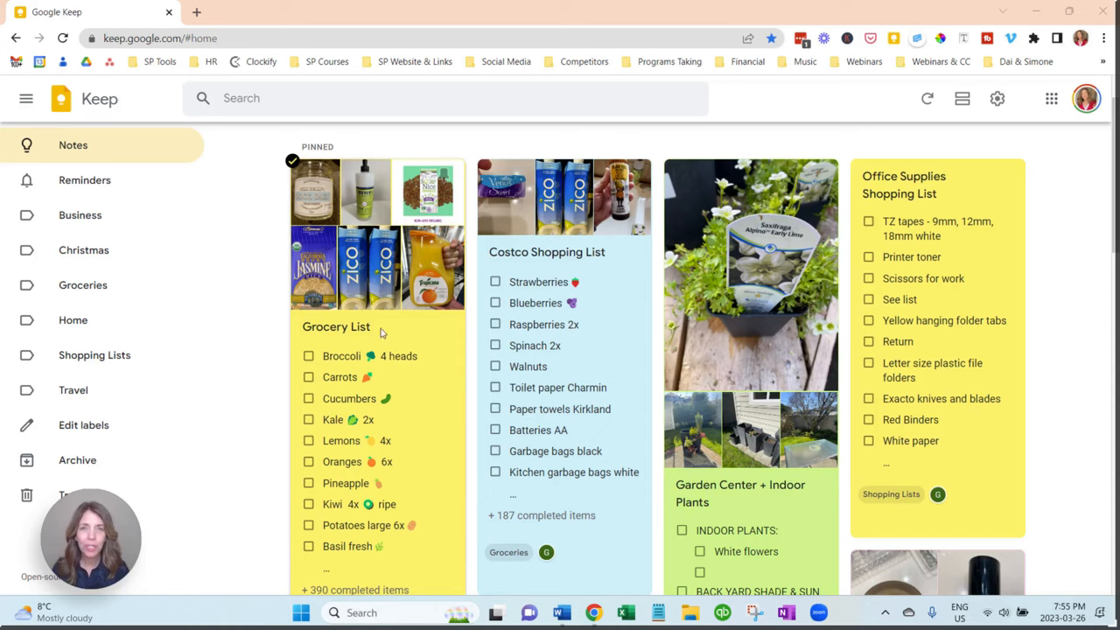
{"action": "mouse_move", "coordinate": [417, 333]}
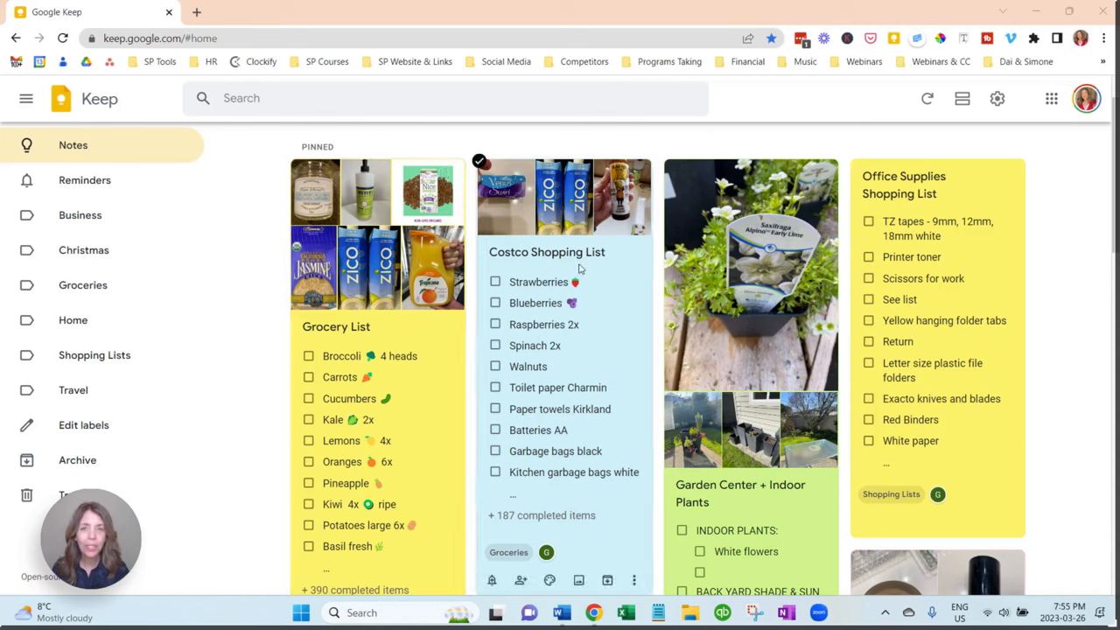
{"action": "mouse_move", "coordinate": [668, 448]}
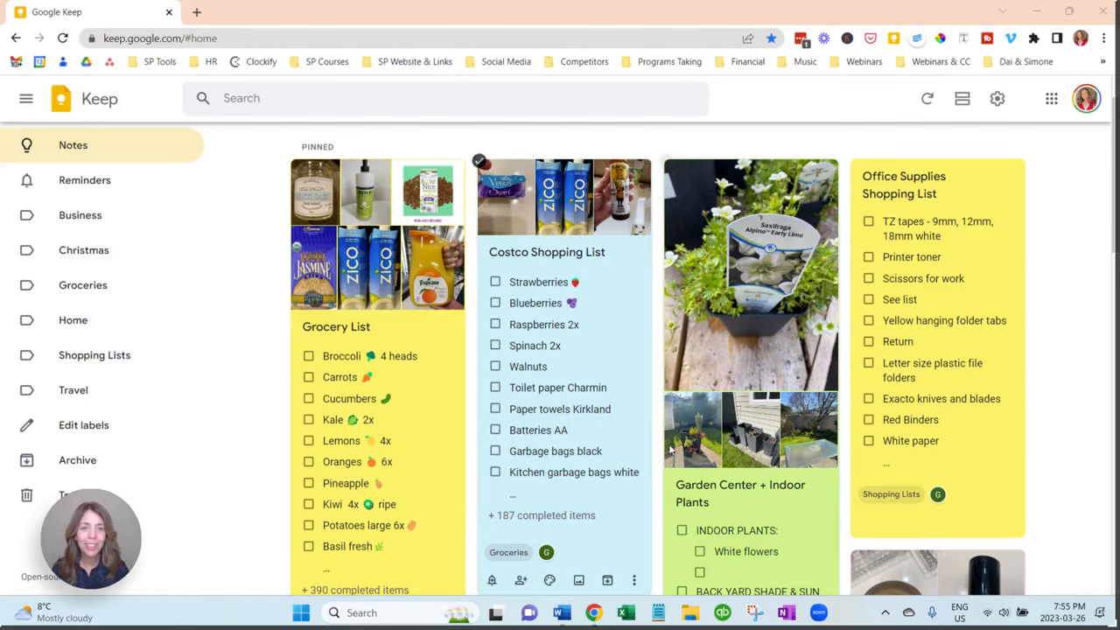
- Scroll down through the notes board to reach the Grocery List note
{"action": "scroll", "scroll_direction": "down", "scroll_amount": 3}
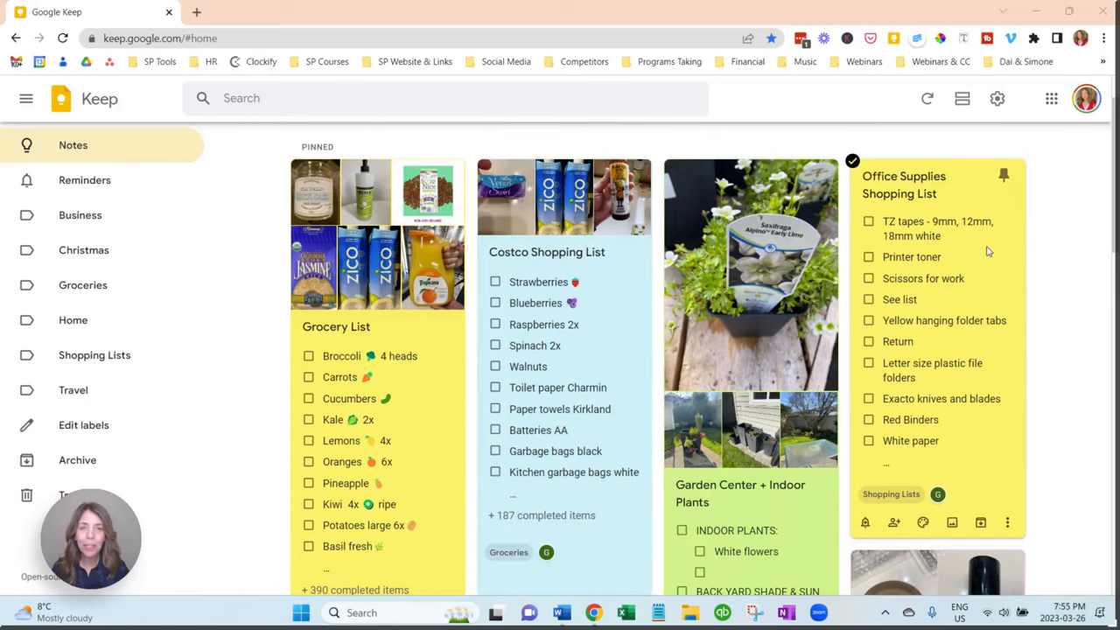
{"action": "scroll", "scroll_direction": "down", "scroll_amount": 3}
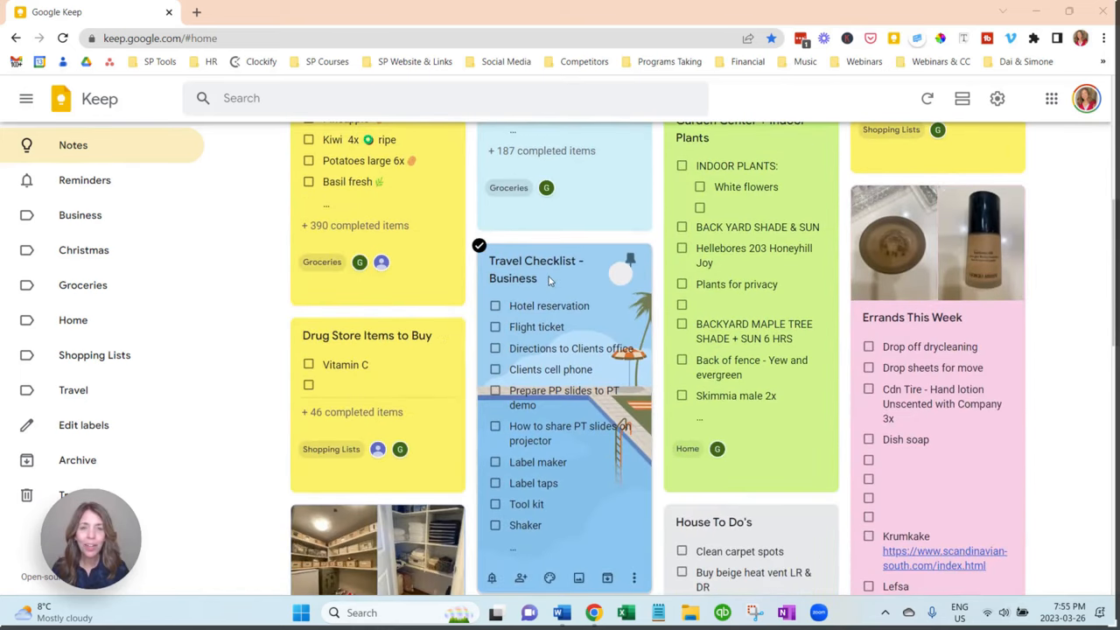
{"action": "mouse_move", "coordinate": [567, 280]}
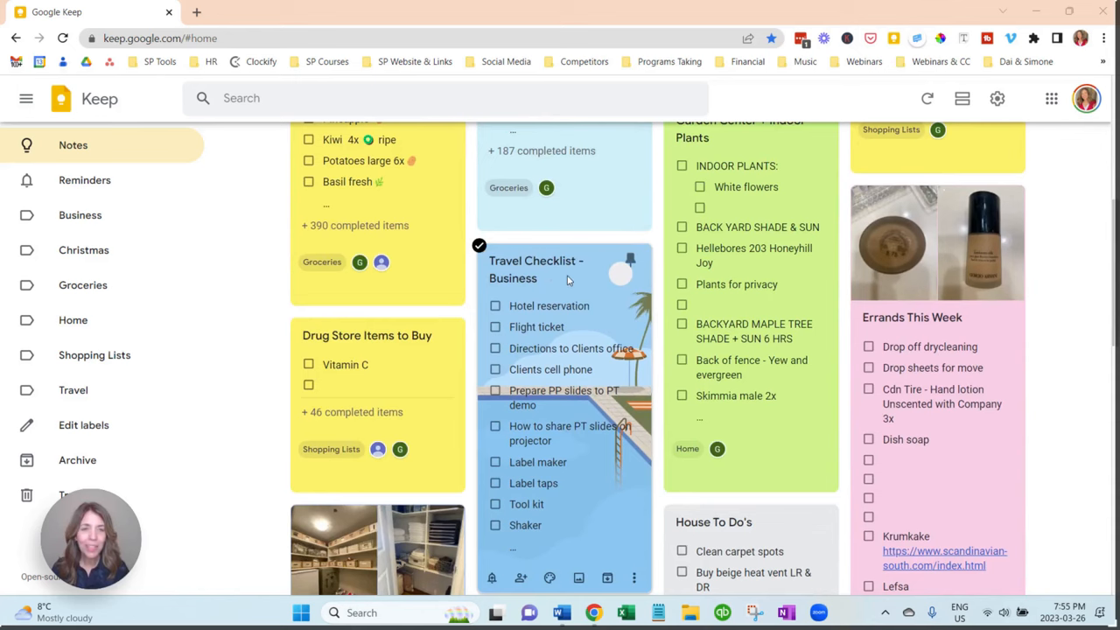
{"action": "scroll", "scroll_direction": "down", "scroll_amount": 3}
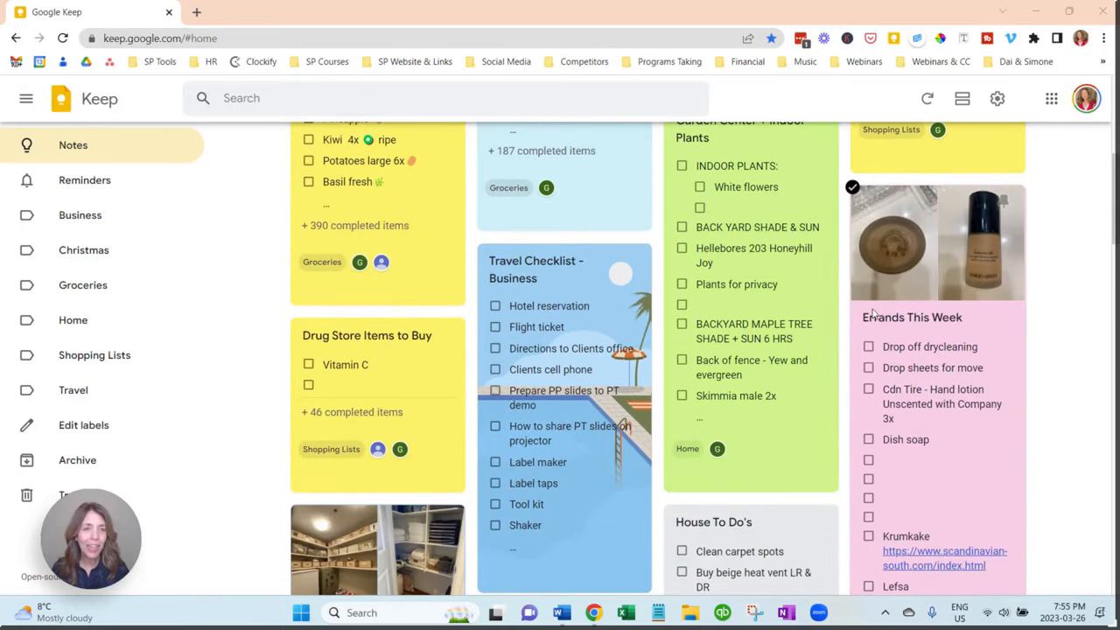
{"action": "scroll", "scroll_direction": "down", "scroll_amount": 3}
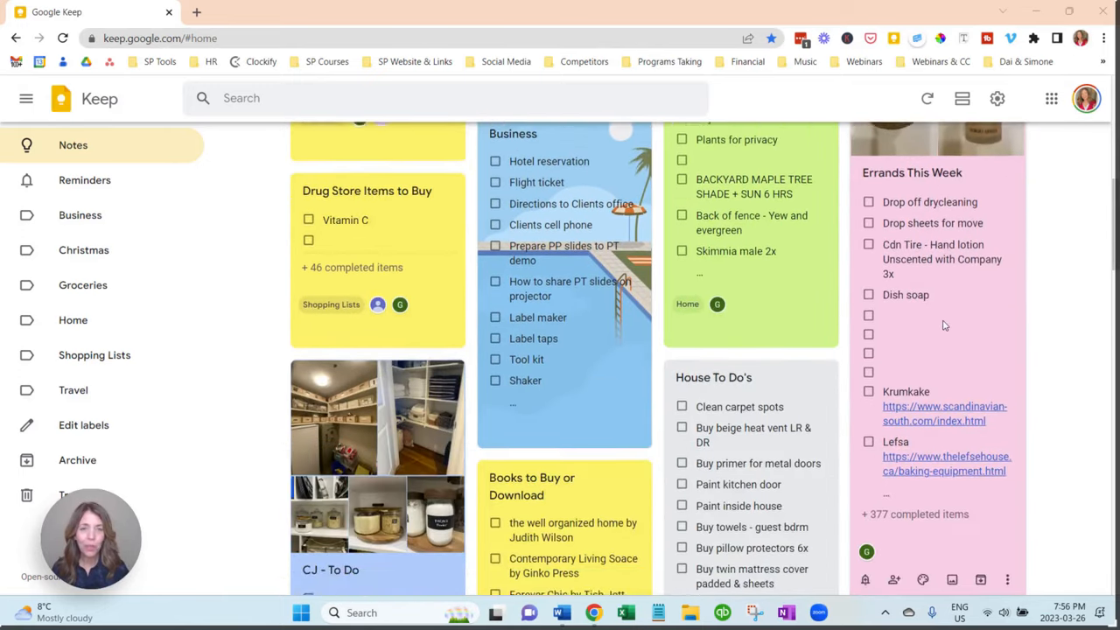
{"action": "scroll", "scroll_direction": "down", "scroll_amount": 3}
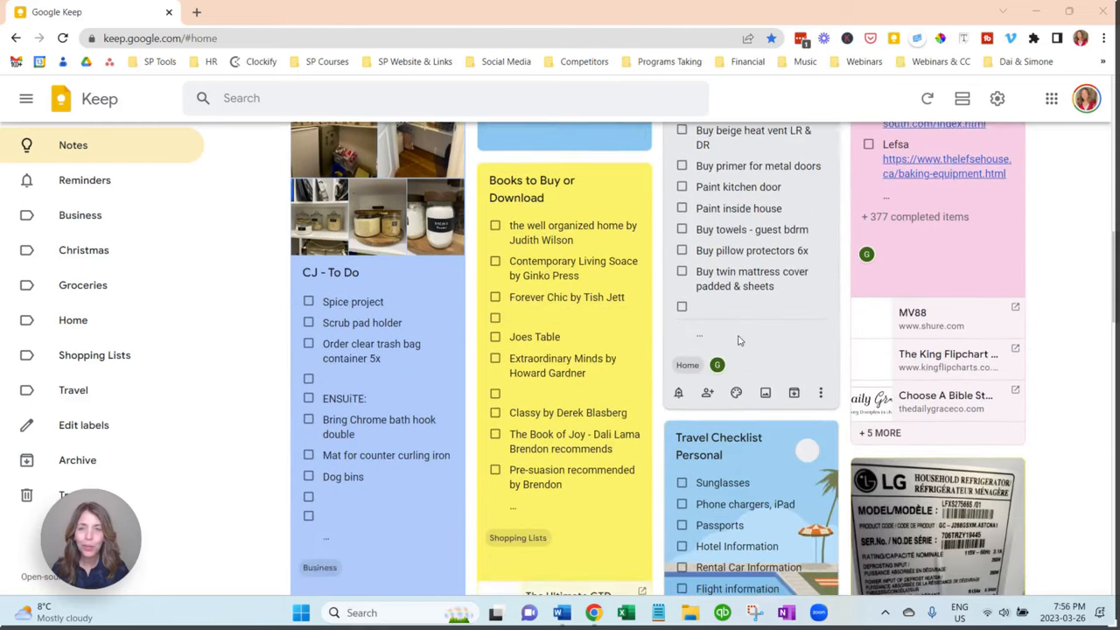
{"action": "scroll", "scroll_direction": "down", "scroll_amount": 3}
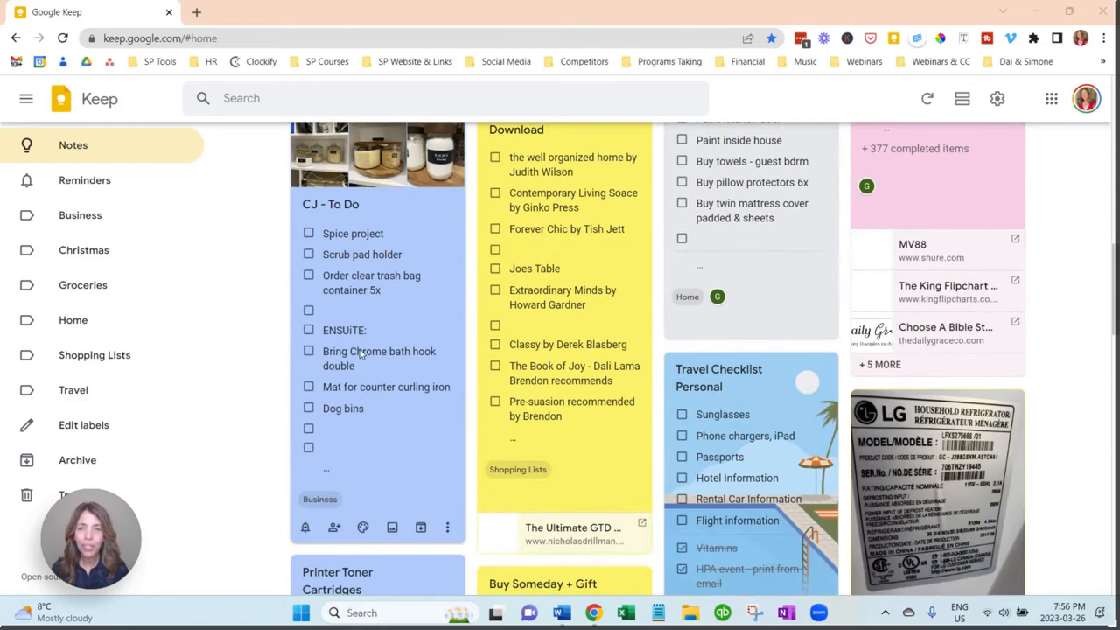
{"action": "scroll", "scroll_direction": "down", "scroll_amount": 3}
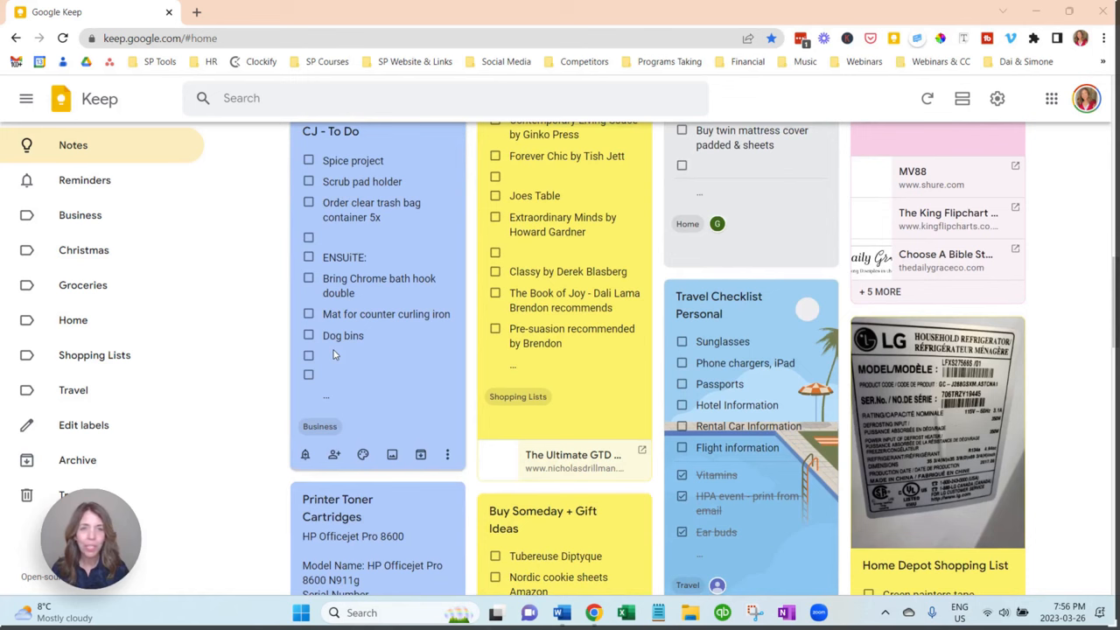
{"action": "scroll", "scroll_direction": "down", "scroll_amount": 3}
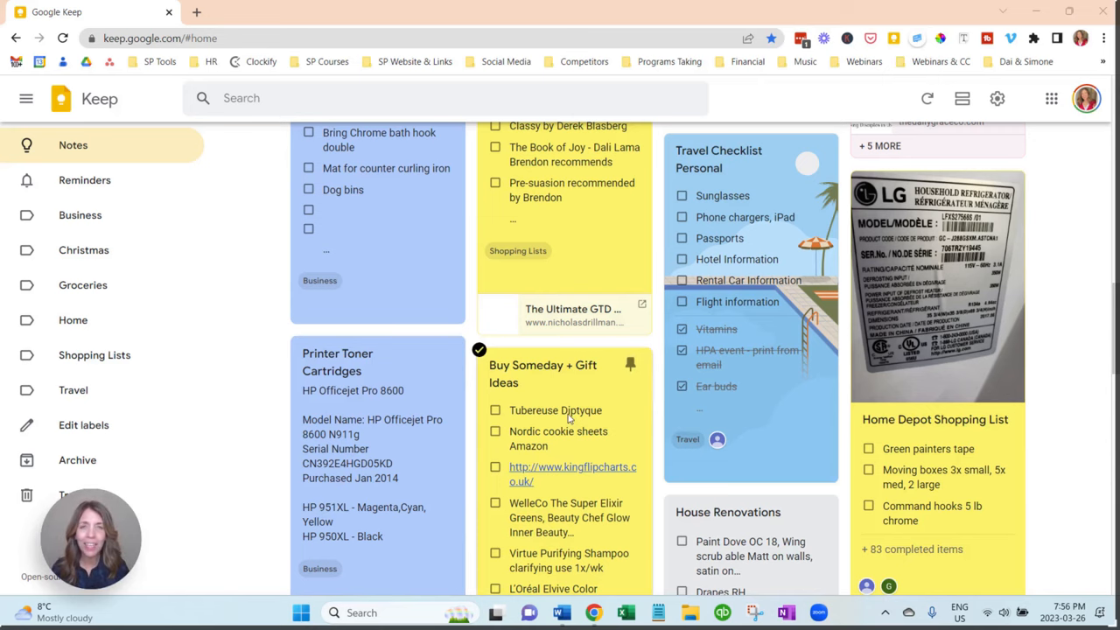
{"action": "scroll", "scroll_direction": "down", "scroll_amount": 3}
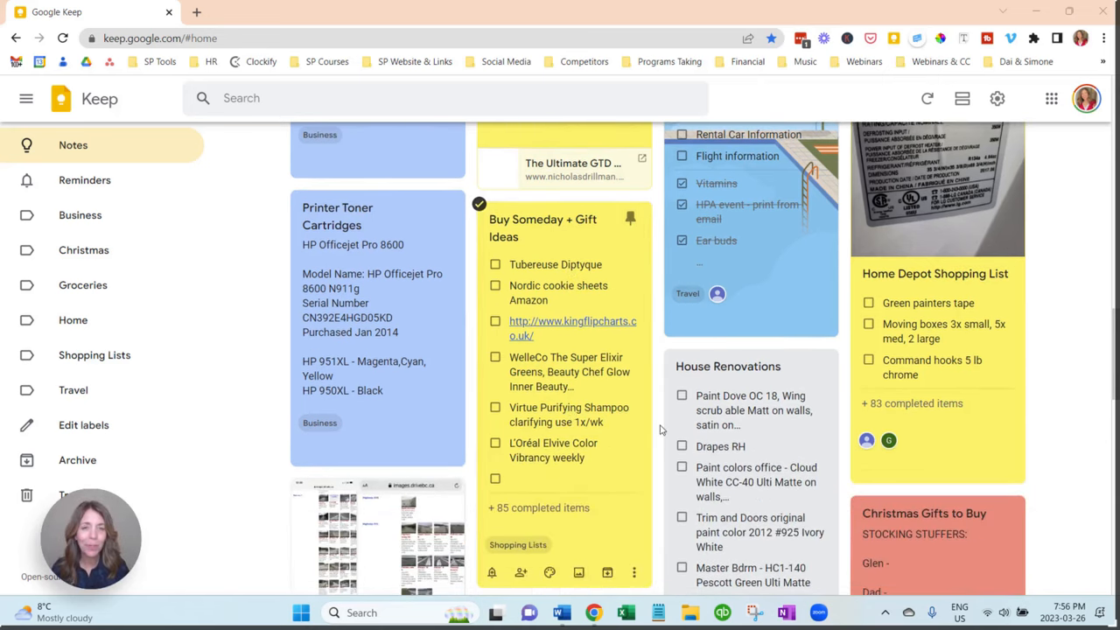
{"action": "mouse_move", "coordinate": [931, 301]}
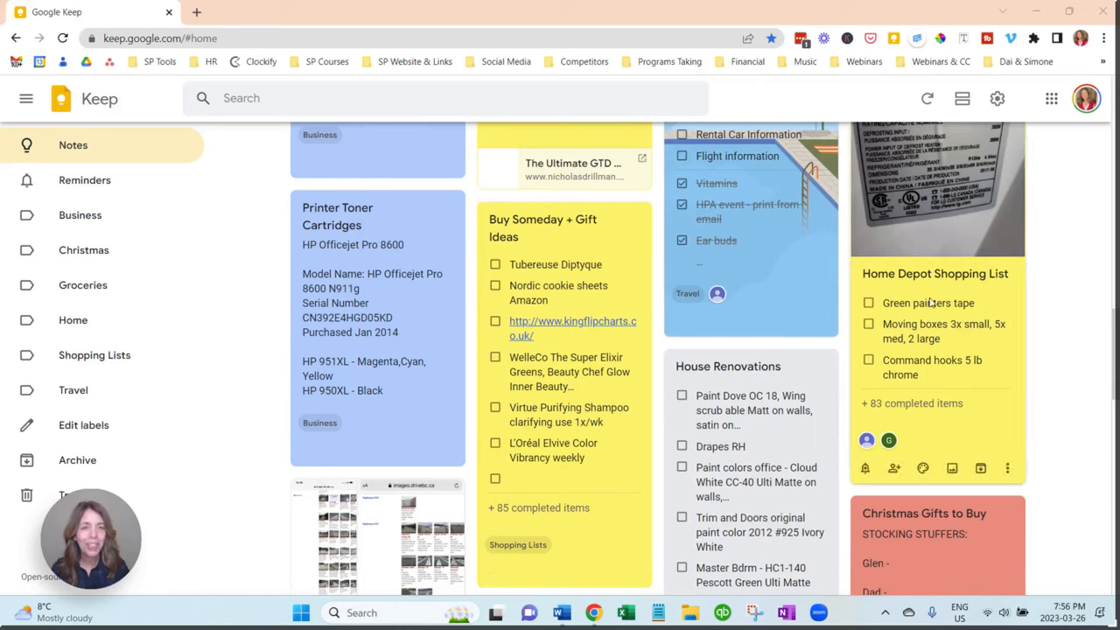
{"action": "mouse_move", "coordinate": [941, 288]}
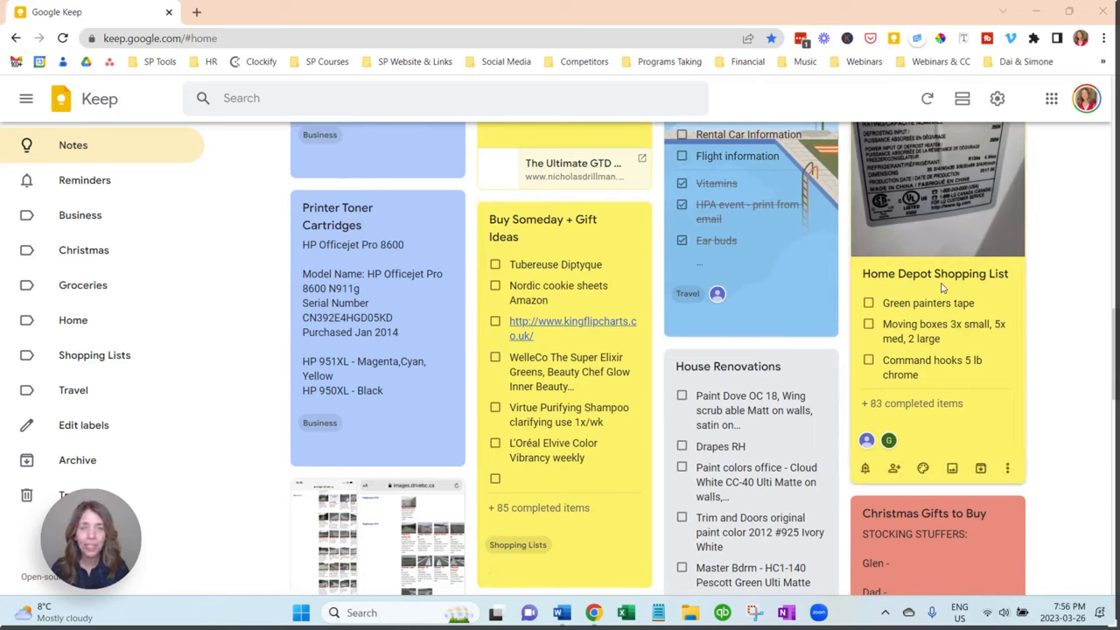
{"action": "mouse_move", "coordinate": [937, 441]}
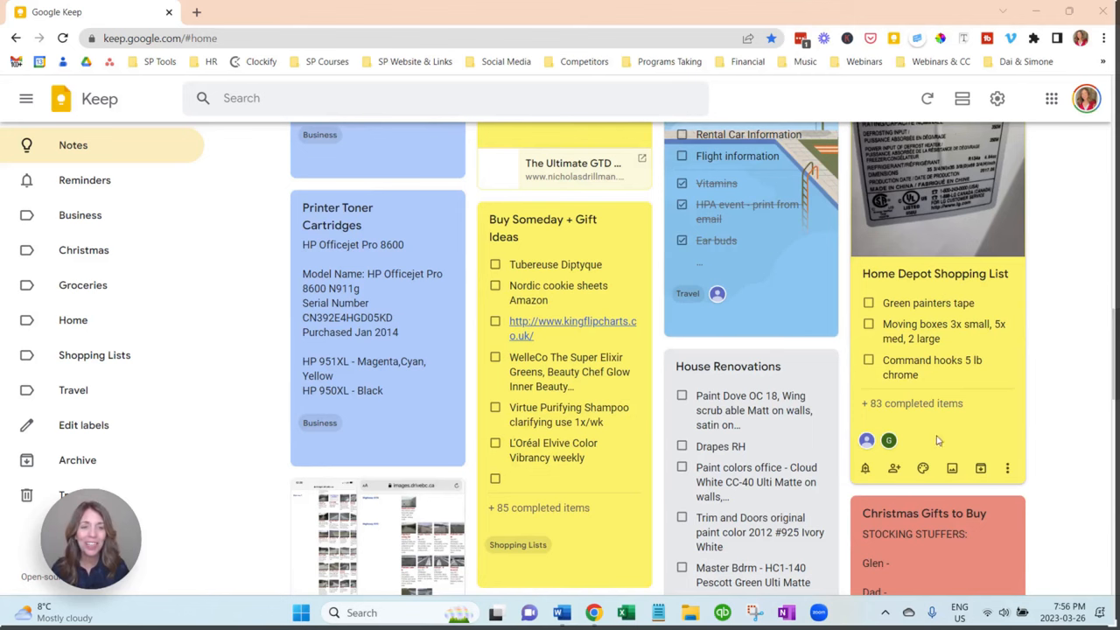
{"action": "scroll", "scroll_direction": "down", "scroll_amount": 3}
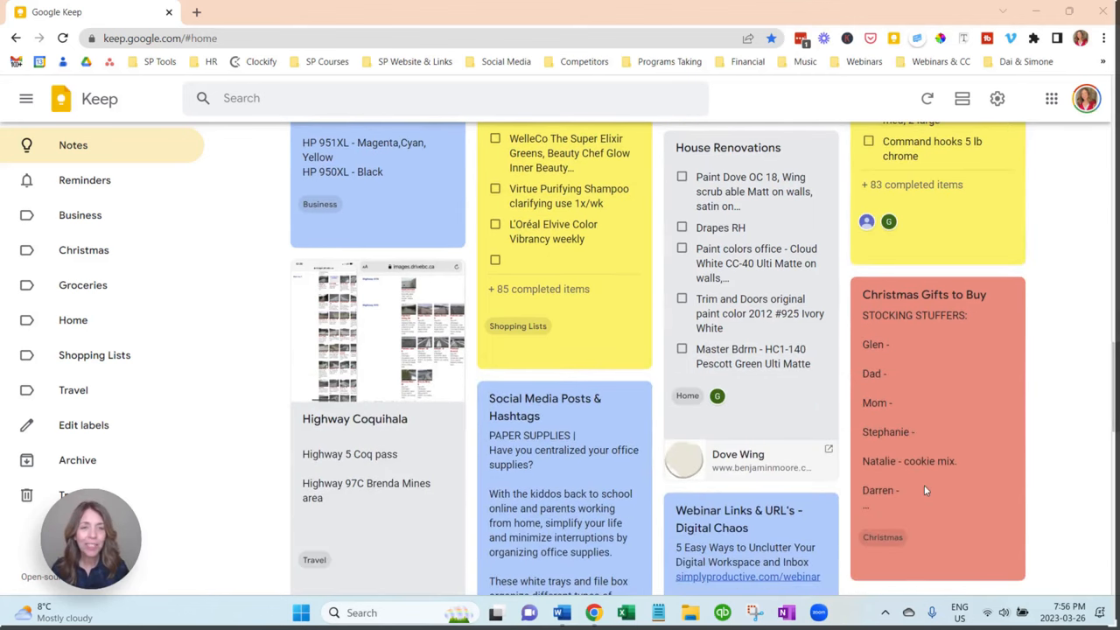
{"action": "scroll", "scroll_direction": "down", "scroll_amount": 3}
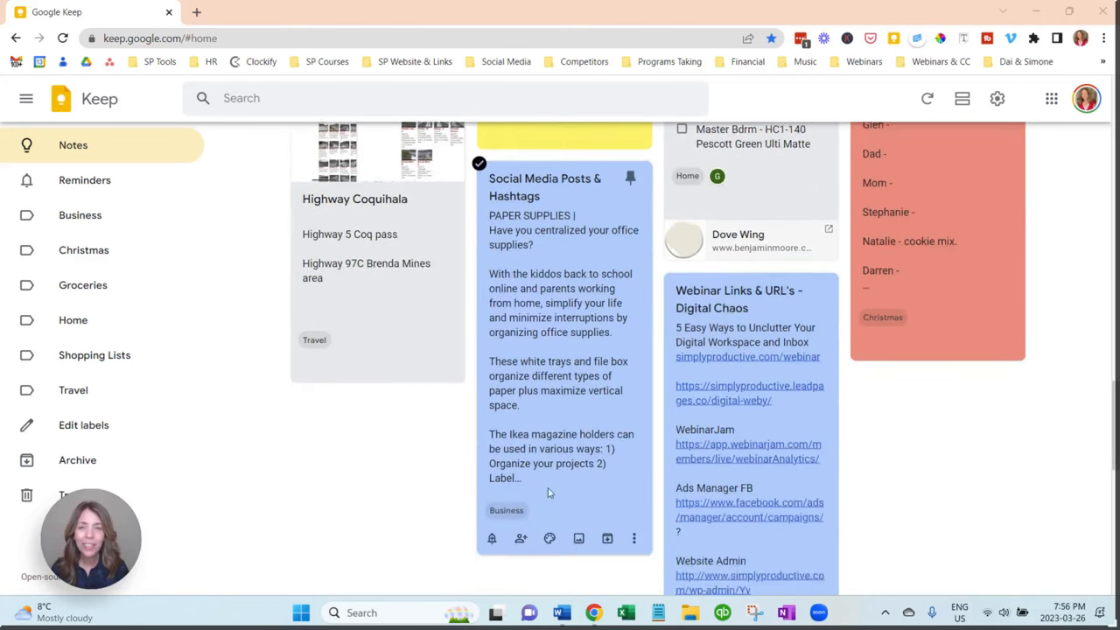
{"action": "scroll", "scroll_direction": "down", "scroll_amount": 3}
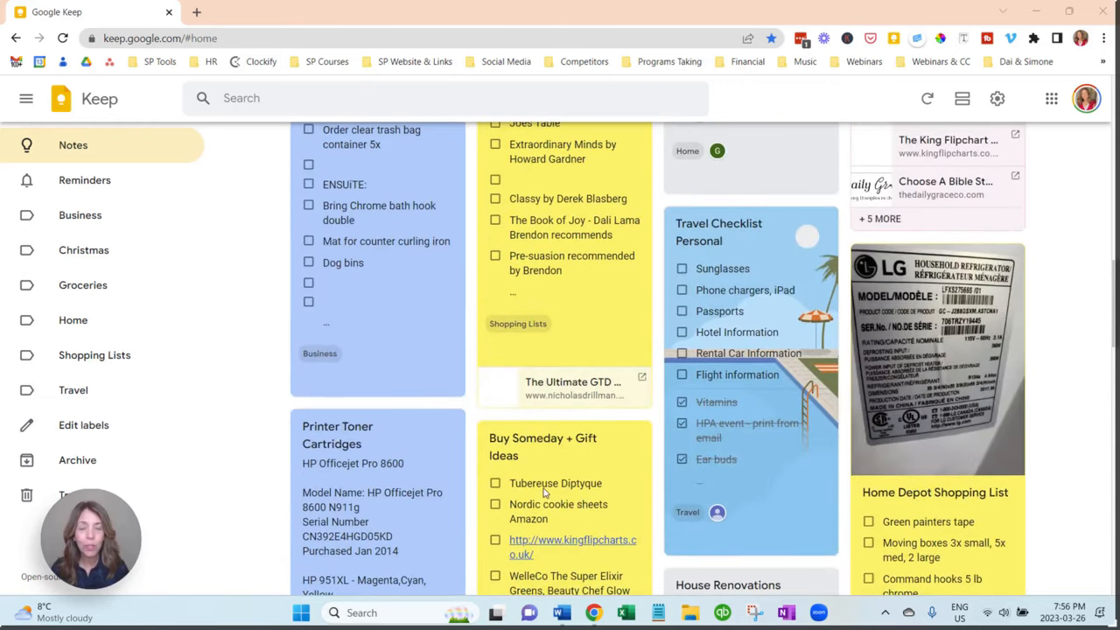
{"action": "scroll", "scroll_direction": "down", "scroll_amount": 3}
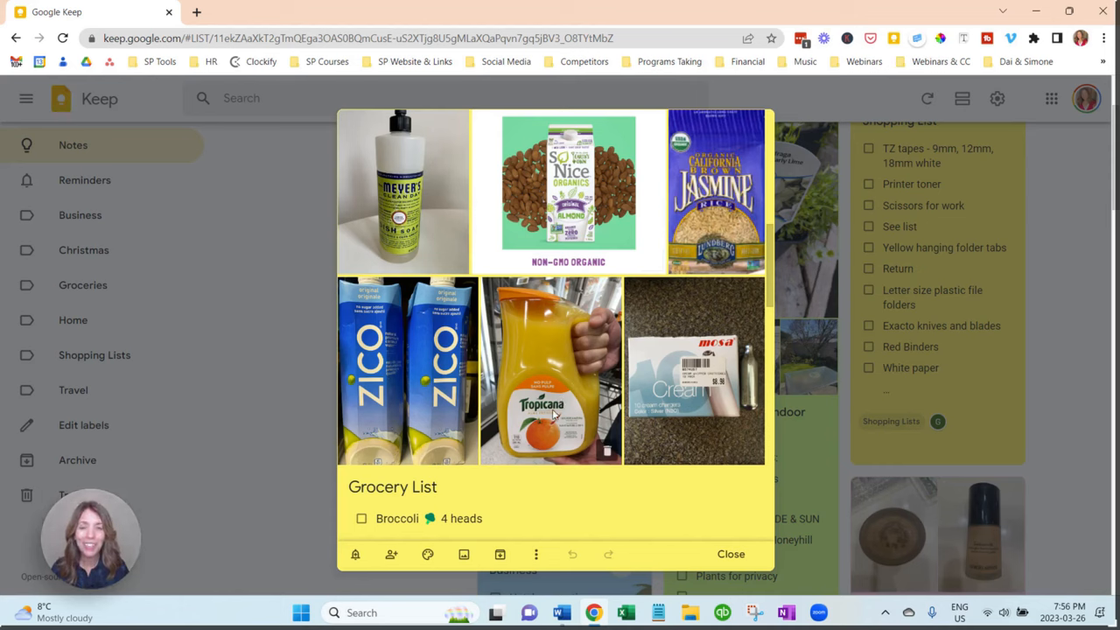
{"action": "mouse_move", "coordinate": [553, 401]}
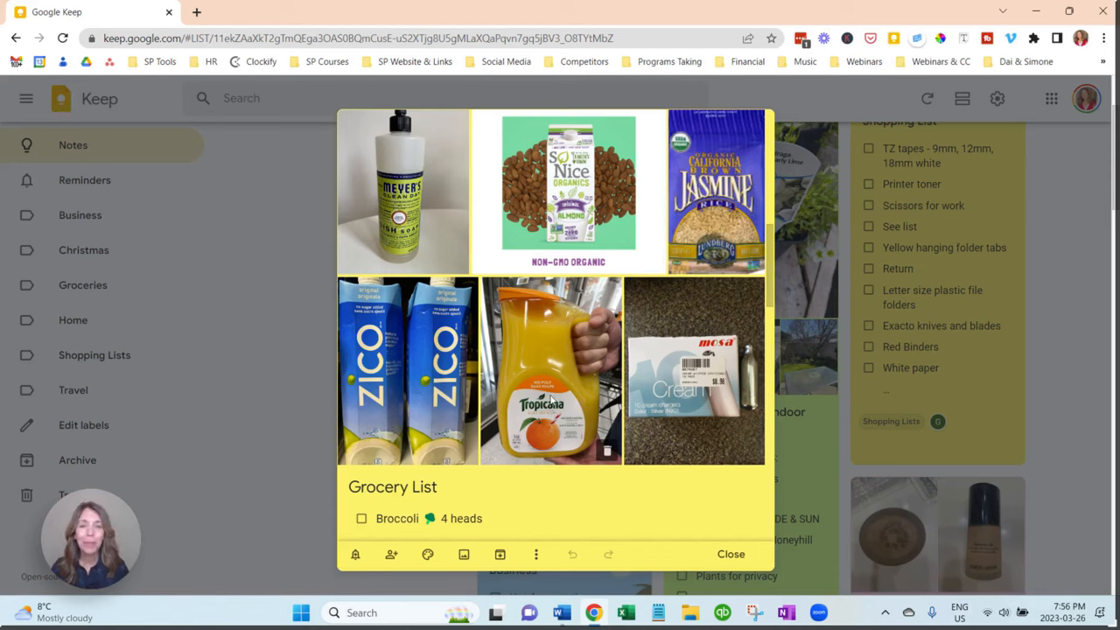
{"action": "mouse_move", "coordinate": [552, 394]}
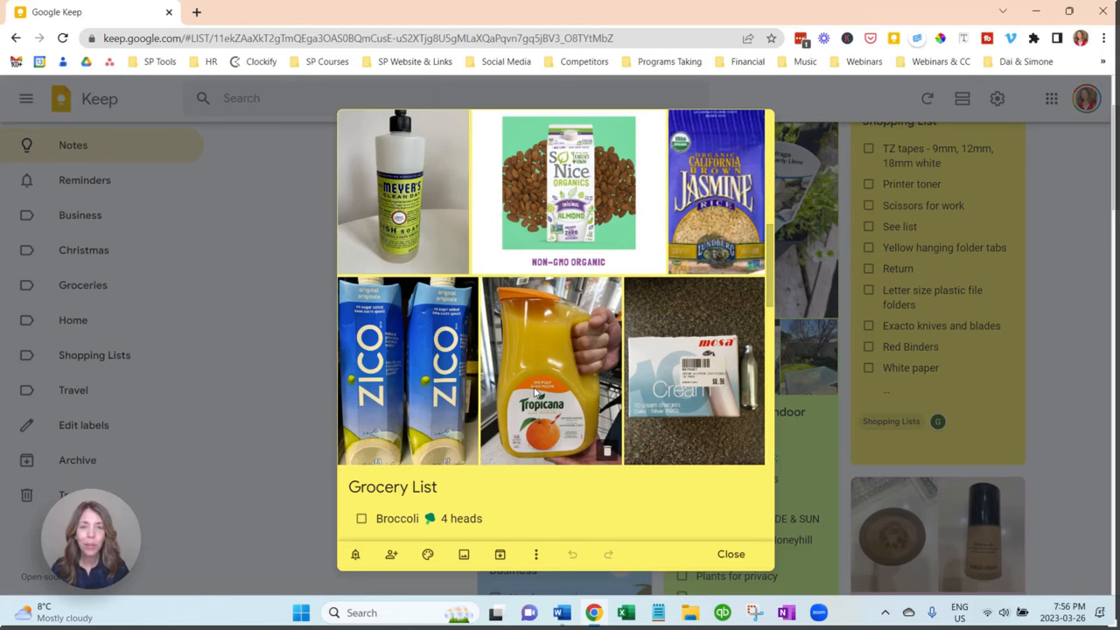
{"action": "mouse_move", "coordinate": [558, 395]}
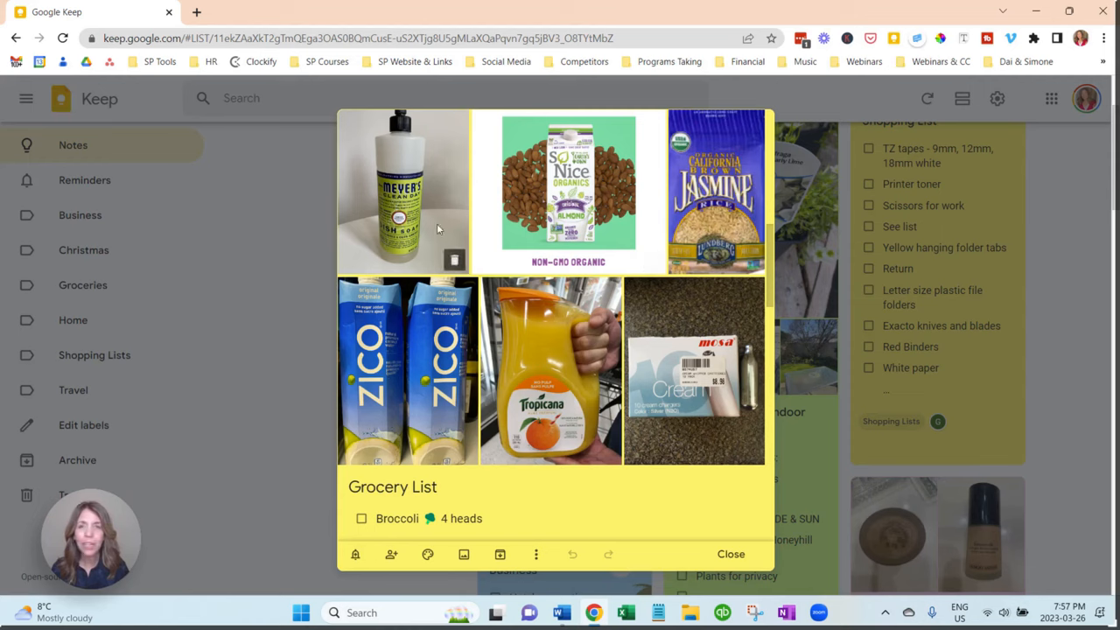
{"action": "scroll", "scroll_direction": "down", "scroll_amount": 3}
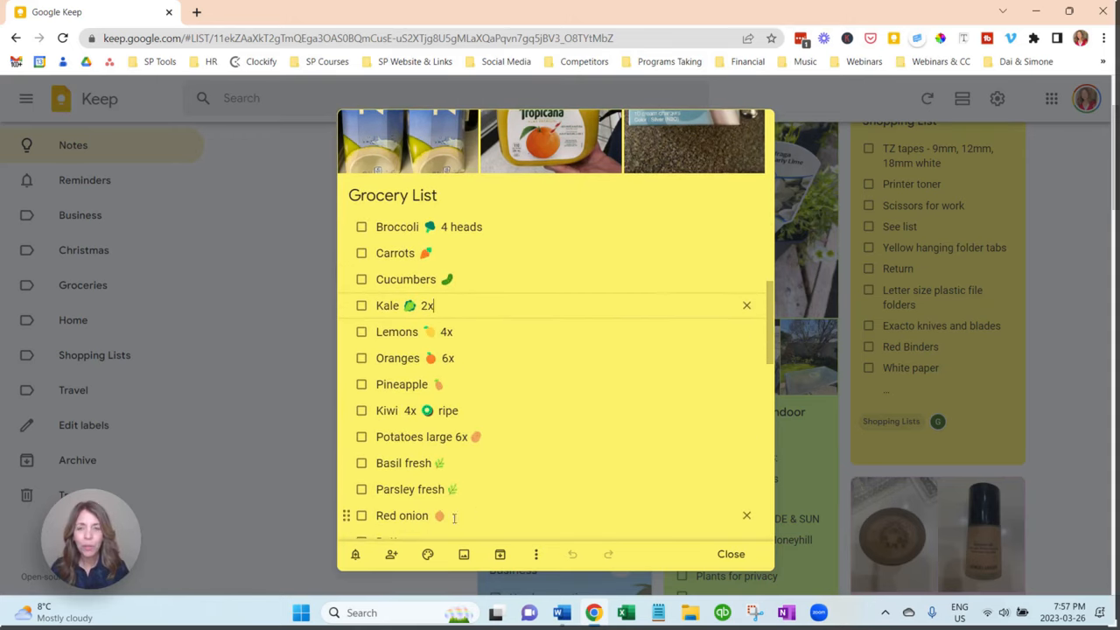
{"action": "mouse_move", "coordinate": [462, 553]}
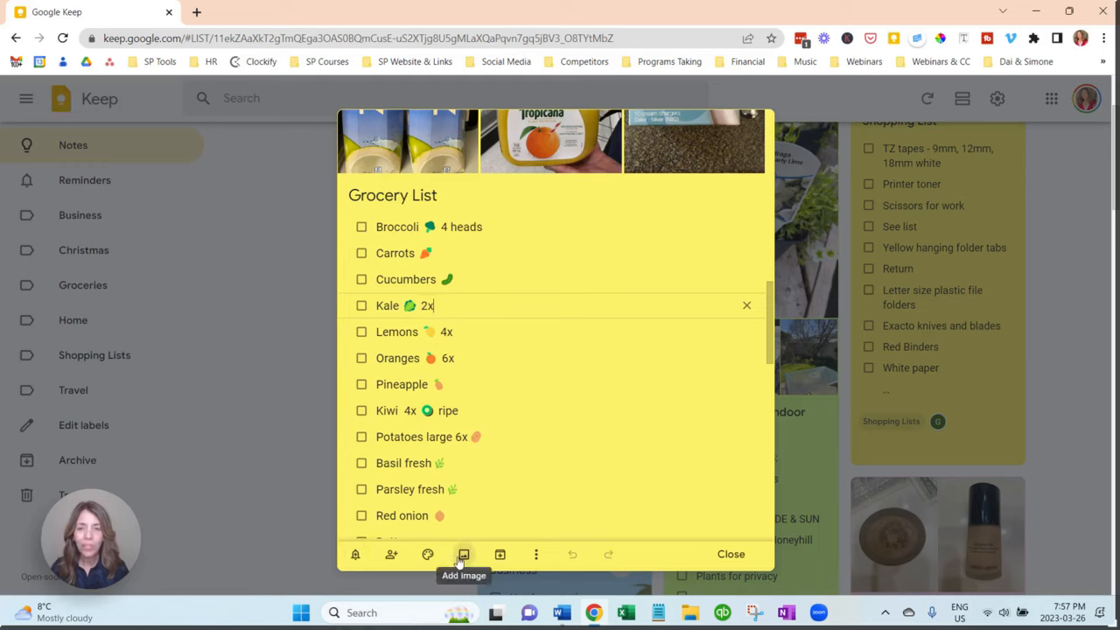
- Reorder the Grocery List checklist, moving Broccoli off the top and dragging Carrots
{"action": "left_click", "coordinate": [427, 553]}
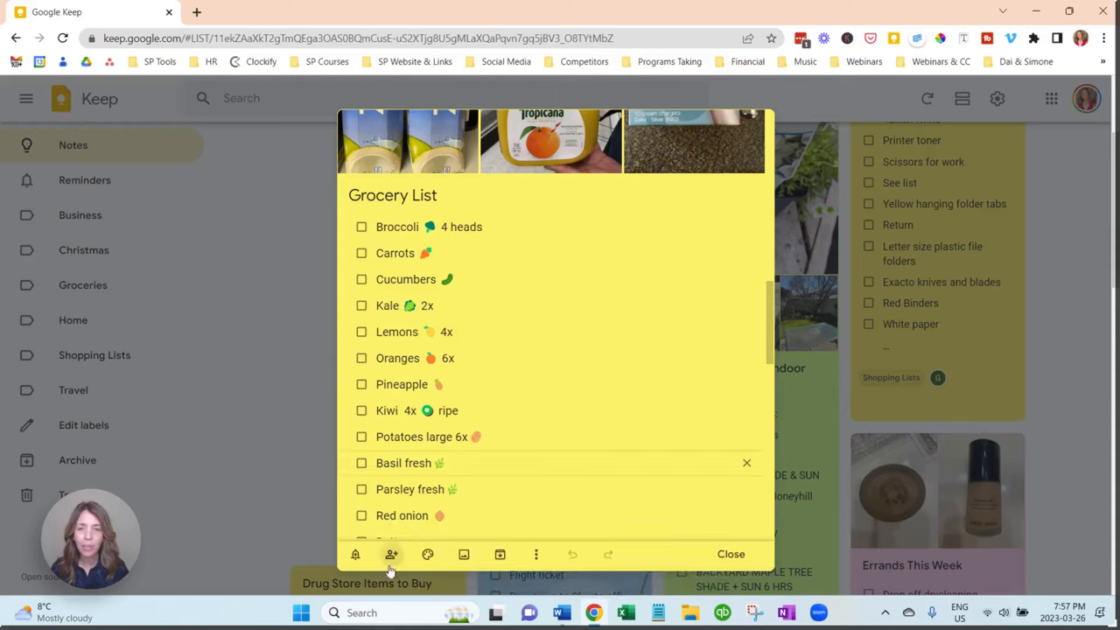
{"action": "left_click", "coordinate": [390, 553]}
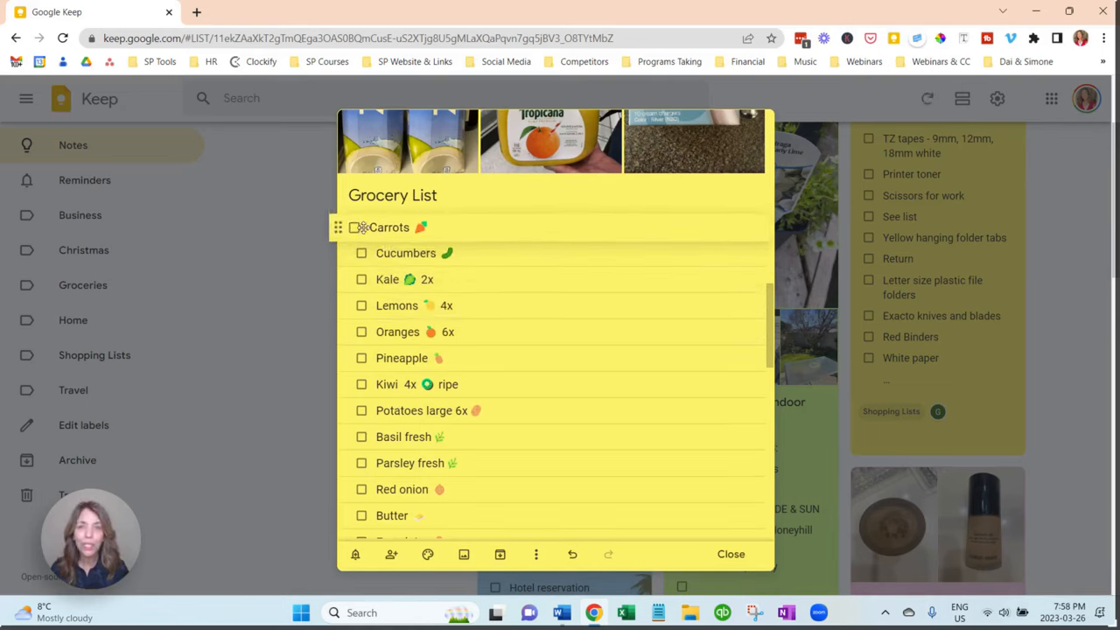
{"action": "mouse_move", "coordinate": [371, 455]}
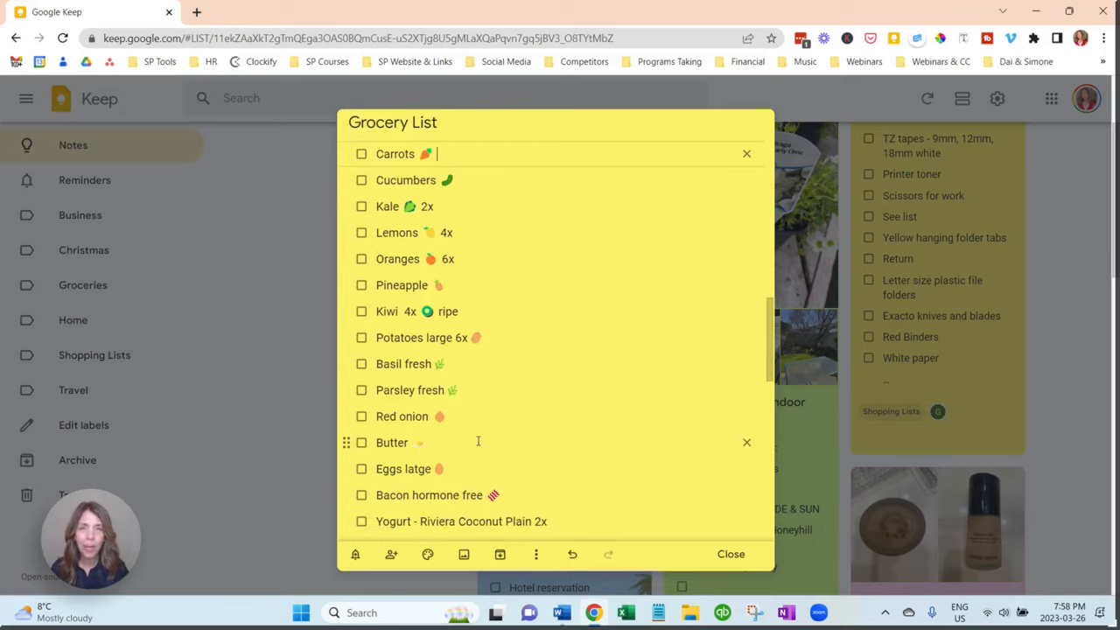
{"action": "mouse_move", "coordinate": [219, 374]}
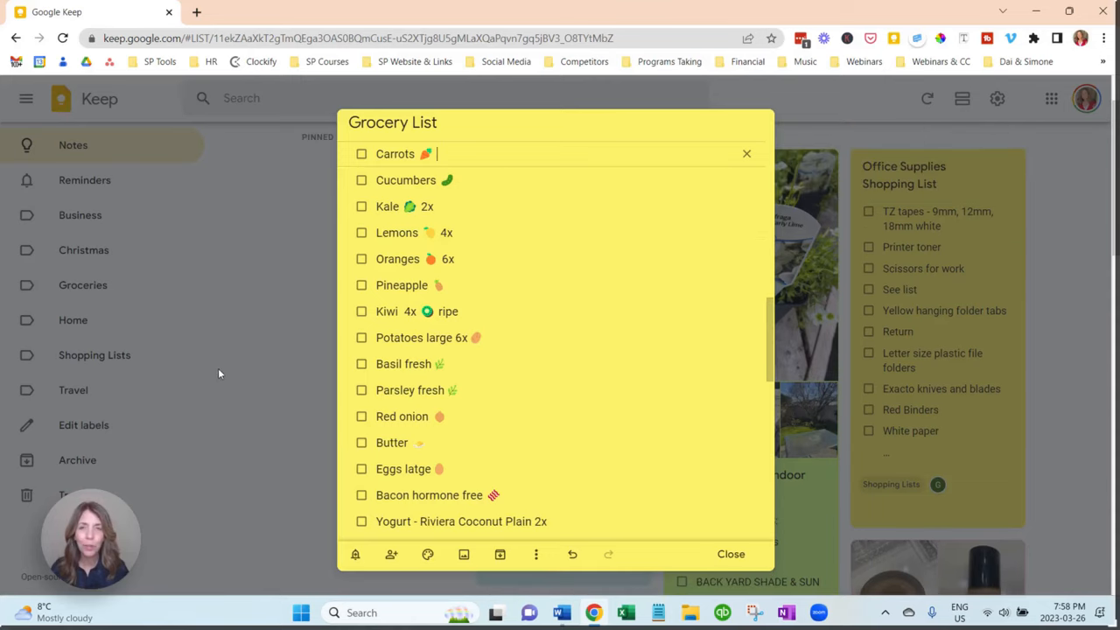
- Add 'Cheddar cheese' from the autocomplete suggestion below the yogurt entry
{"action": "scroll", "scroll_direction": "down", "scroll_amount": 3}
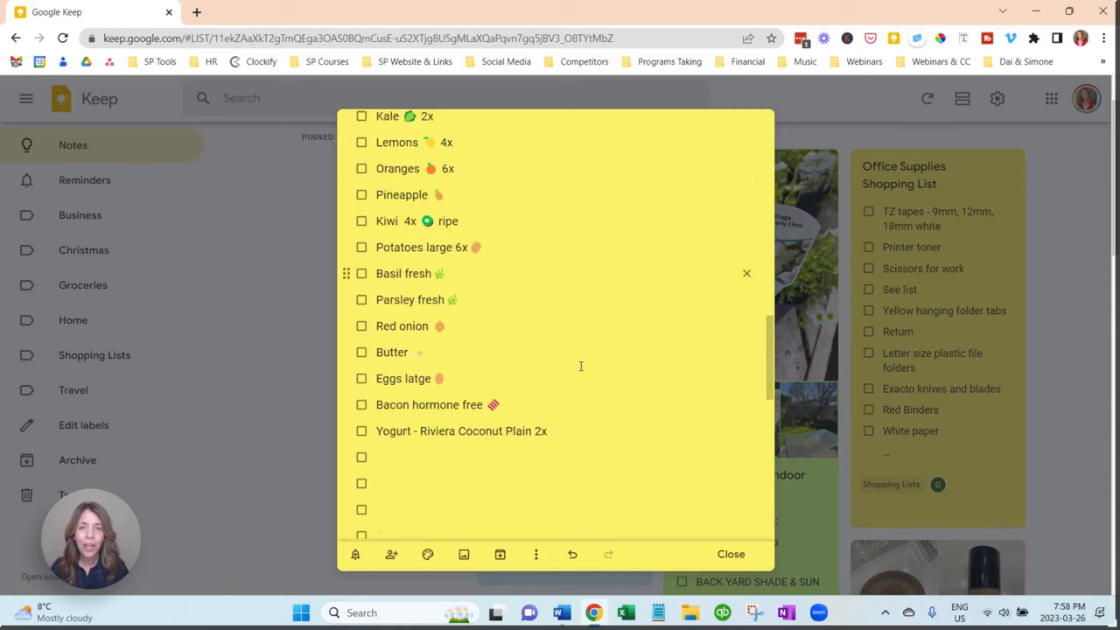
{"action": "scroll", "scroll_direction": "down", "scroll_amount": 3}
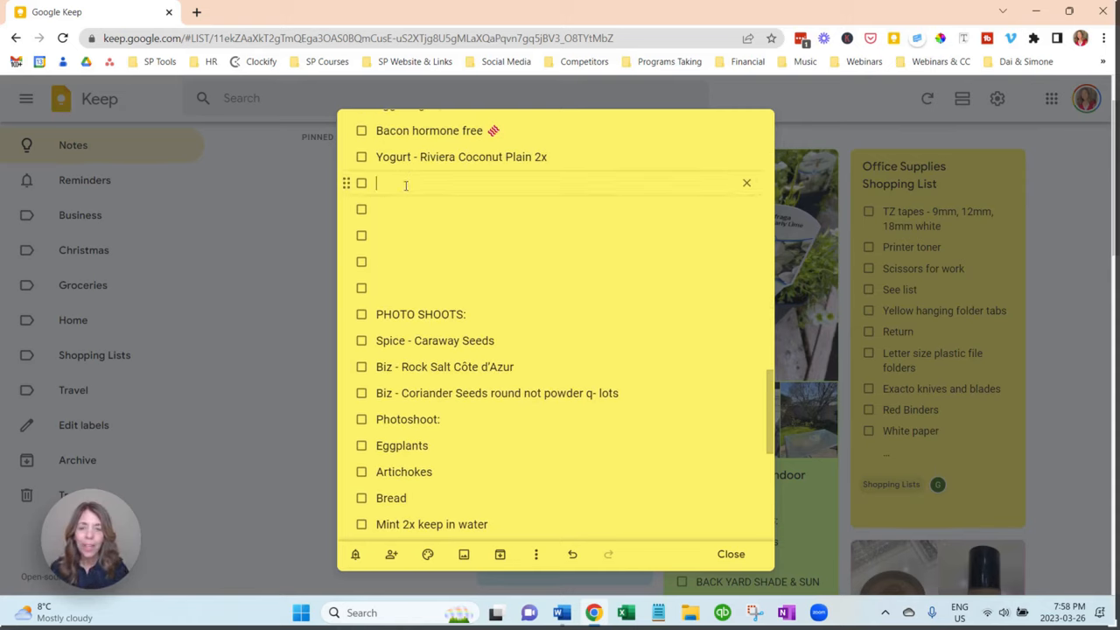
{"action": "type", "text": "Ched"}
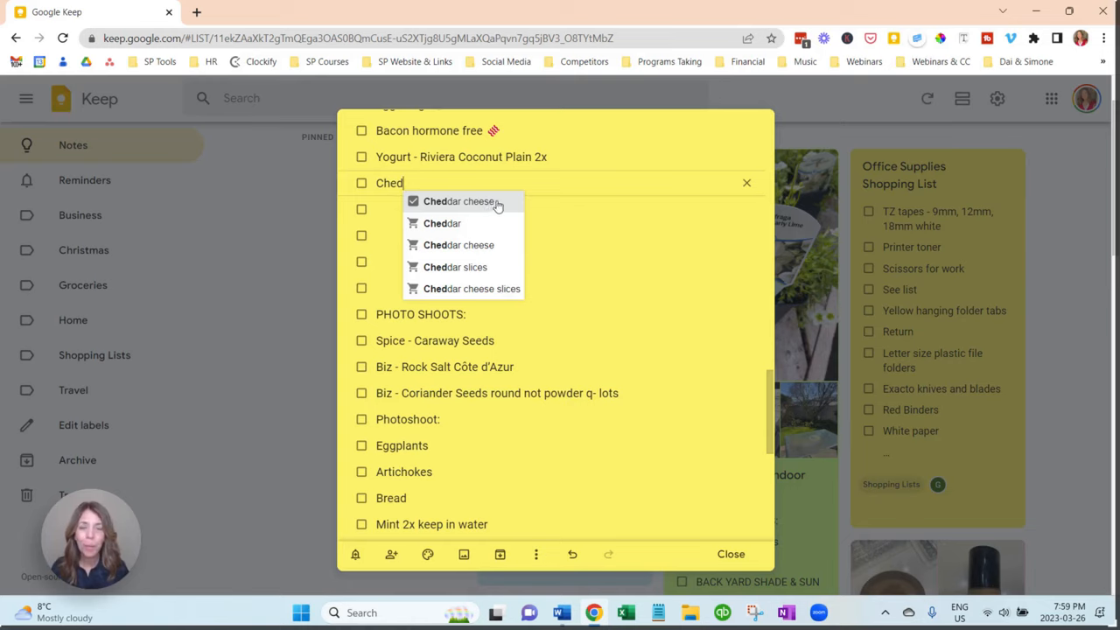
{"action": "left_click", "coordinate": [458, 201]}
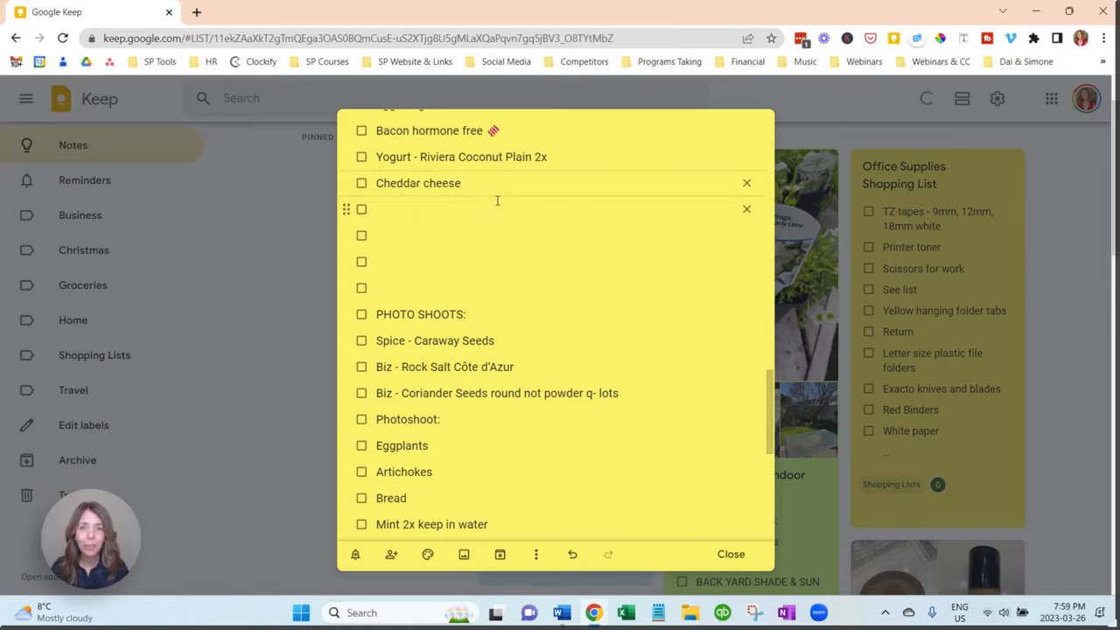
{"action": "left_click", "coordinate": [462, 184]}
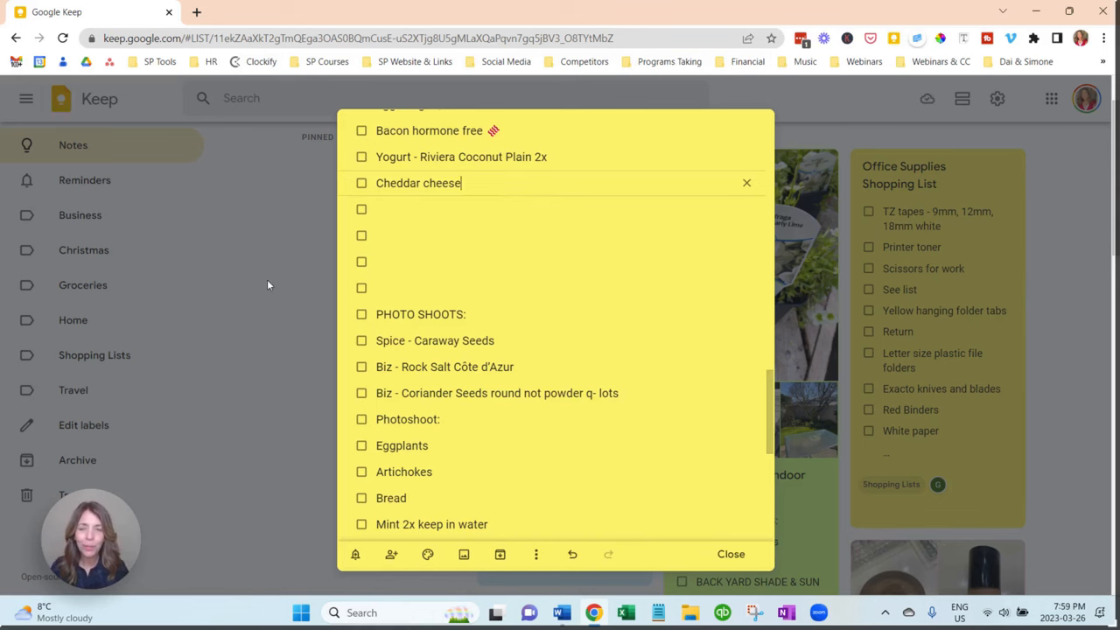
- Close the Grocery List and move down to the Garden Center + Indoor Plants note
{"action": "left_click", "coordinate": [732, 553]}
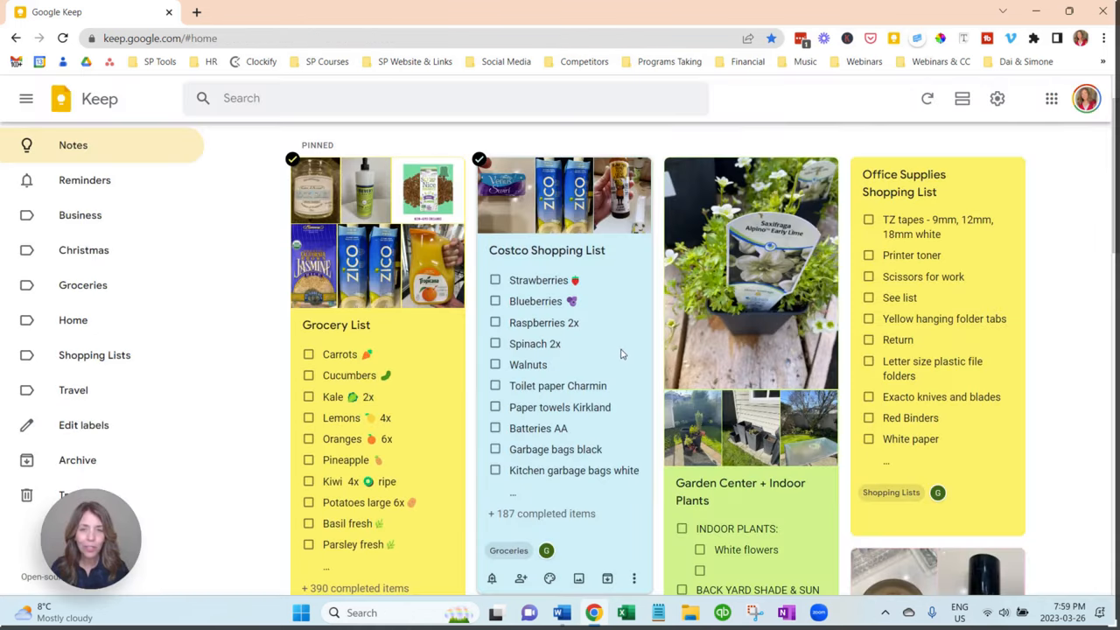
{"action": "scroll", "scroll_direction": "down", "scroll_amount": 3}
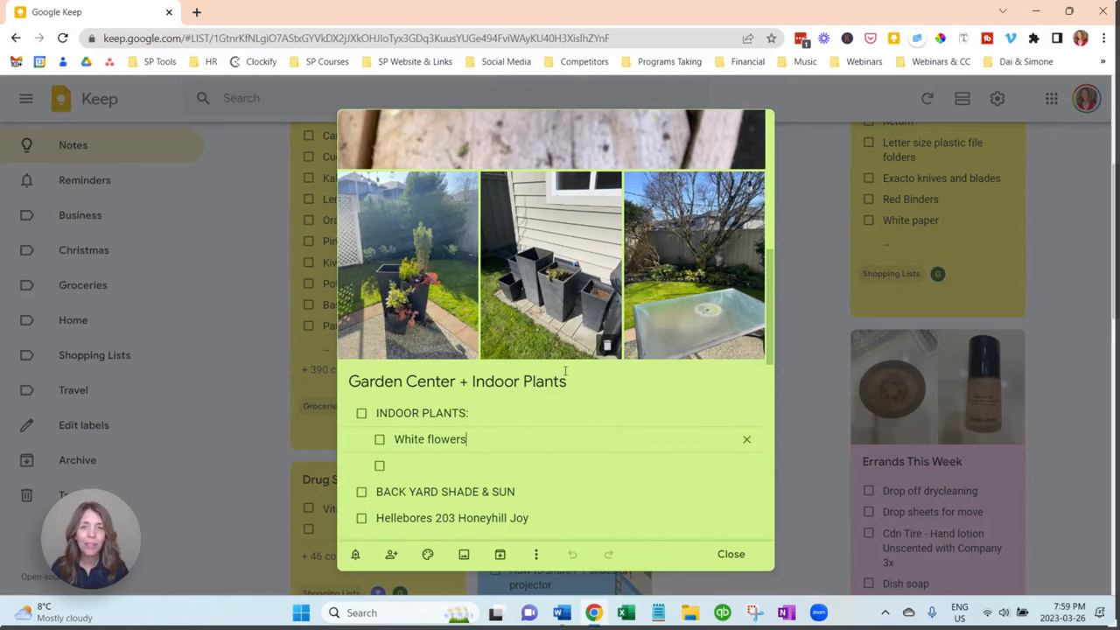
{"action": "mouse_move", "coordinate": [570, 311]}
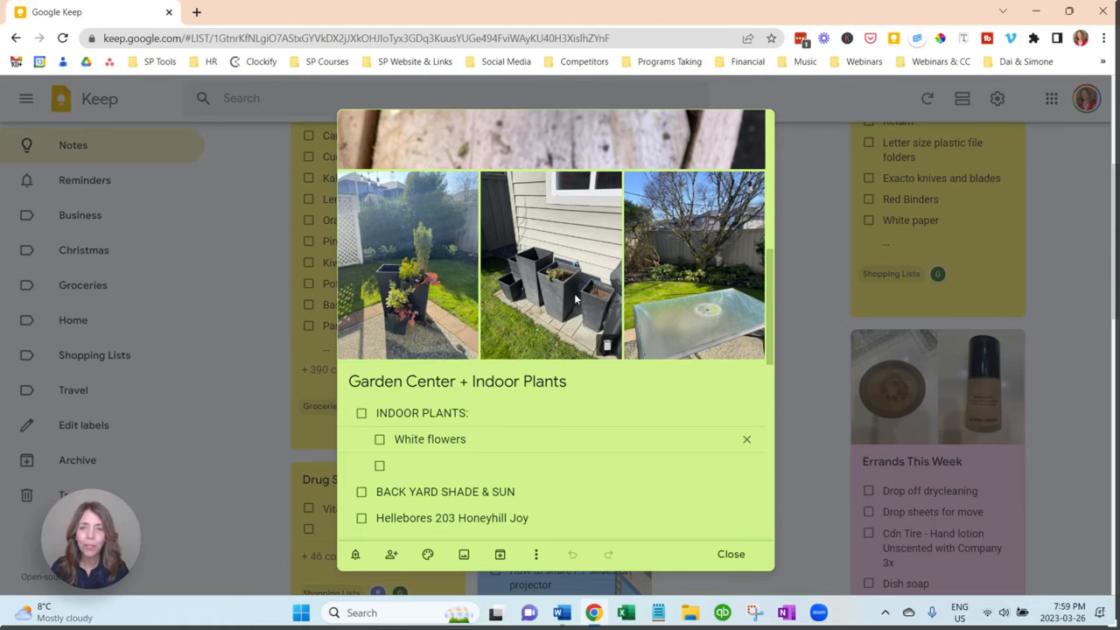
{"action": "scroll", "scroll_direction": "down", "scroll_amount": 3}
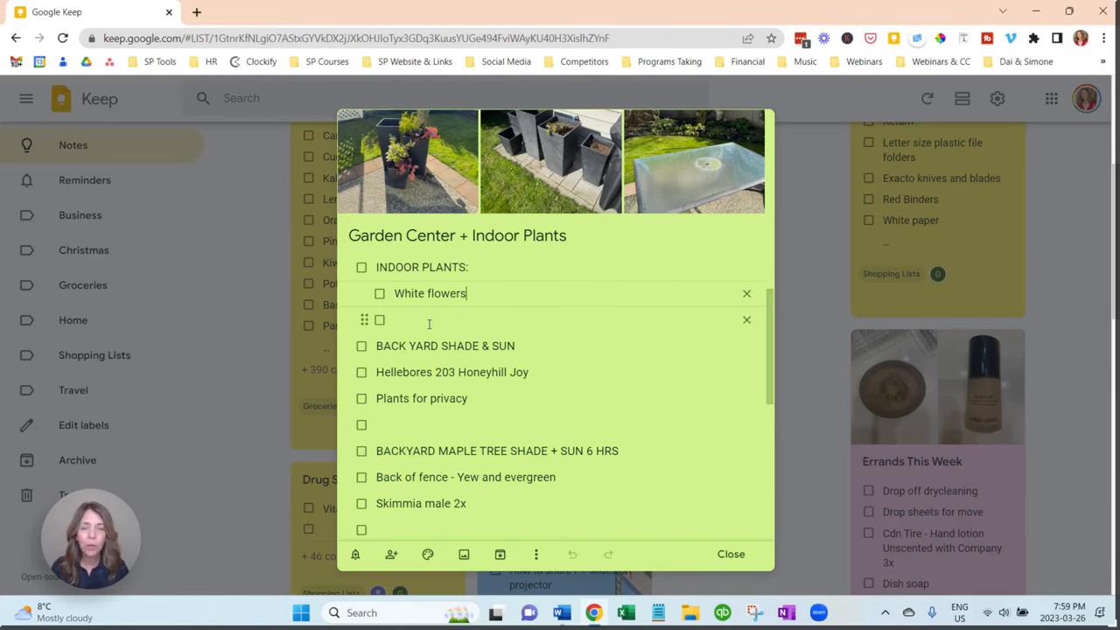
{"action": "scroll", "scroll_direction": "down", "scroll_amount": 3}
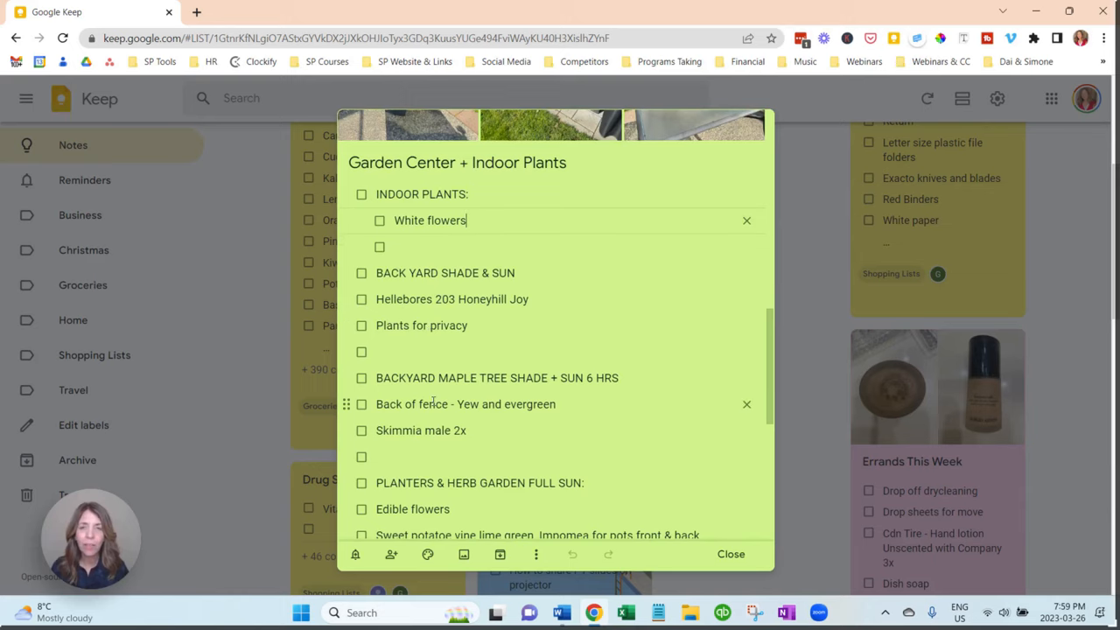
{"action": "scroll", "scroll_direction": "down", "scroll_amount": 3}
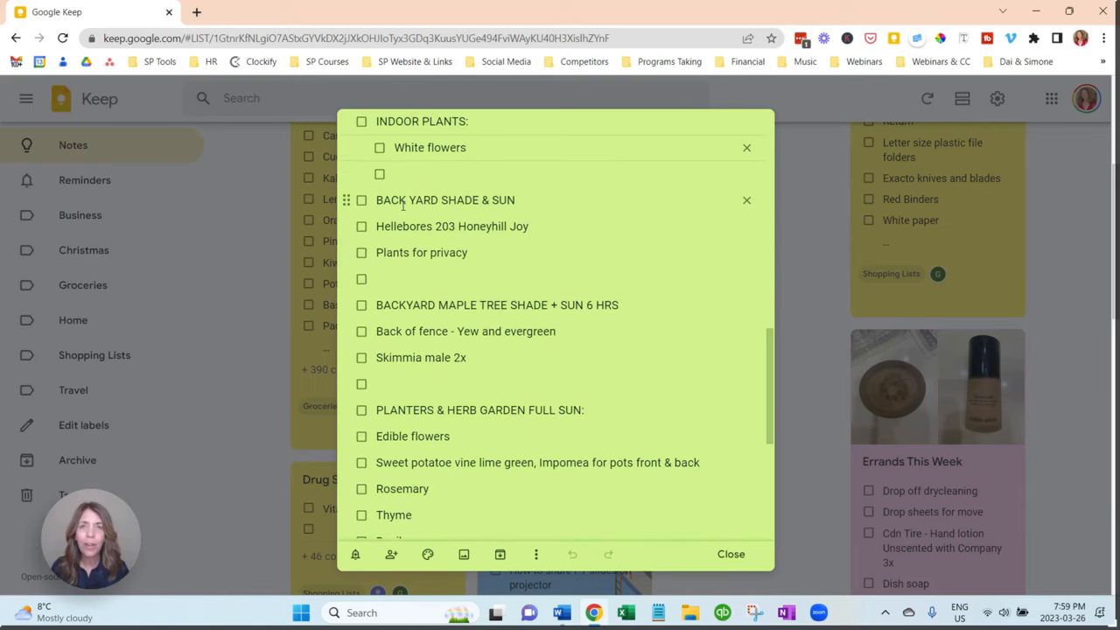
- Indent Hellebores, Plants for privacy and BACKYARD MAPLE TREE as sub-items, then close the note
{"action": "left_click", "coordinate": [467, 147]}
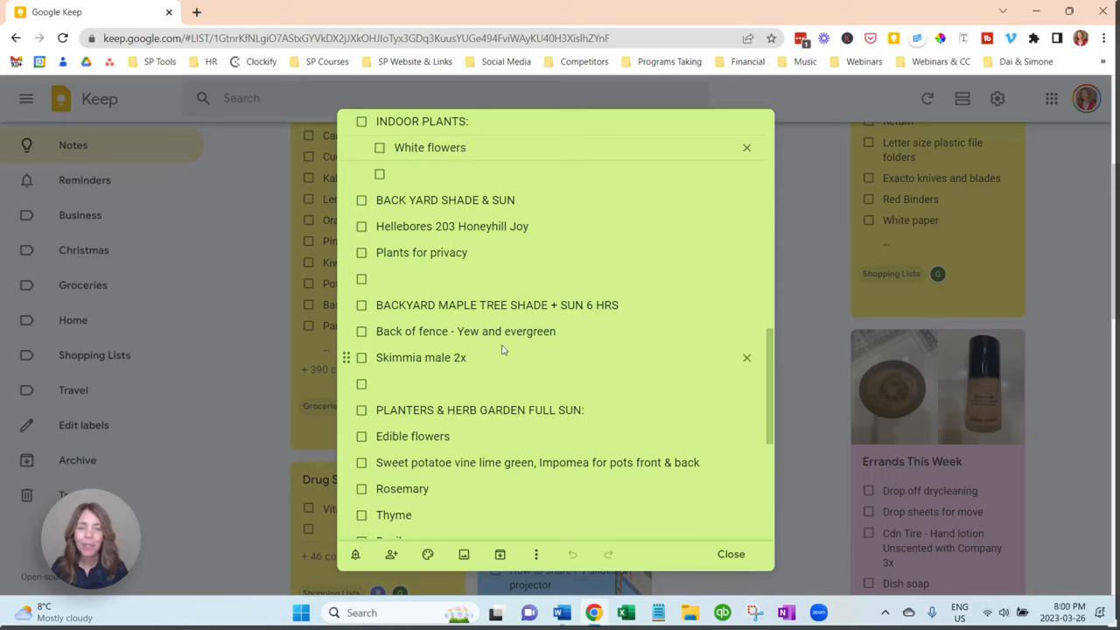
{"action": "left_click", "coordinate": [468, 147]}
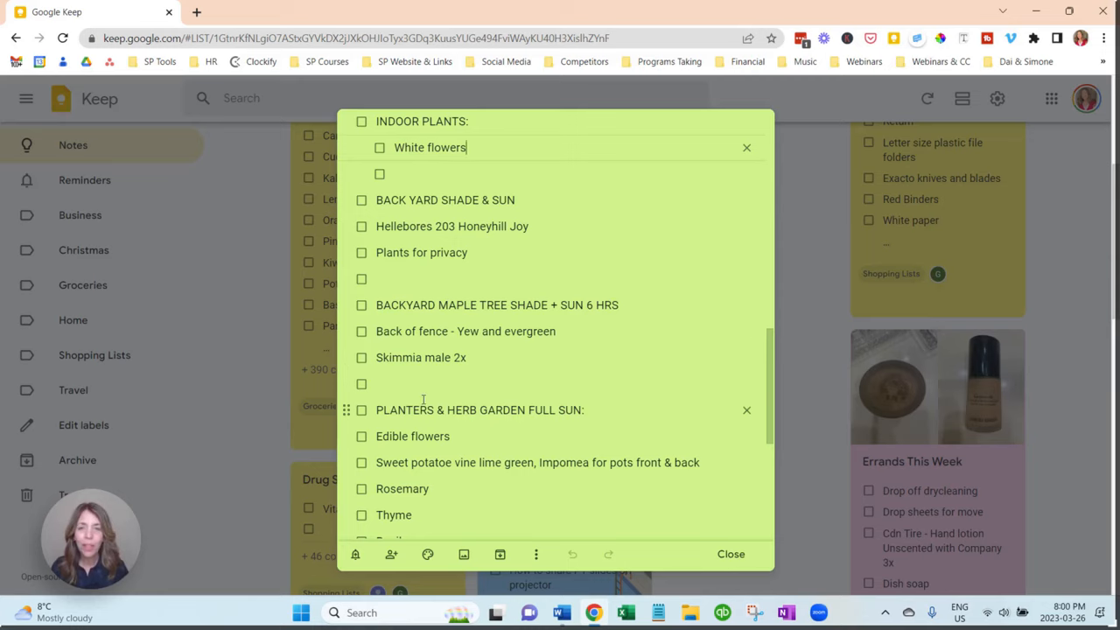
{"action": "scroll", "scroll_direction": "down", "scroll_amount": 3}
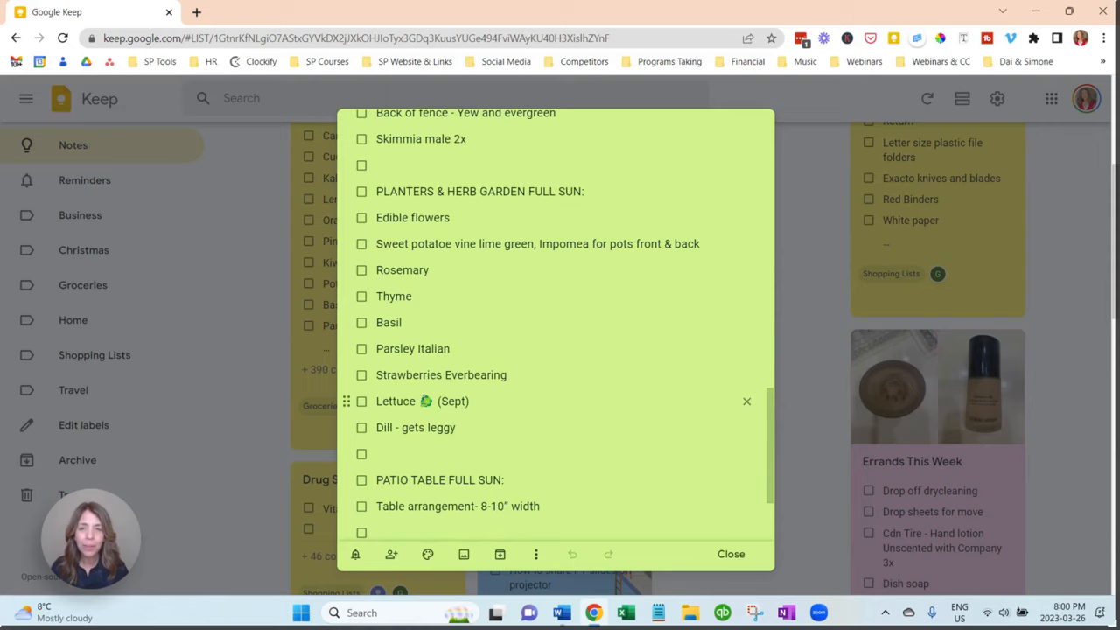
{"action": "scroll", "scroll_direction": "down", "scroll_amount": 3}
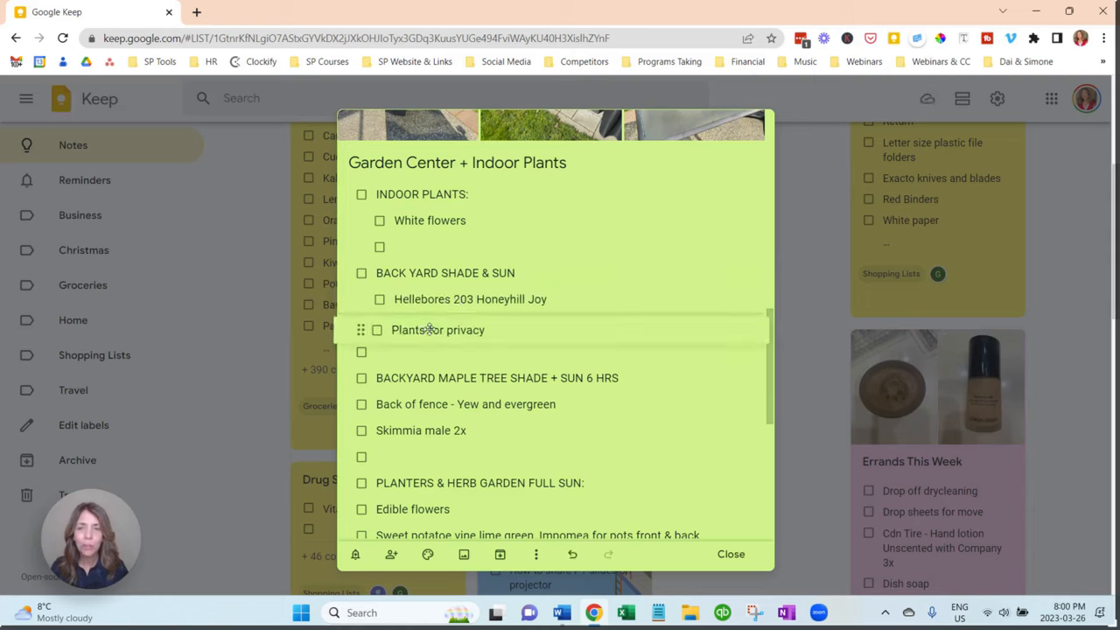
{"action": "mouse_move", "coordinate": [437, 325]}
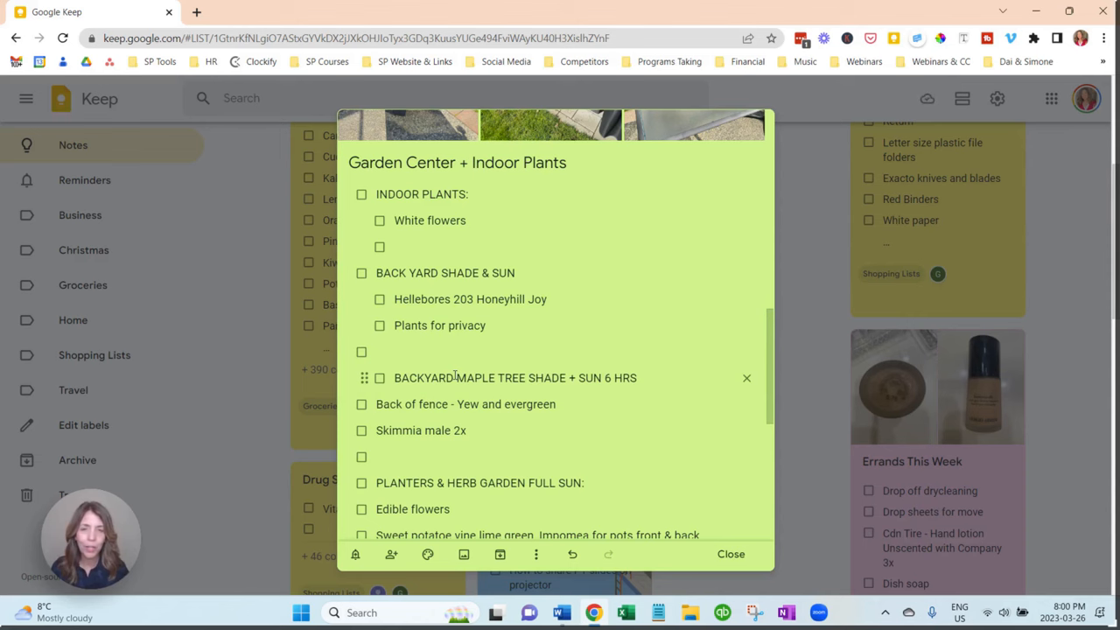
{"action": "scroll", "scroll_direction": "down", "scroll_amount": 3}
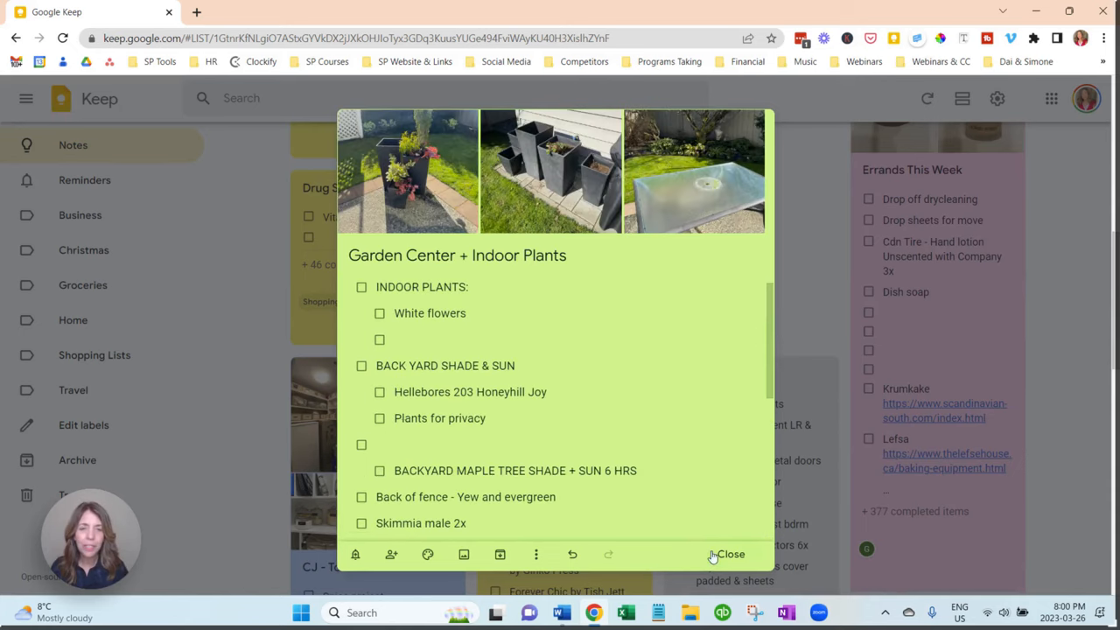
{"action": "left_click", "coordinate": [731, 553]}
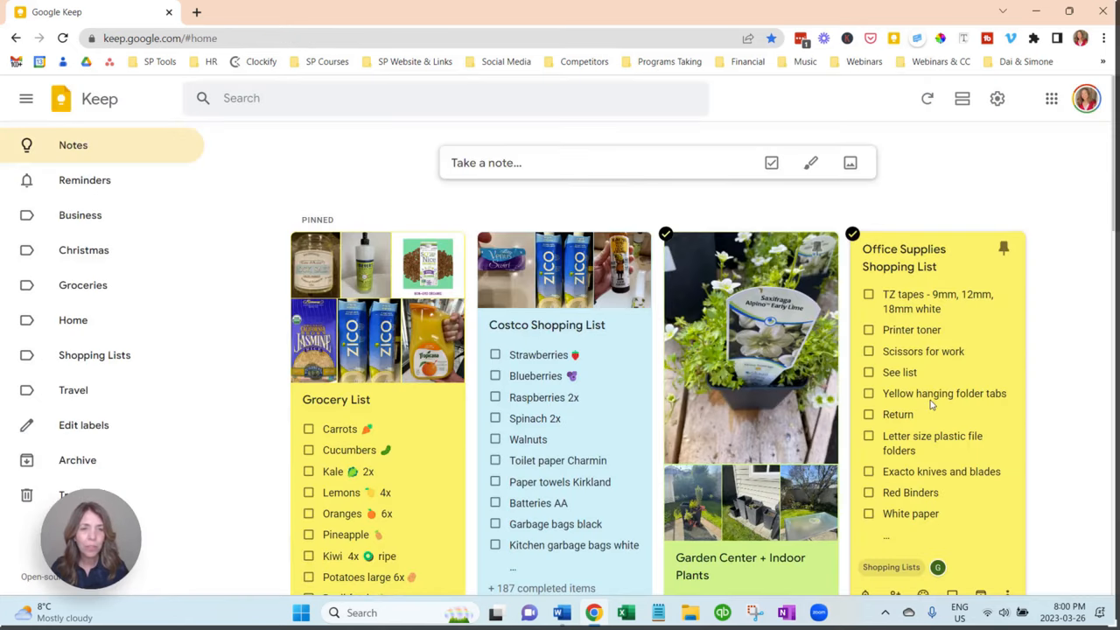
{"action": "scroll", "scroll_direction": "down", "scroll_amount": 3}
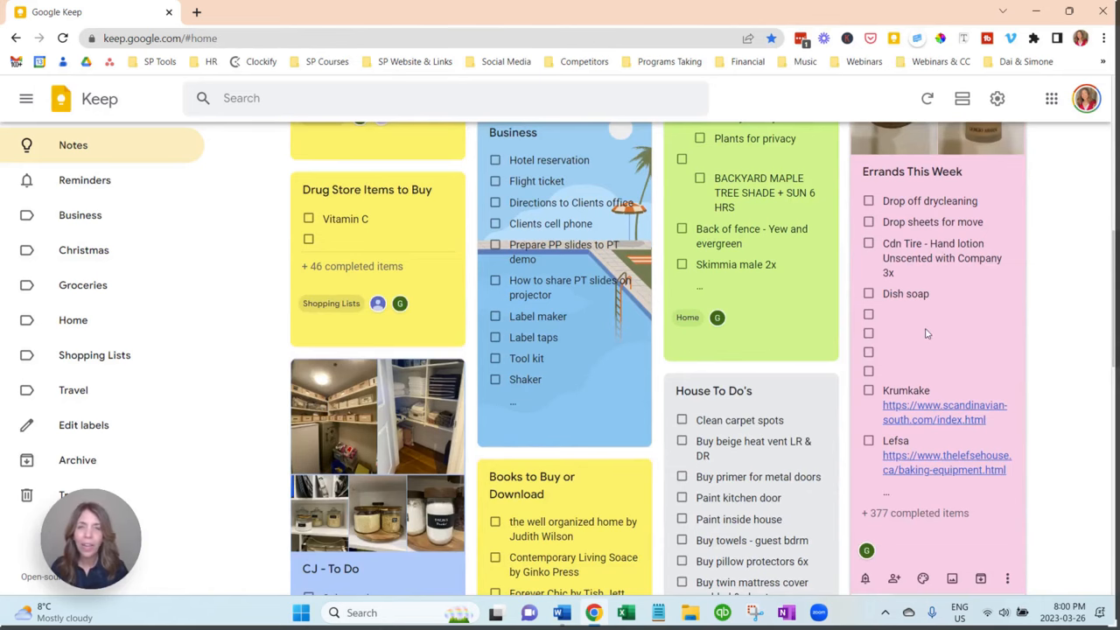
- Review the Errands This Week items and saved links to the bottom, then move to search
{"action": "left_click", "coordinate": [912, 172]}
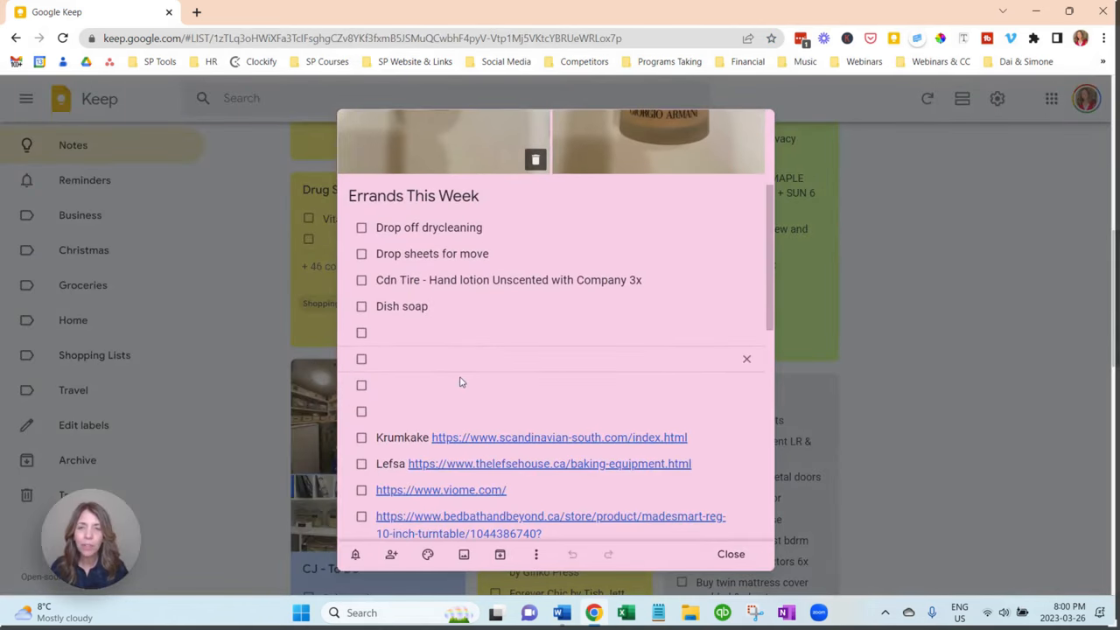
{"action": "left_click", "coordinate": [438, 333]}
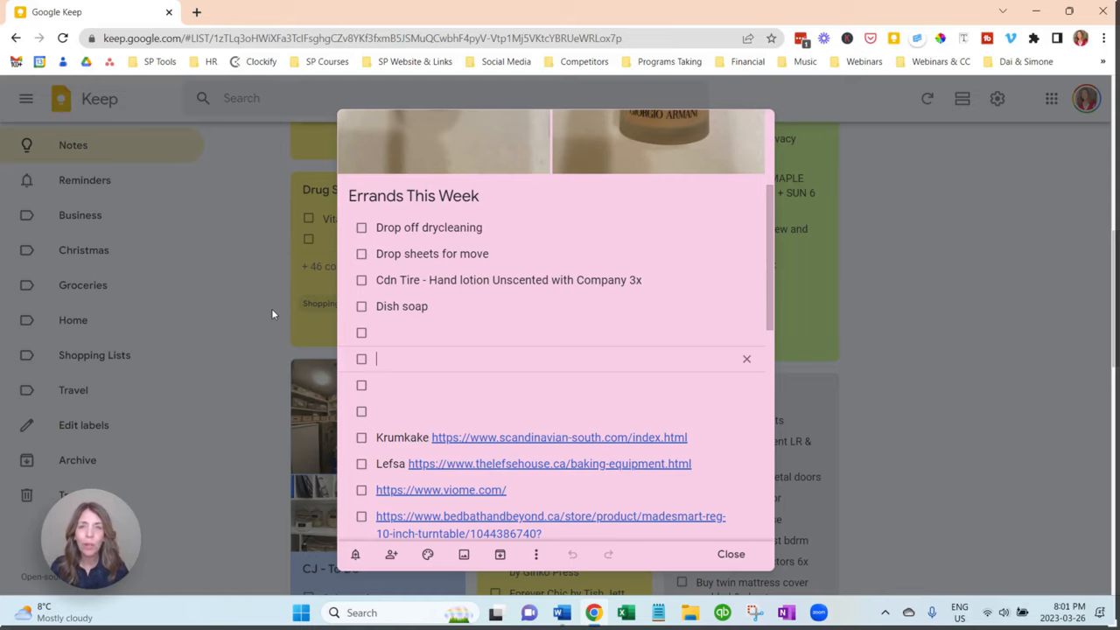
{"action": "mouse_move", "coordinate": [452, 304]}
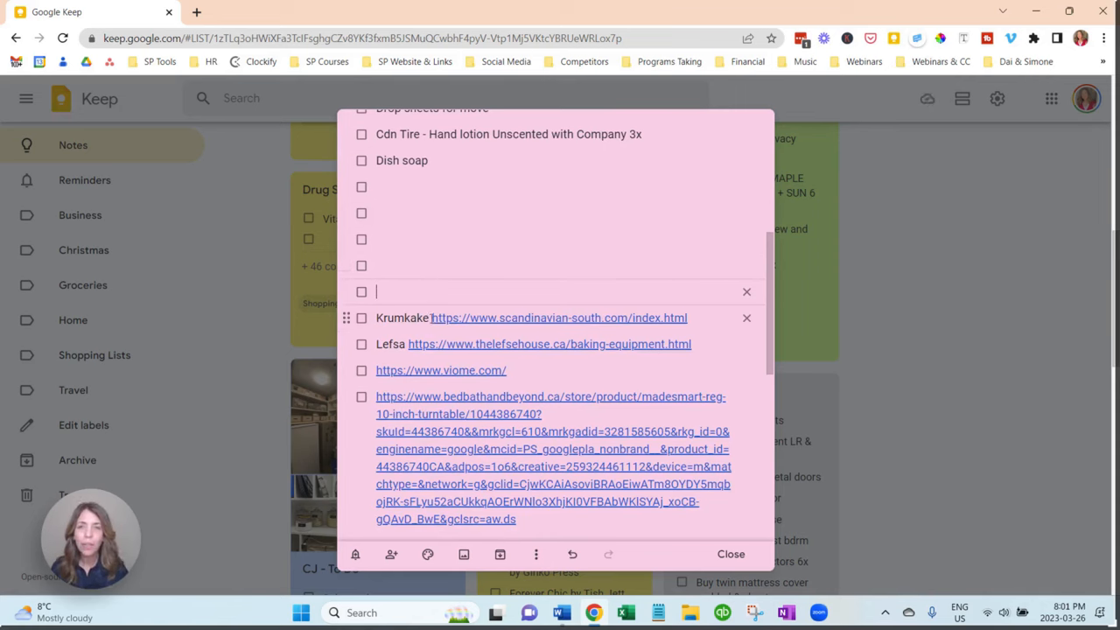
{"action": "scroll", "scroll_direction": "down", "scroll_amount": 3}
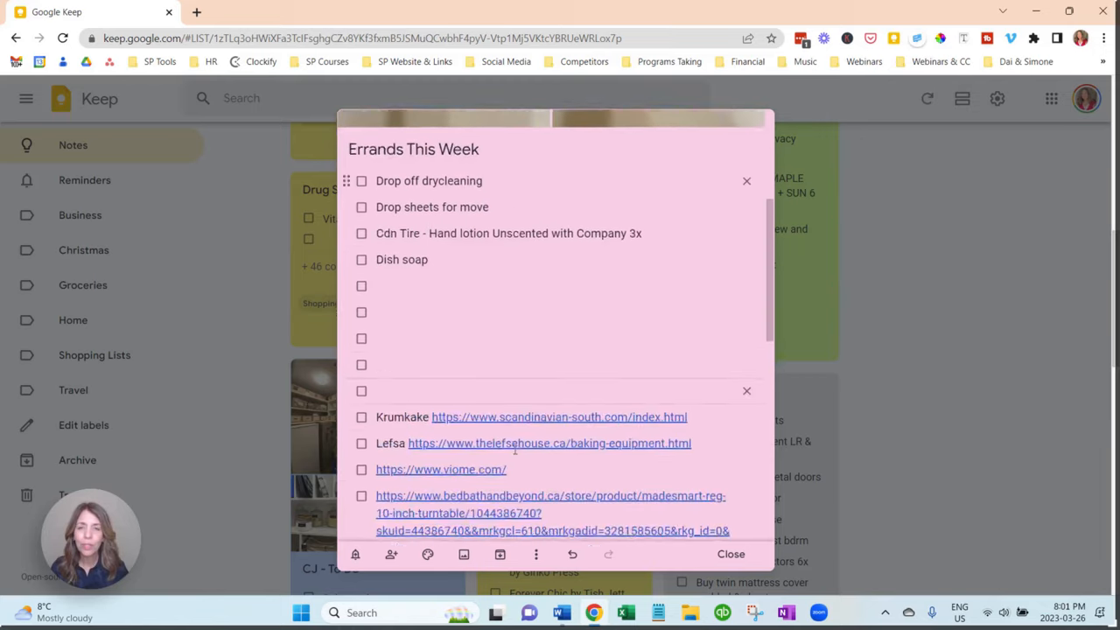
{"action": "scroll", "scroll_direction": "down", "scroll_amount": 3}
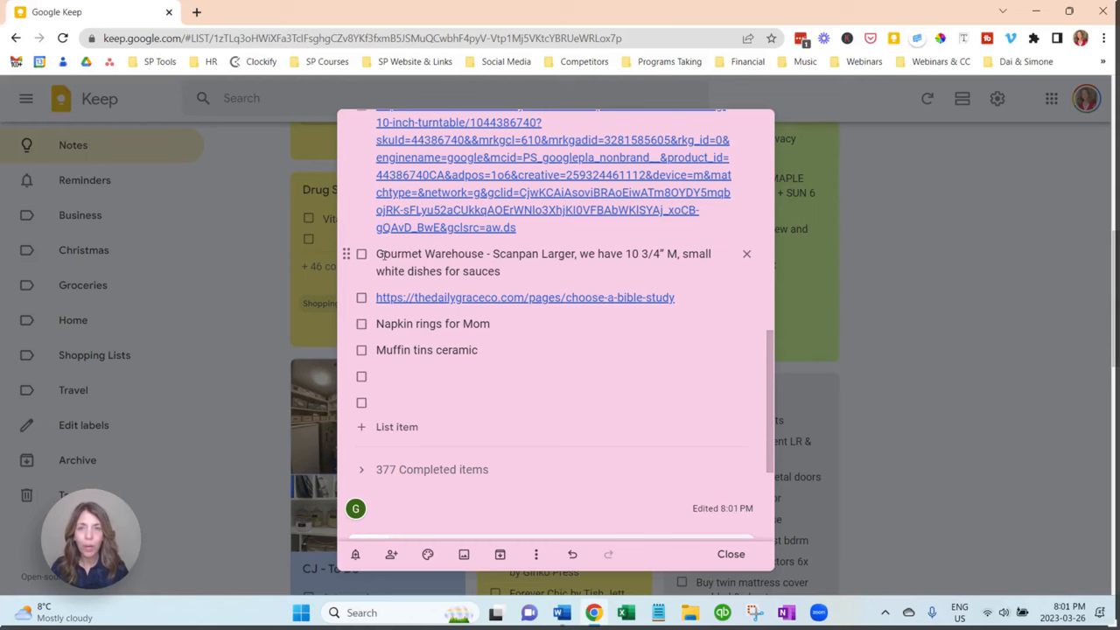
{"action": "left_click", "coordinate": [732, 553]}
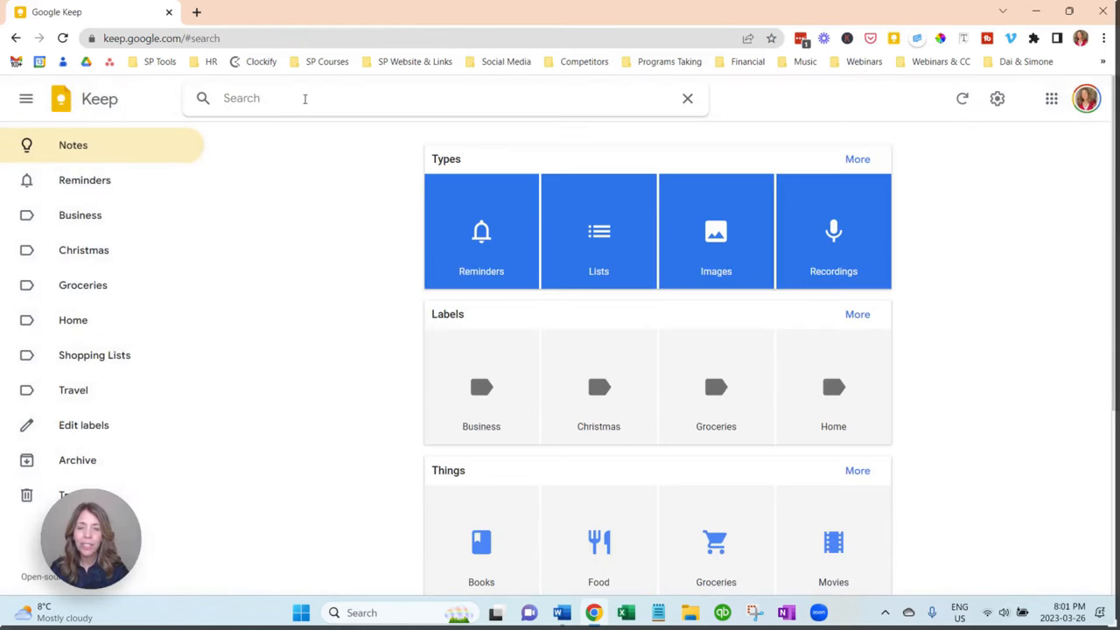
- Search the notes for 'gourmet', then clear the search back to the full board
{"action": "type", "text": "gourmet"}
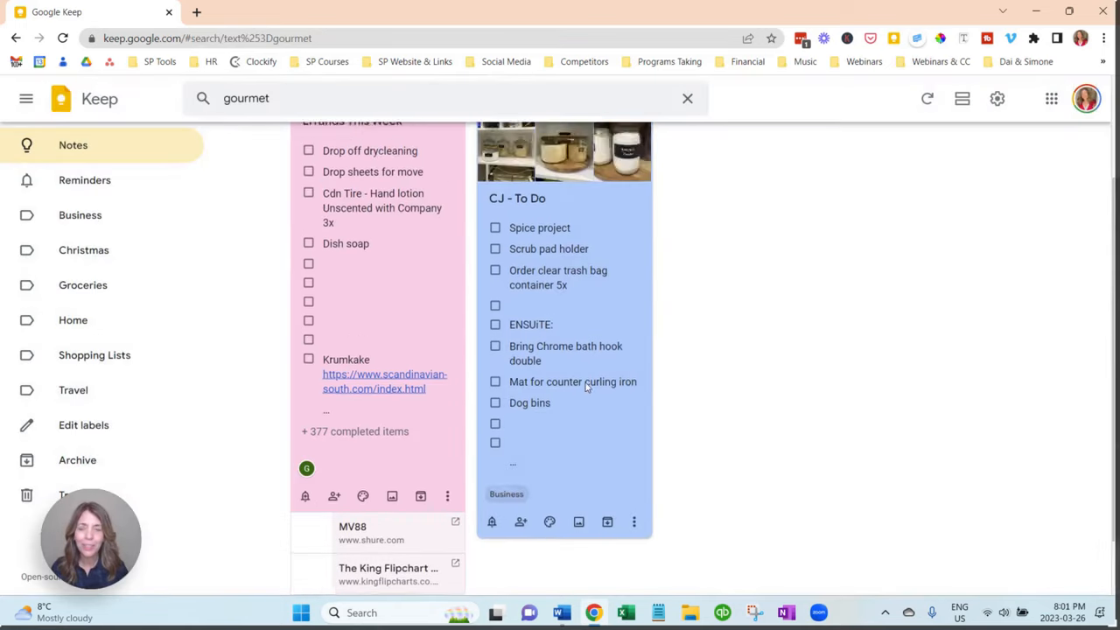
{"action": "left_click", "coordinate": [687, 98]}
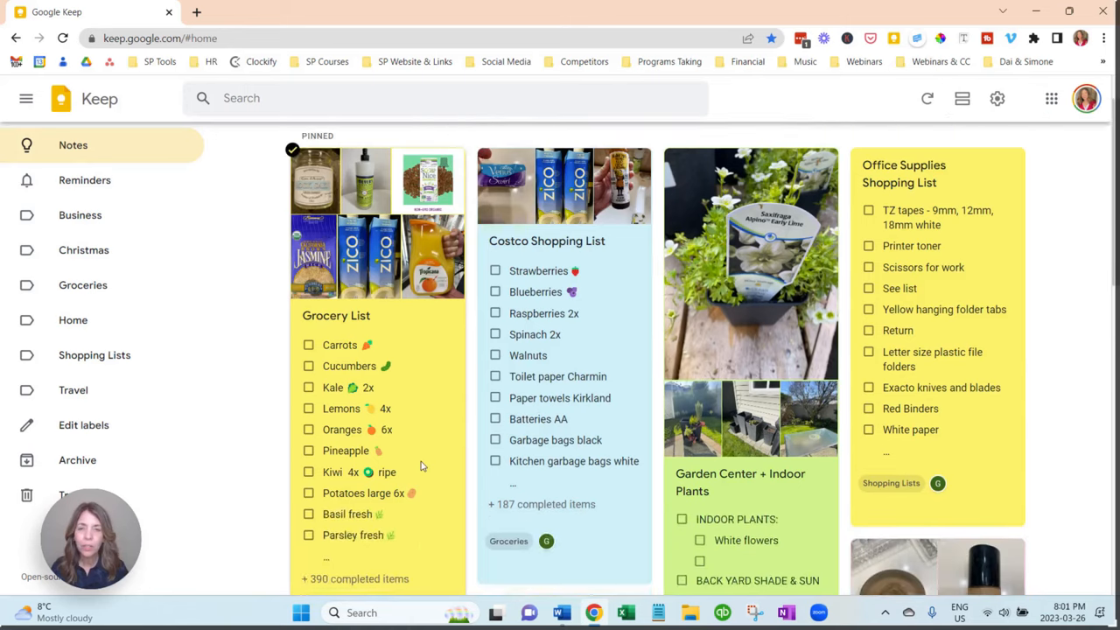
- Start a place-based reminder for the Grocery List note via Pick place
{"action": "scroll", "scroll_direction": "down", "scroll_amount": 3}
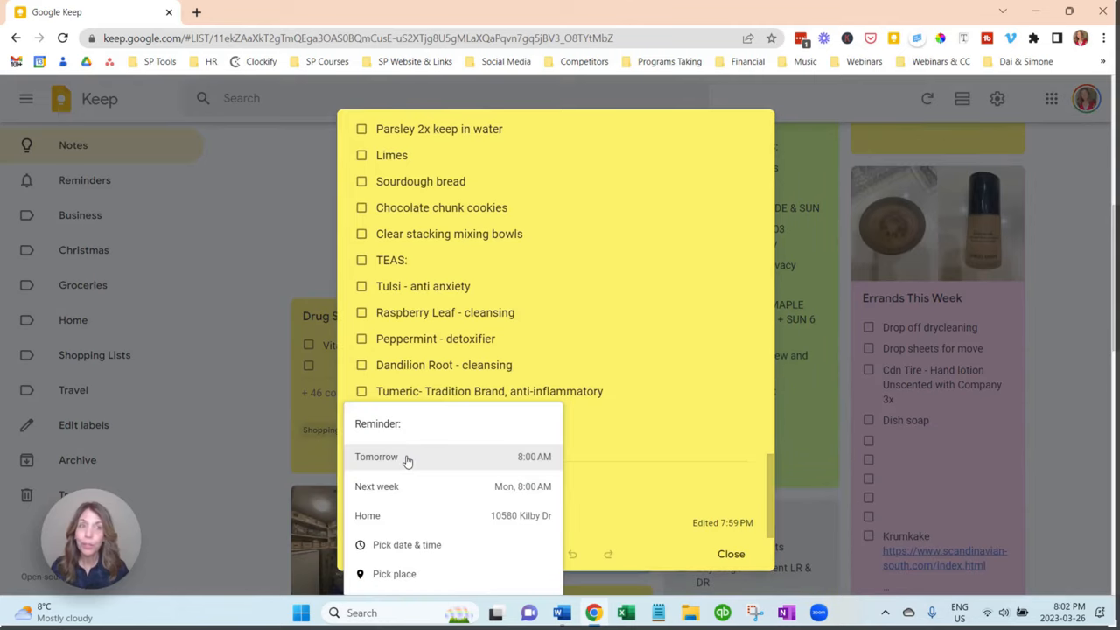
{"action": "mouse_move", "coordinate": [413, 573]}
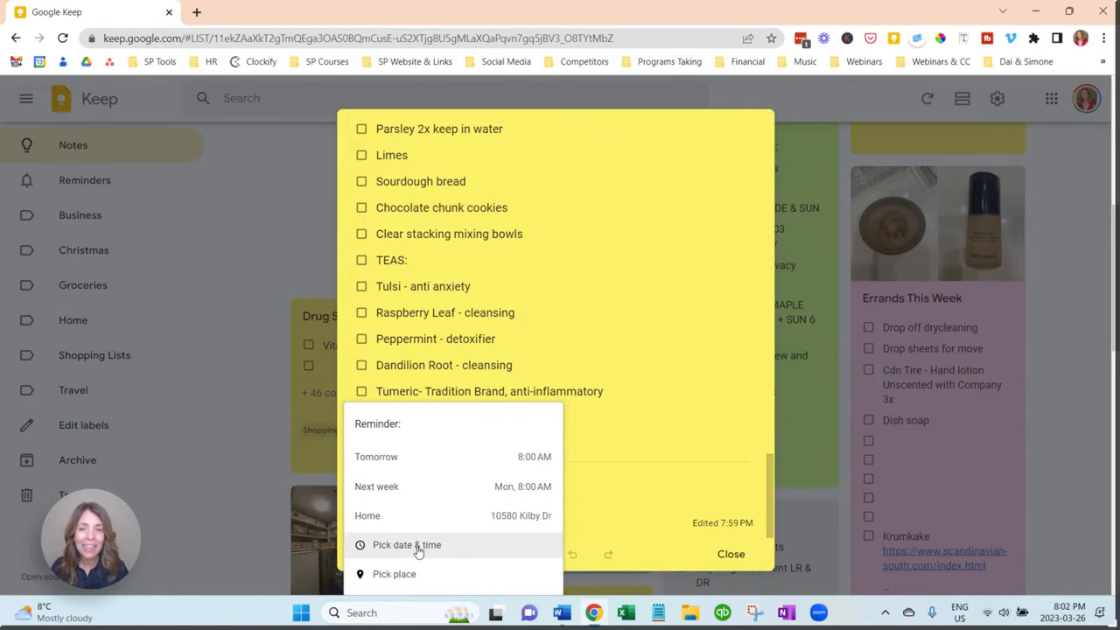
{"action": "left_click", "coordinate": [396, 573]}
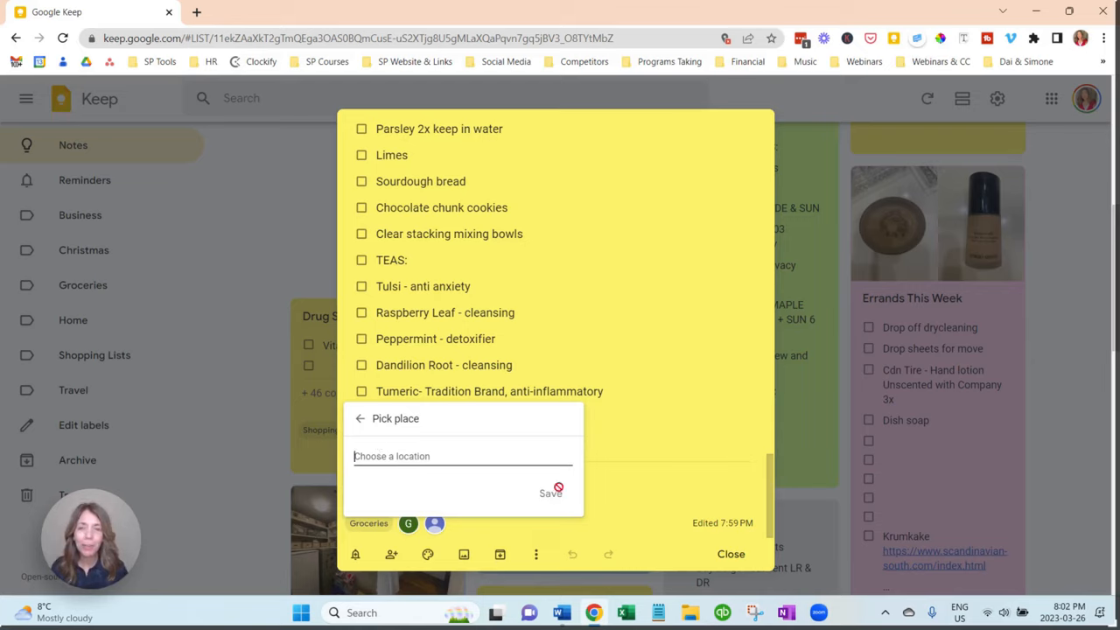
{"action": "mouse_move", "coordinate": [246, 364]}
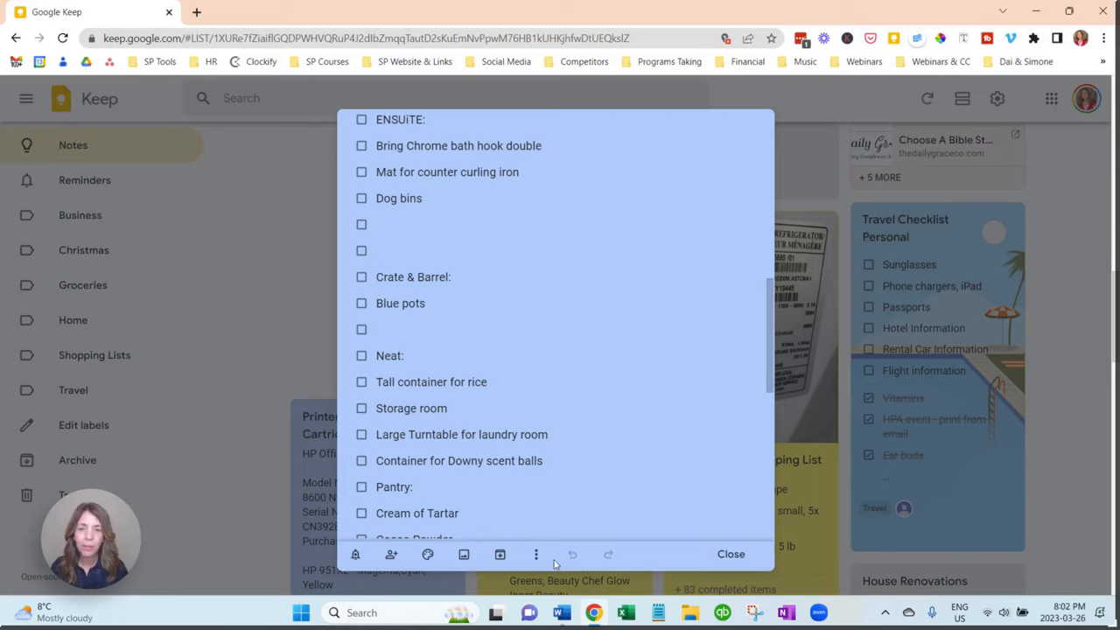
- Search the blue list note's Change label menu for 'SP', then close the note
{"action": "left_click", "coordinate": [535, 553]}
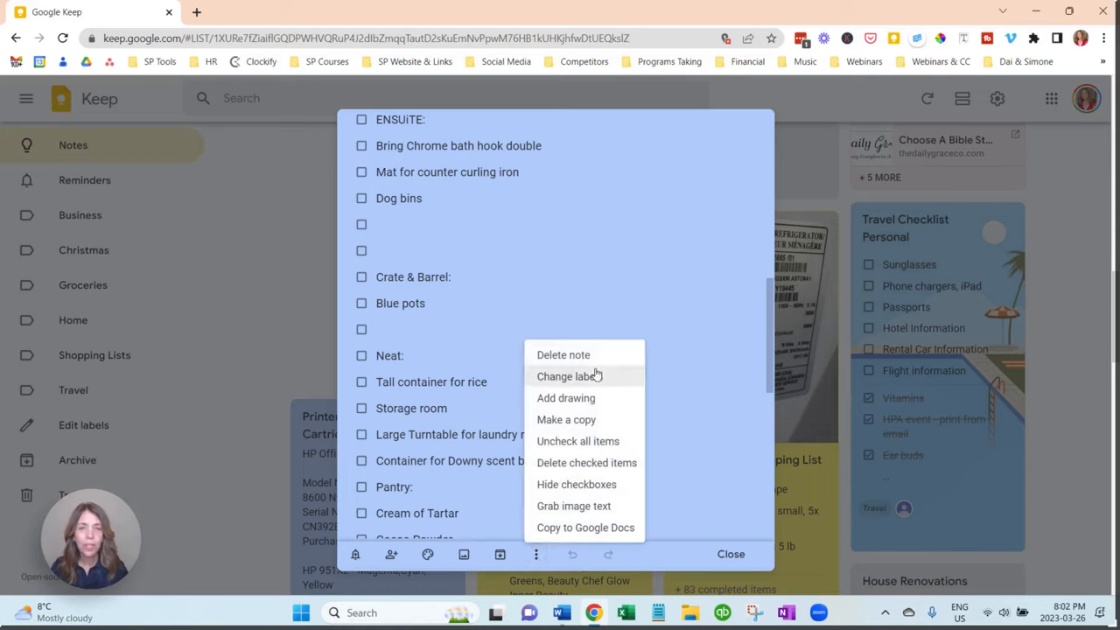
{"action": "left_click", "coordinate": [566, 375]}
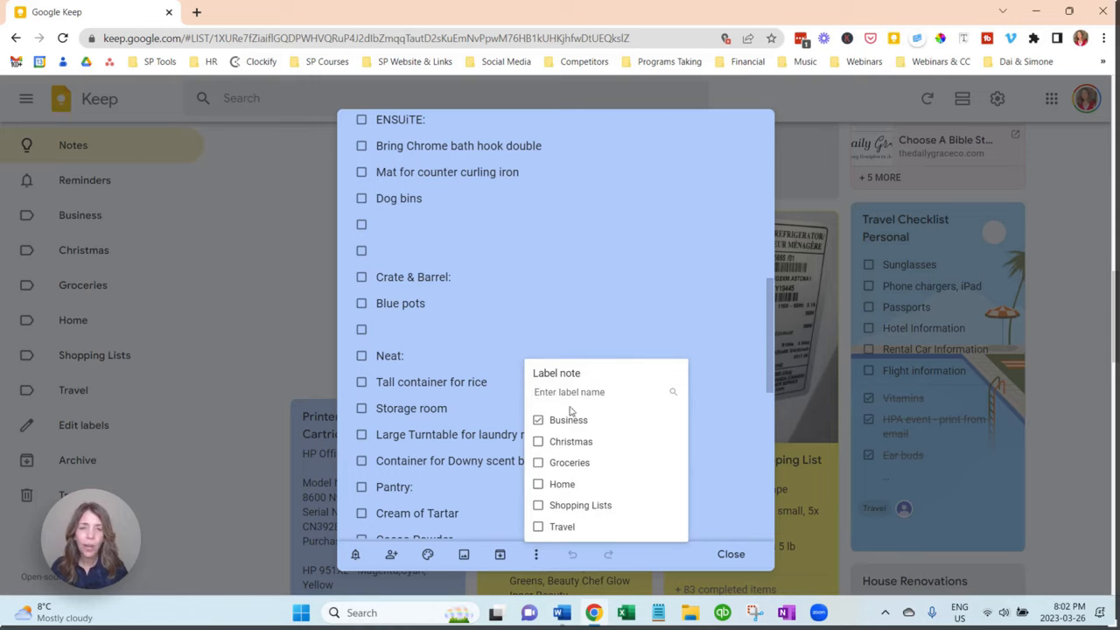
{"action": "mouse_move", "coordinate": [563, 381]}
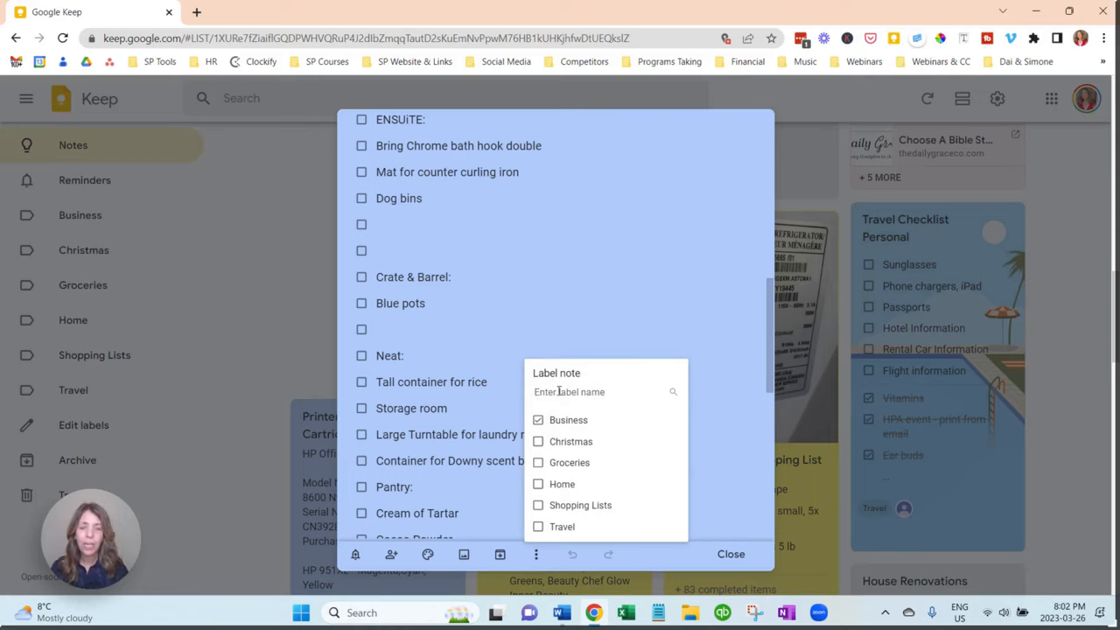
{"action": "type", "text": "SP"}
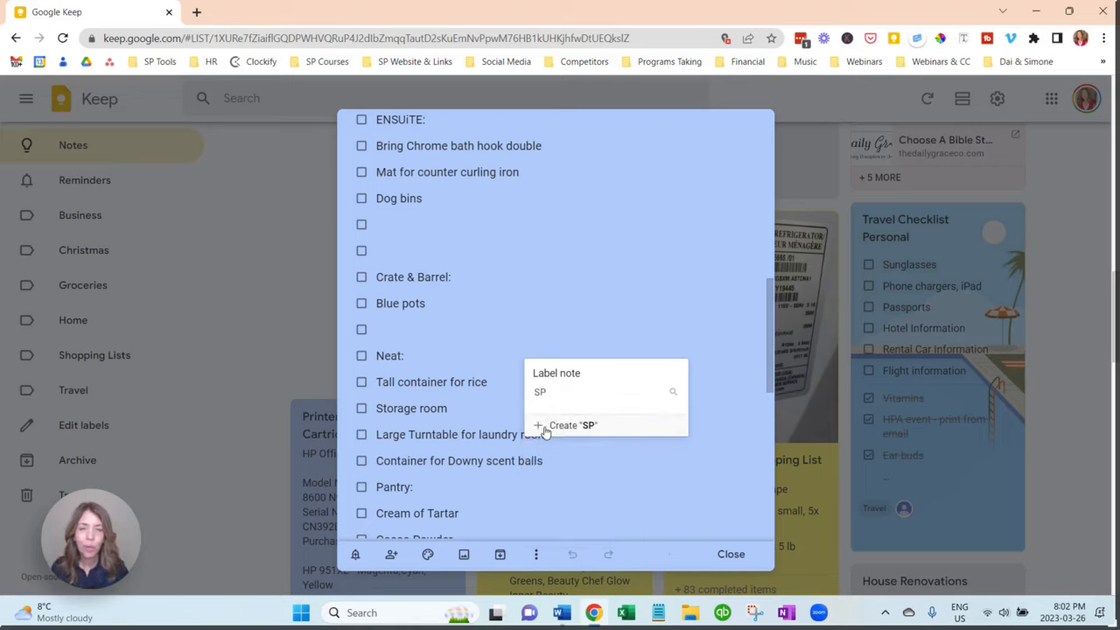
{"action": "scroll", "scroll_direction": "down", "scroll_amount": 3}
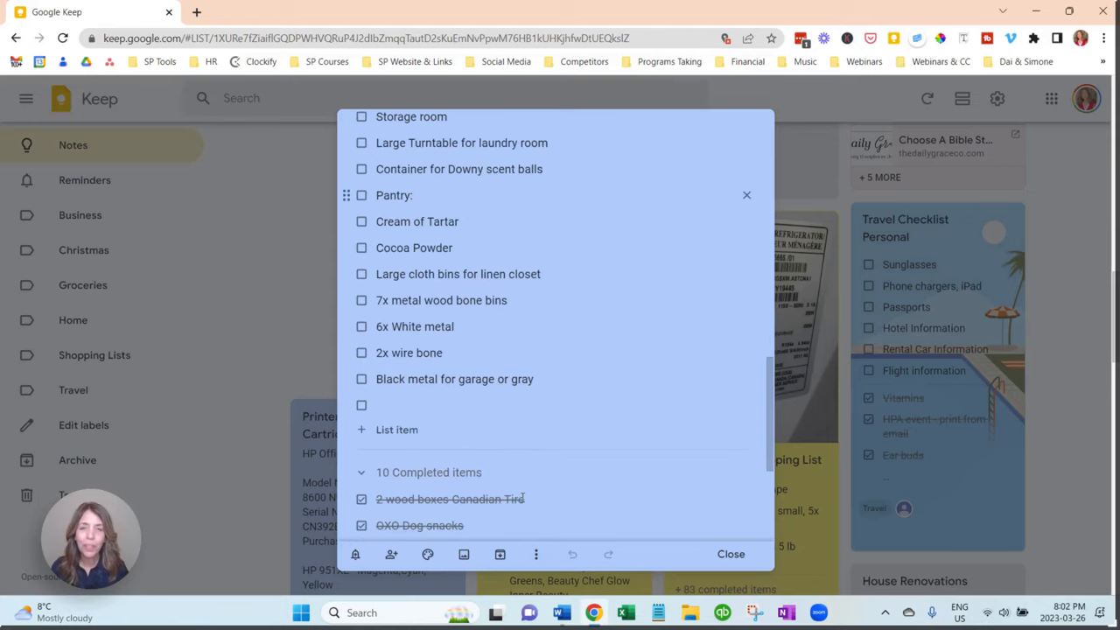
{"action": "left_click", "coordinate": [731, 553]}
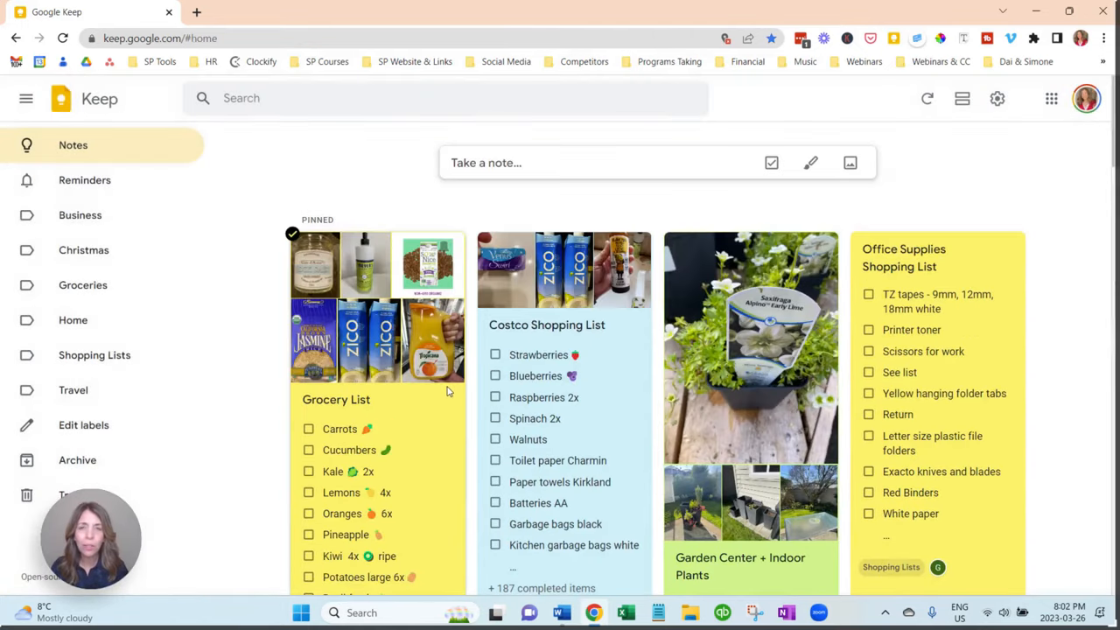
- Scroll down the notes grid to the Travel Checklist Personal card
{"action": "scroll", "scroll_direction": "down", "scroll_amount": 3}
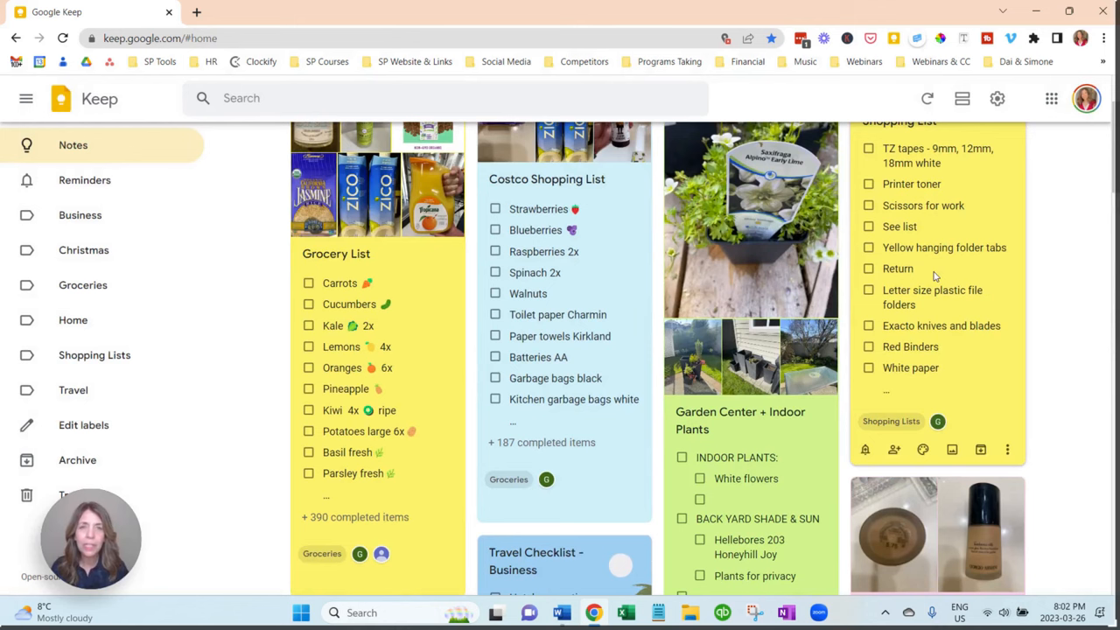
{"action": "scroll", "scroll_direction": "down", "scroll_amount": 3}
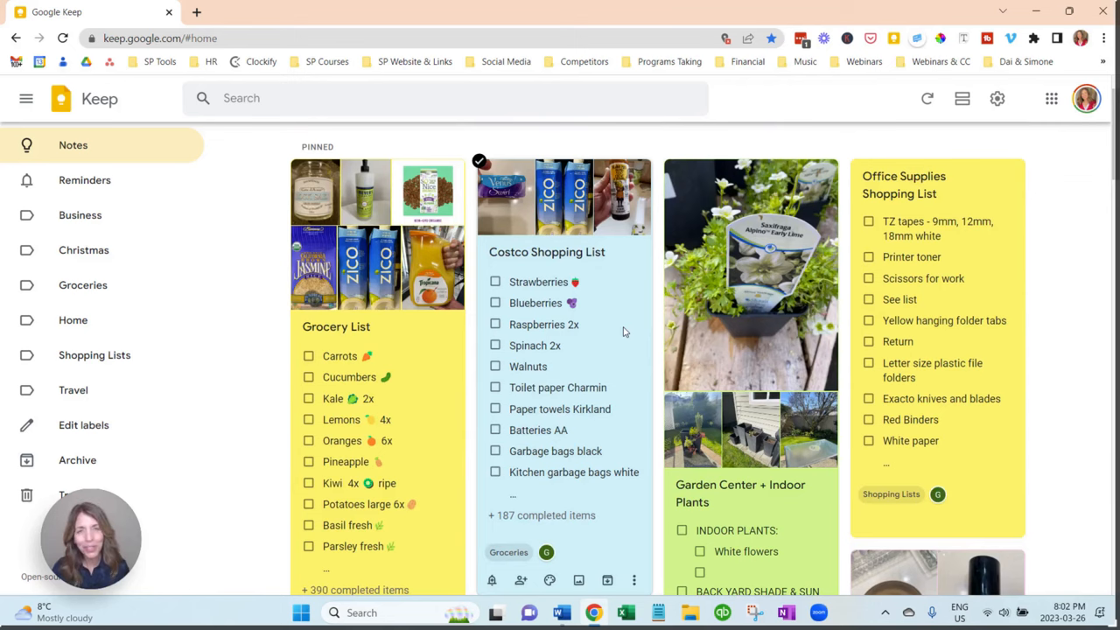
{"action": "scroll", "scroll_direction": "down", "scroll_amount": 3}
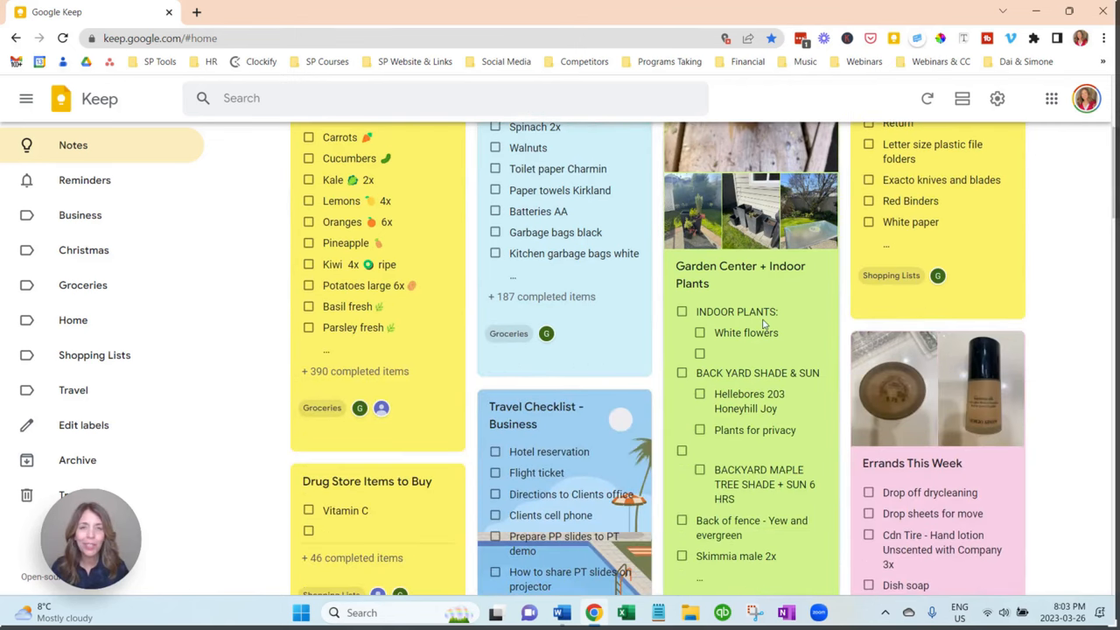
{"action": "scroll", "scroll_direction": "down", "scroll_amount": 3}
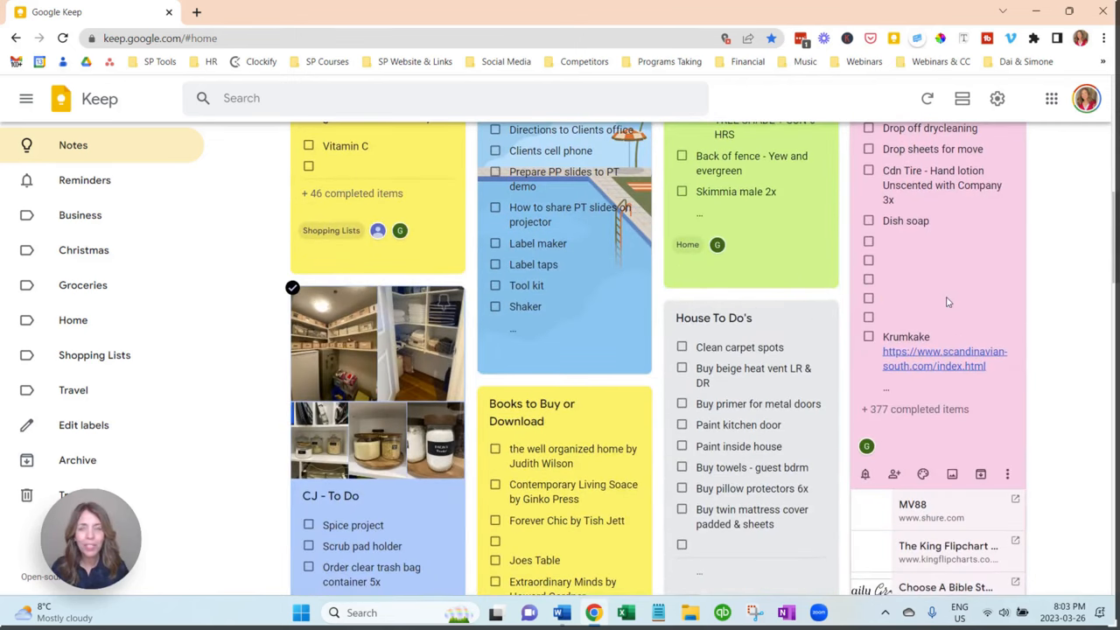
{"action": "scroll", "scroll_direction": "down", "scroll_amount": 3}
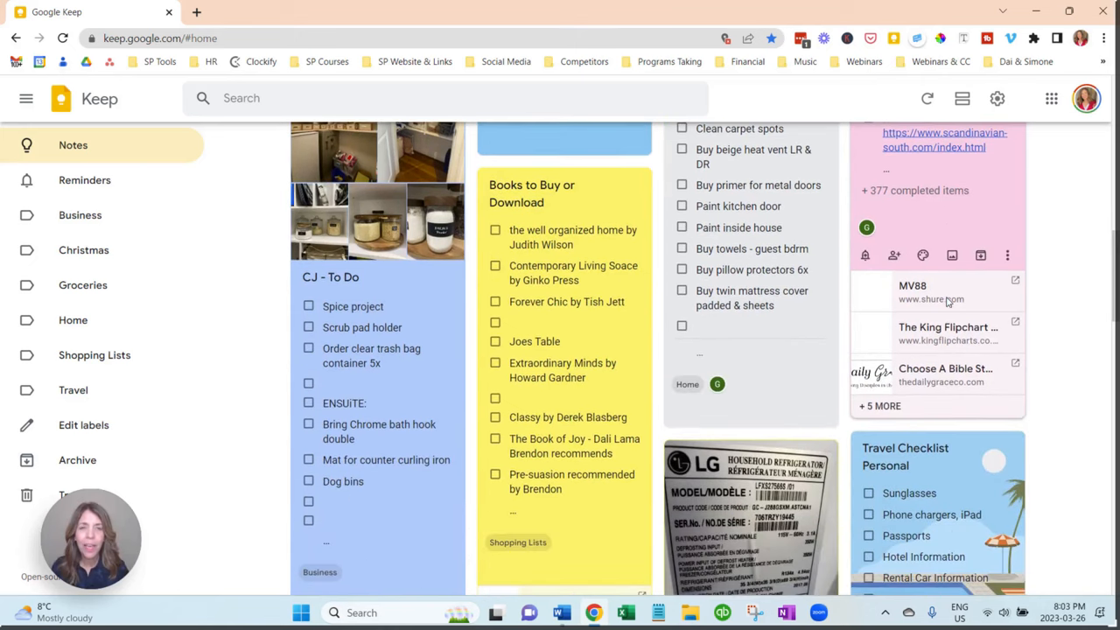
{"action": "scroll", "scroll_direction": "down", "scroll_amount": 3}
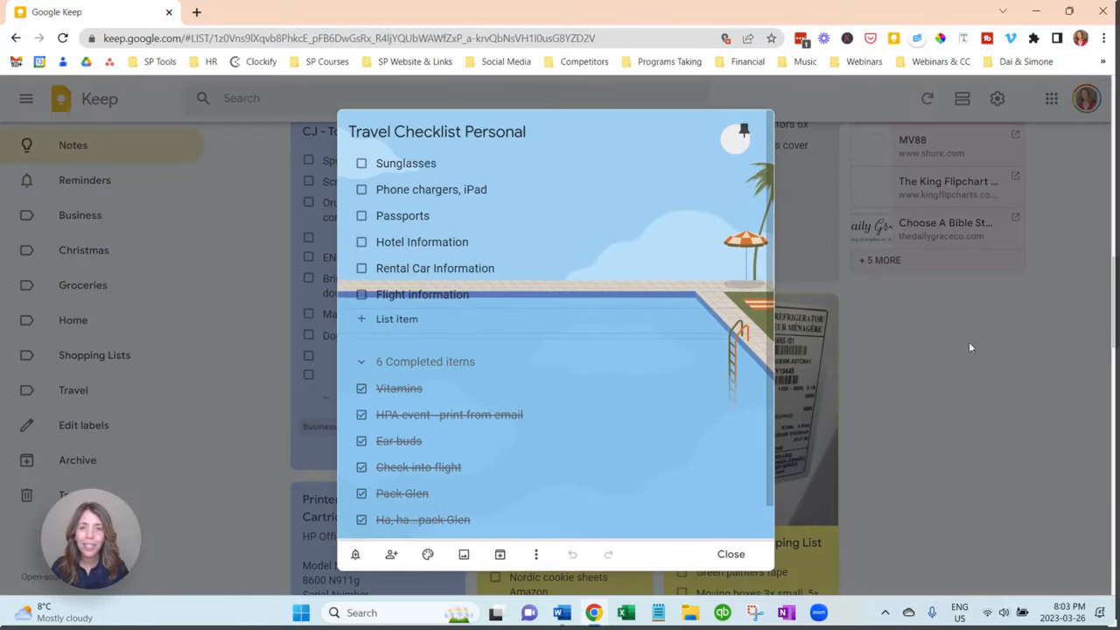
- Collapse the completed items, view background options, close the checklist and scroll to Grocery List
{"action": "left_click", "coordinate": [360, 360]}
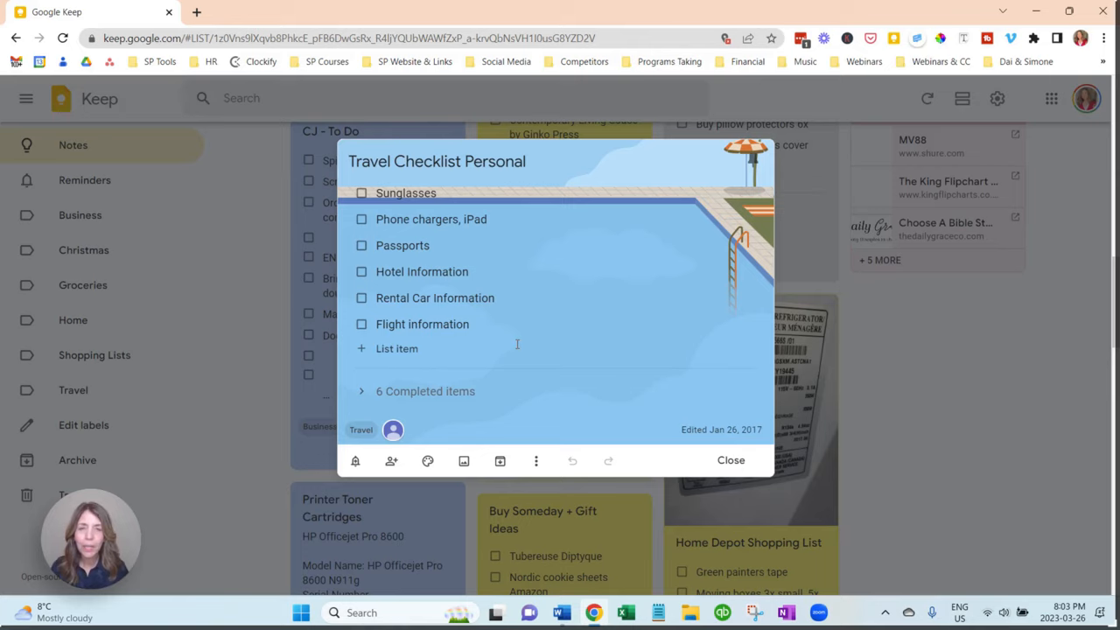
{"action": "mouse_move", "coordinate": [427, 462]}
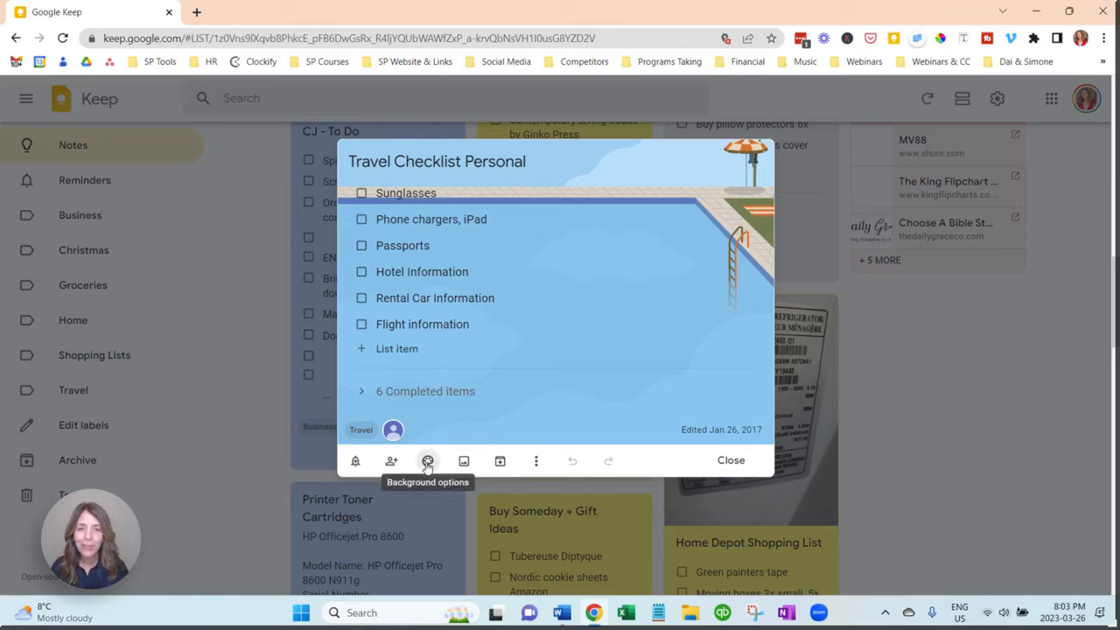
{"action": "left_click", "coordinate": [427, 462]}
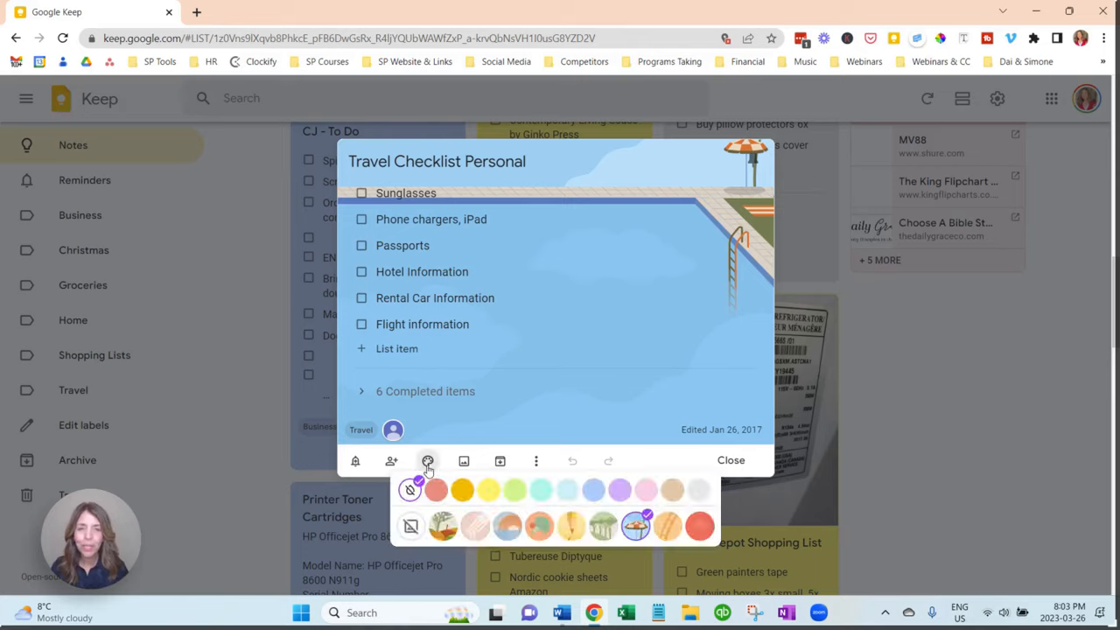
{"action": "mouse_move", "coordinate": [399, 453]}
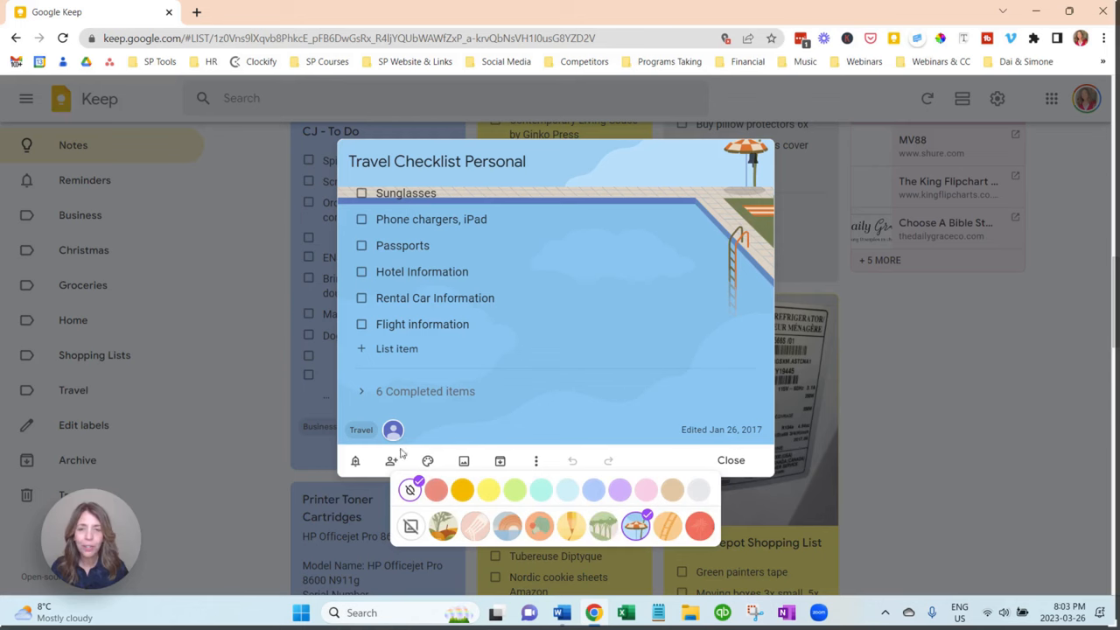
{"action": "left_click", "coordinate": [732, 459]}
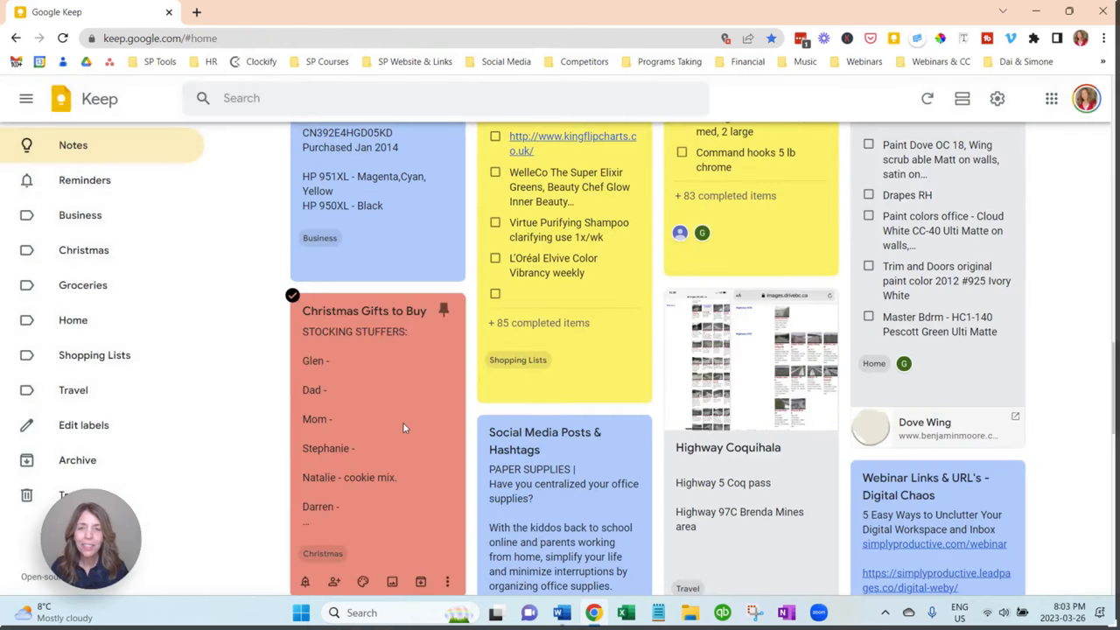
{"action": "mouse_move", "coordinate": [392, 425]}
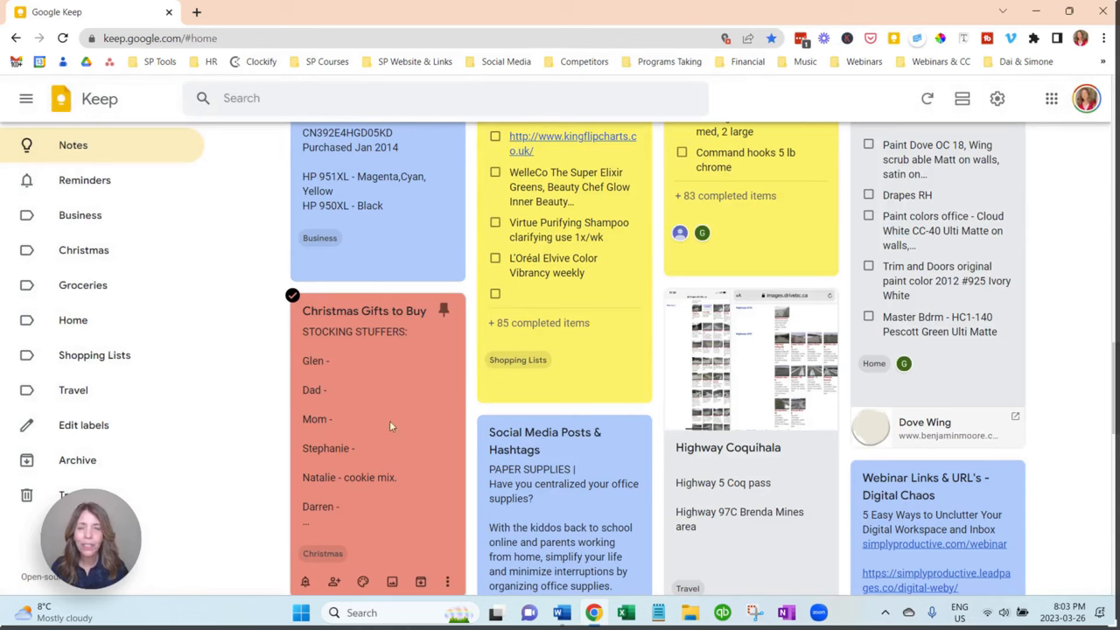
{"action": "mouse_move", "coordinate": [424, 420]}
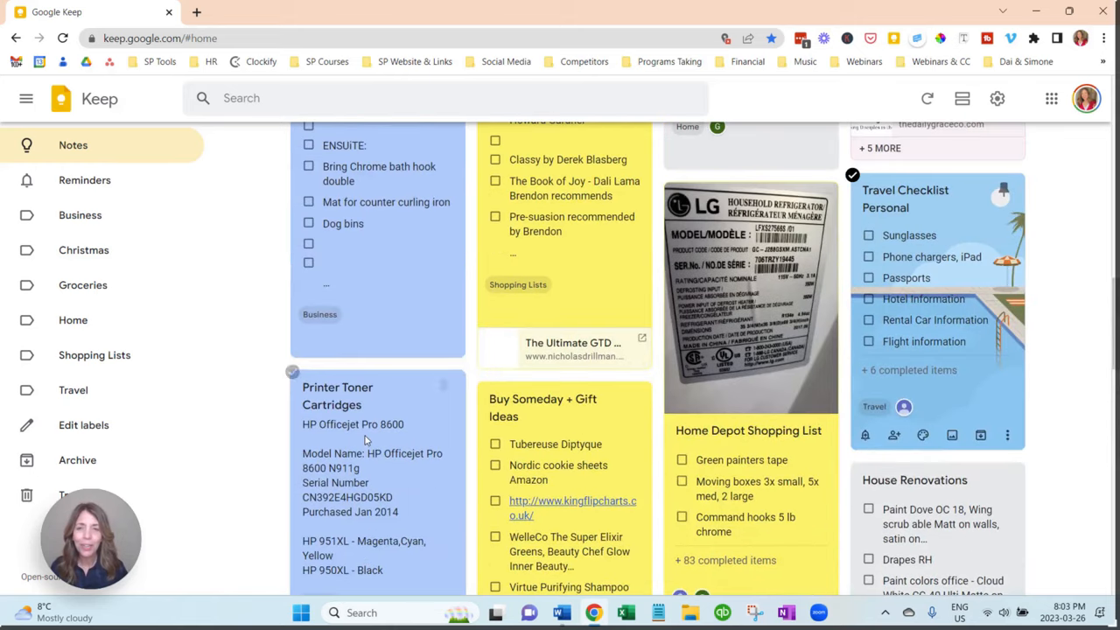
{"action": "scroll", "scroll_direction": "down", "scroll_amount": 3}
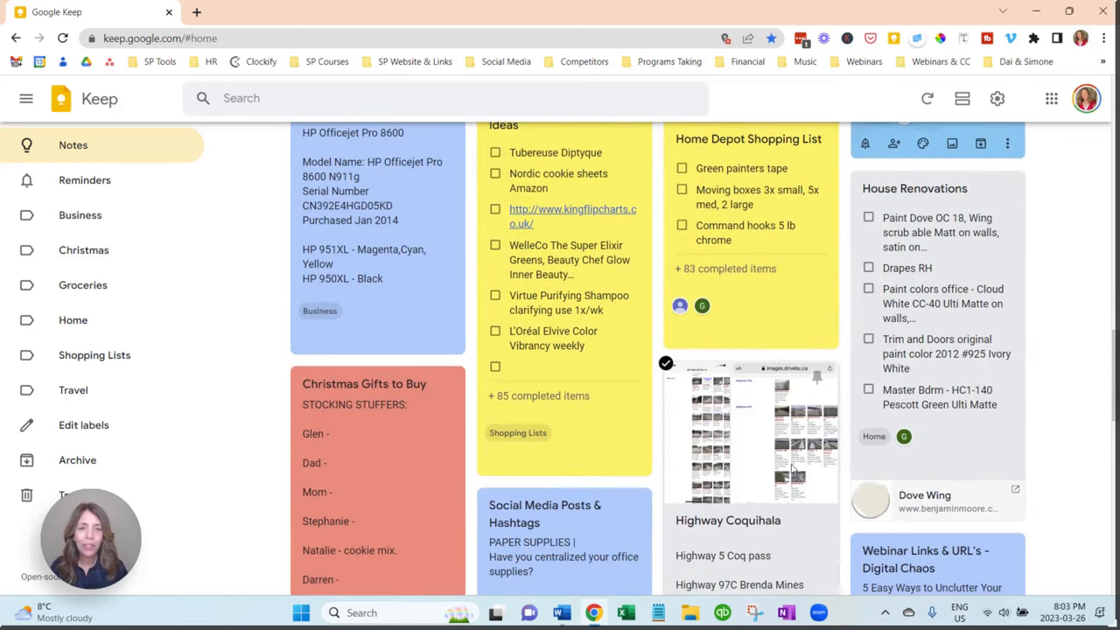
{"action": "scroll", "scroll_direction": "down", "scroll_amount": 3}
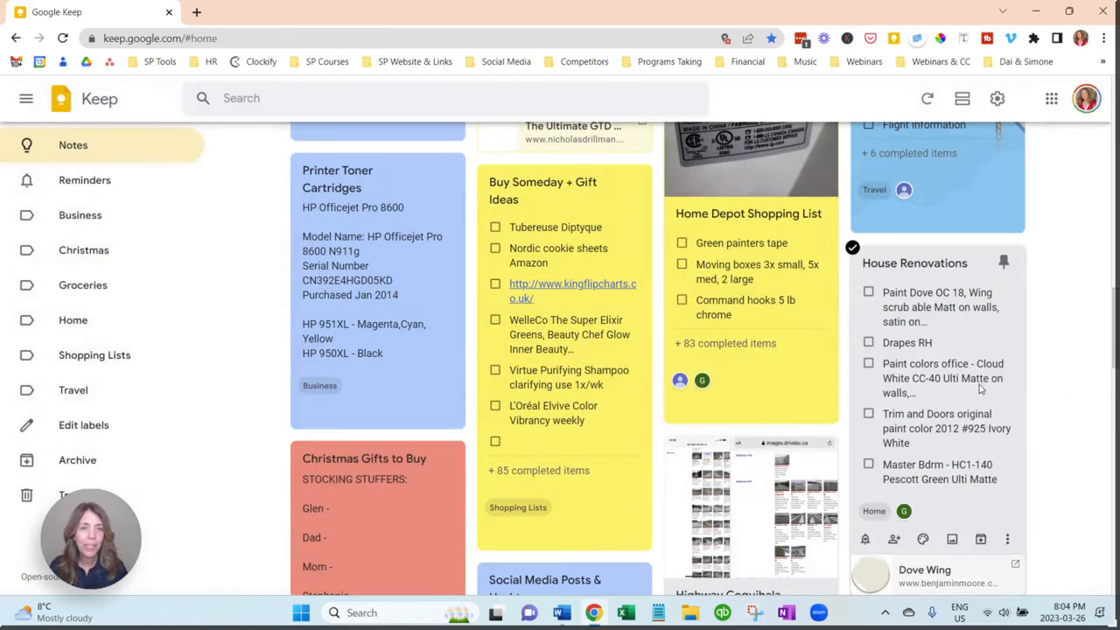
{"action": "scroll", "scroll_direction": "down", "scroll_amount": 3}
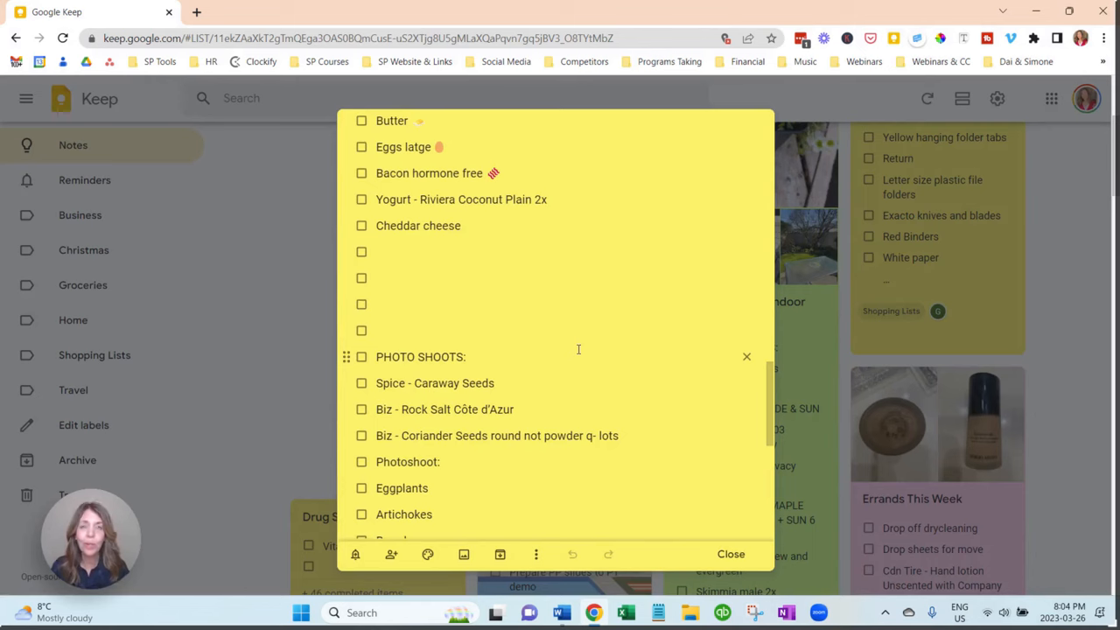
{"action": "scroll", "scroll_direction": "down", "scroll_amount": 3}
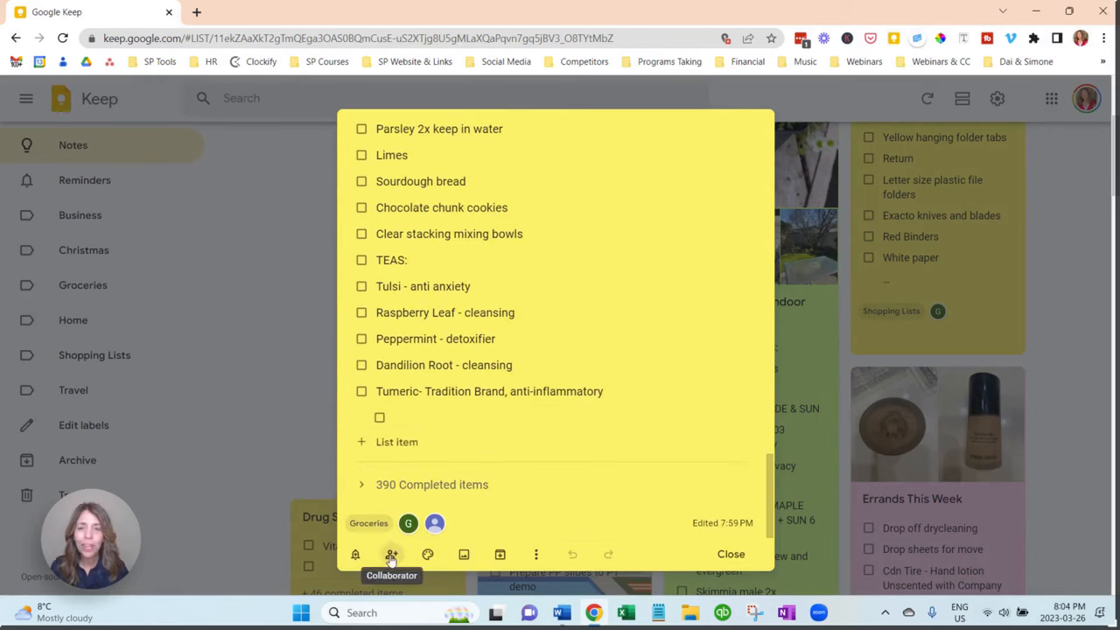
{"action": "left_click", "coordinate": [392, 553]}
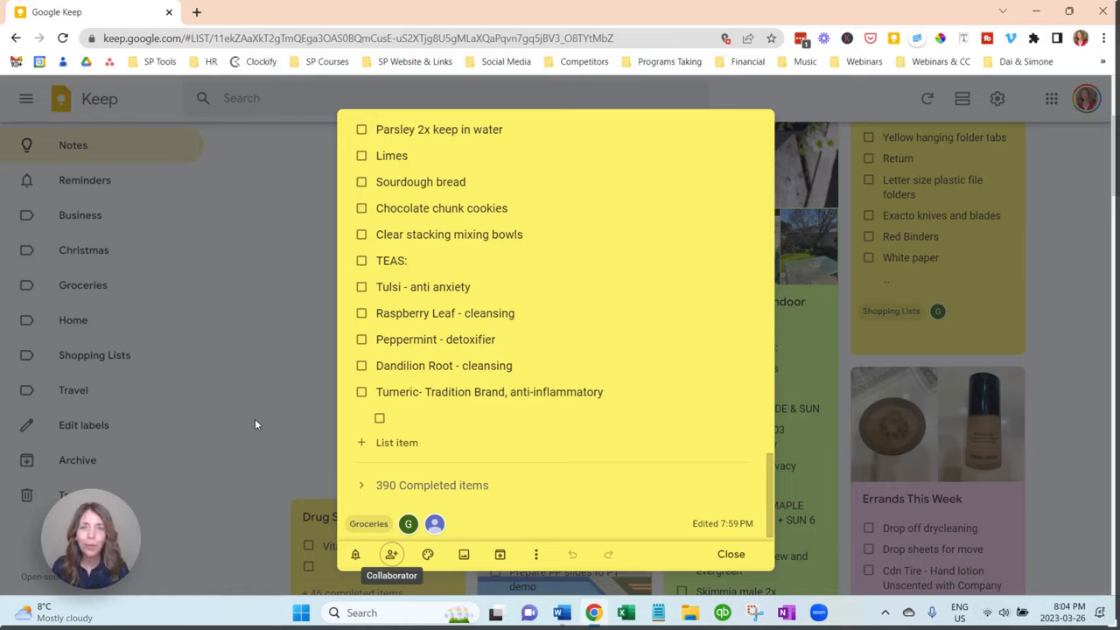
{"action": "mouse_move", "coordinate": [343, 455]}
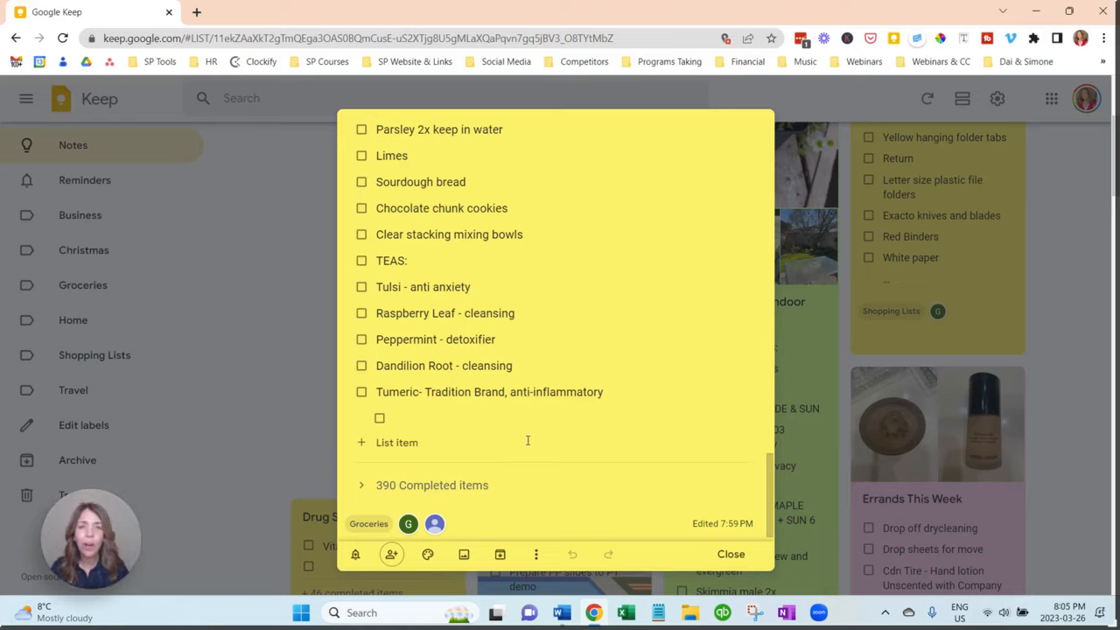
- Open the Home Depot Shopping List note from the grid to show its three open items
{"action": "left_click", "coordinate": [732, 553]}
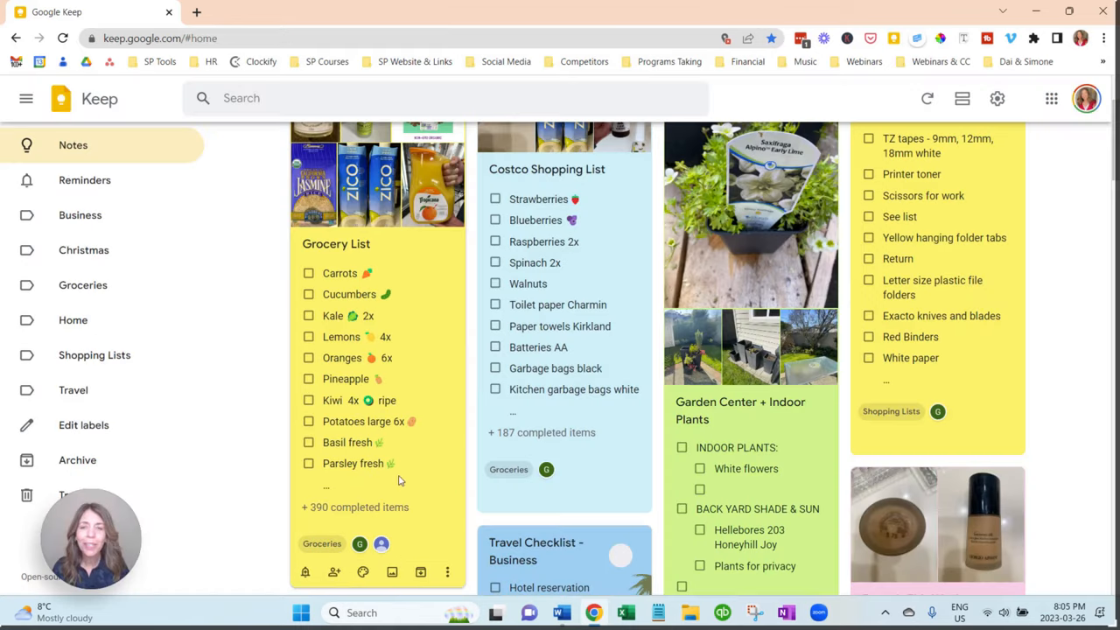
{"action": "scroll", "scroll_direction": "down", "scroll_amount": 3}
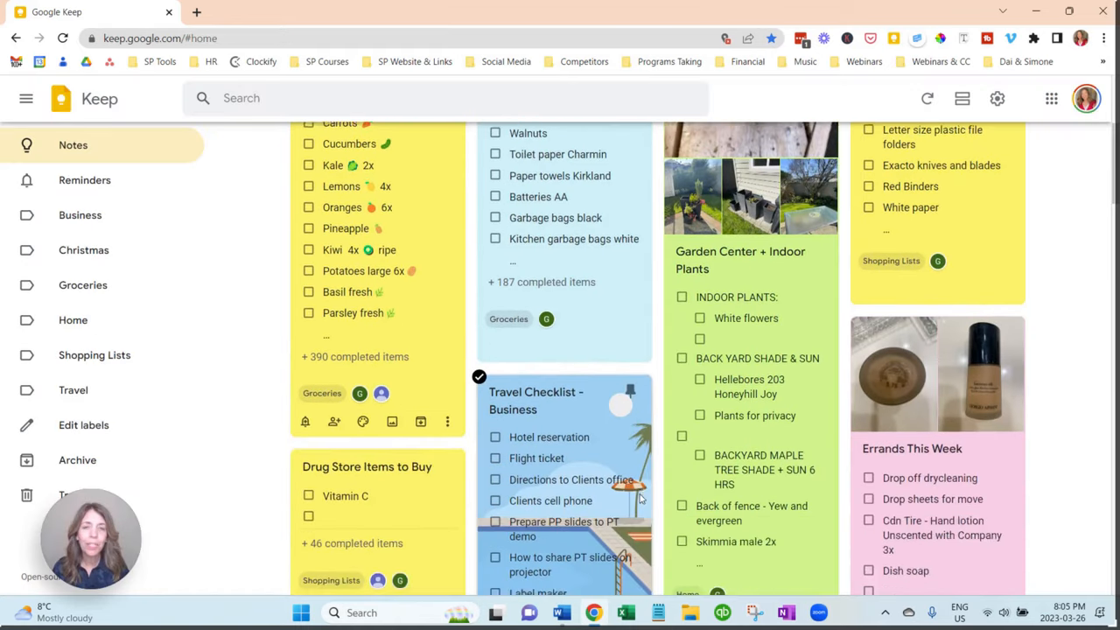
{"action": "scroll", "scroll_direction": "down", "scroll_amount": 3}
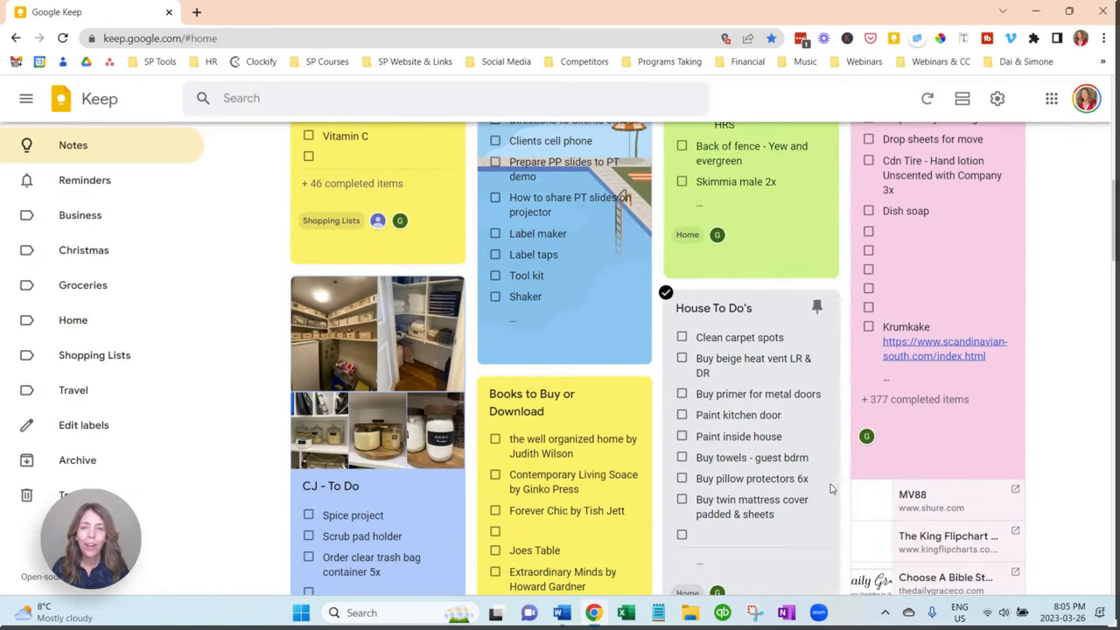
{"action": "scroll", "scroll_direction": "down", "scroll_amount": 3}
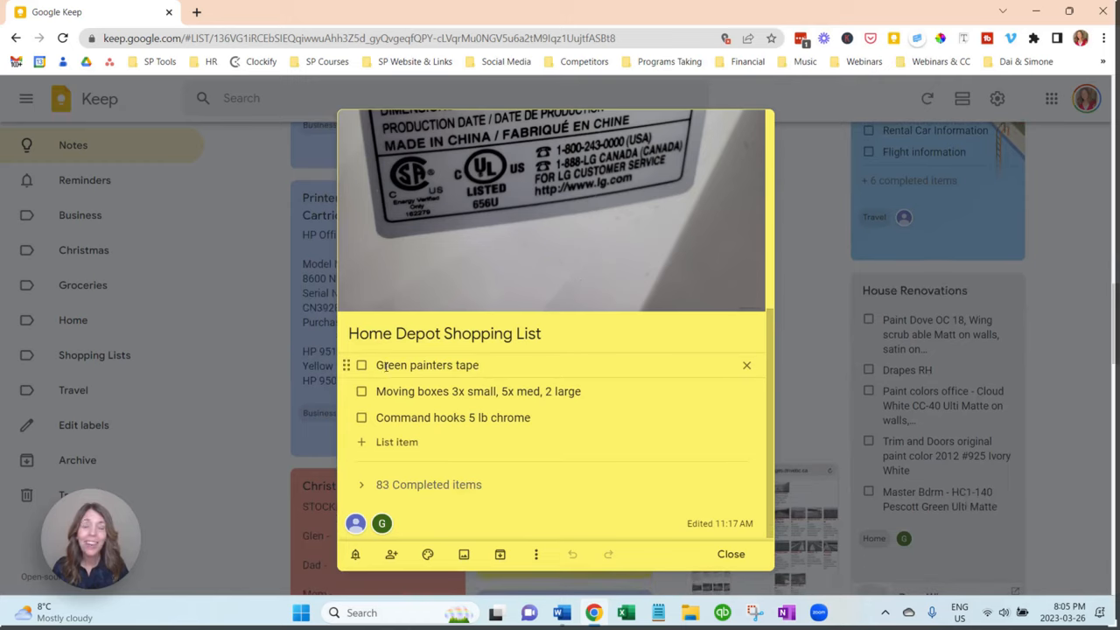
- Close the Home Depot Shopping List note and return to the notes board
{"action": "left_click", "coordinate": [427, 366]}
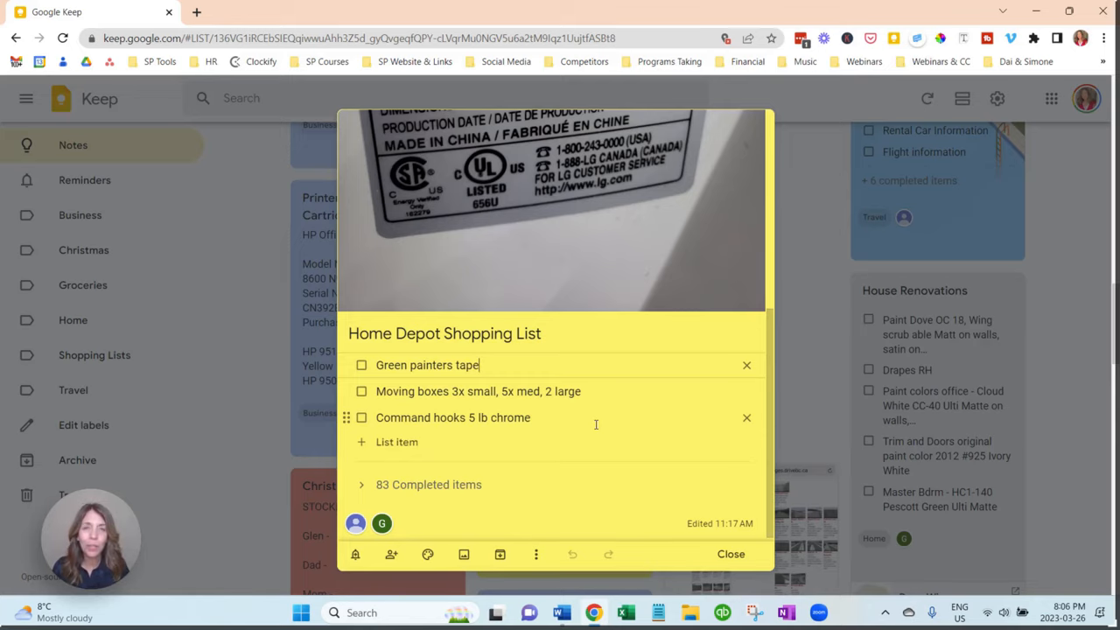
{"action": "mouse_move", "coordinate": [231, 483]}
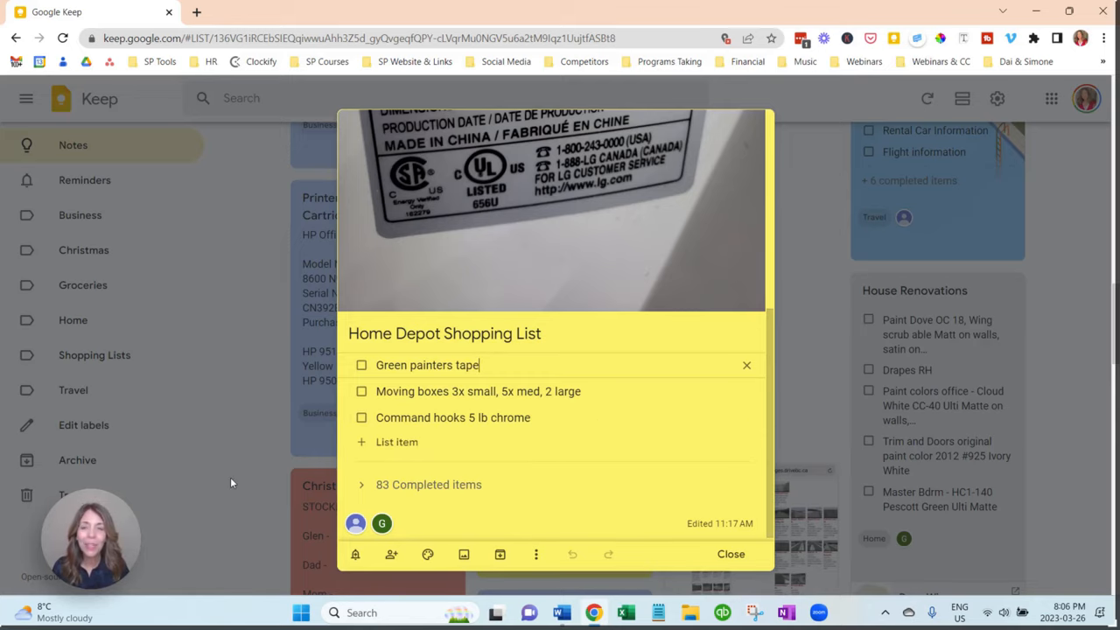
{"action": "left_click", "coordinate": [731, 553]}
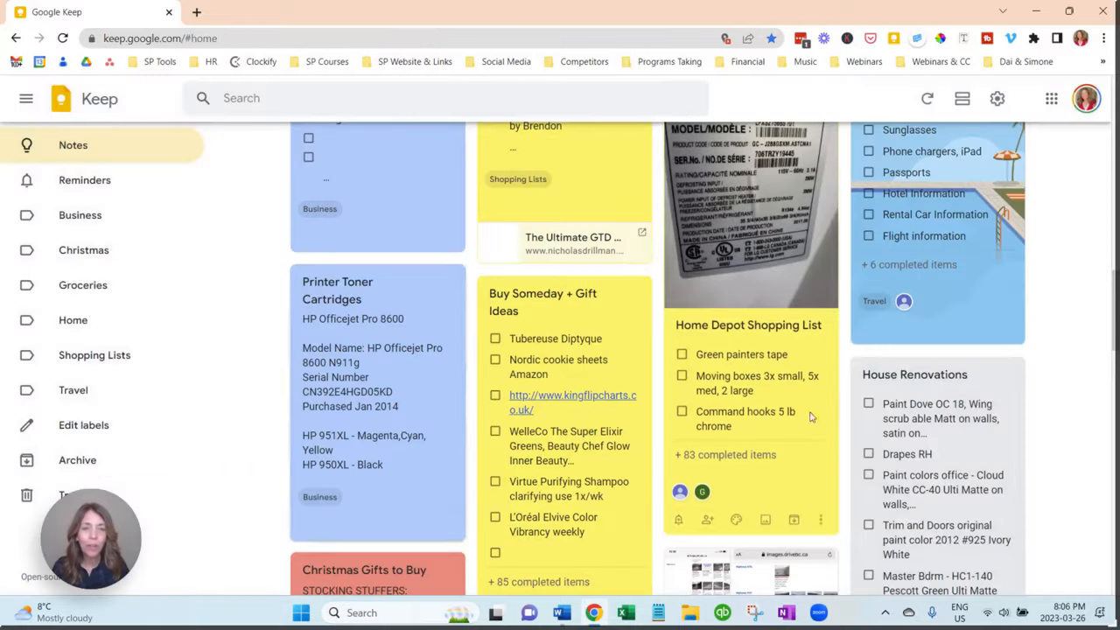
- Open the Drug Store Items to Buy note showing Vitamin C and 46 completed items
{"action": "scroll", "scroll_direction": "down", "scroll_amount": 3}
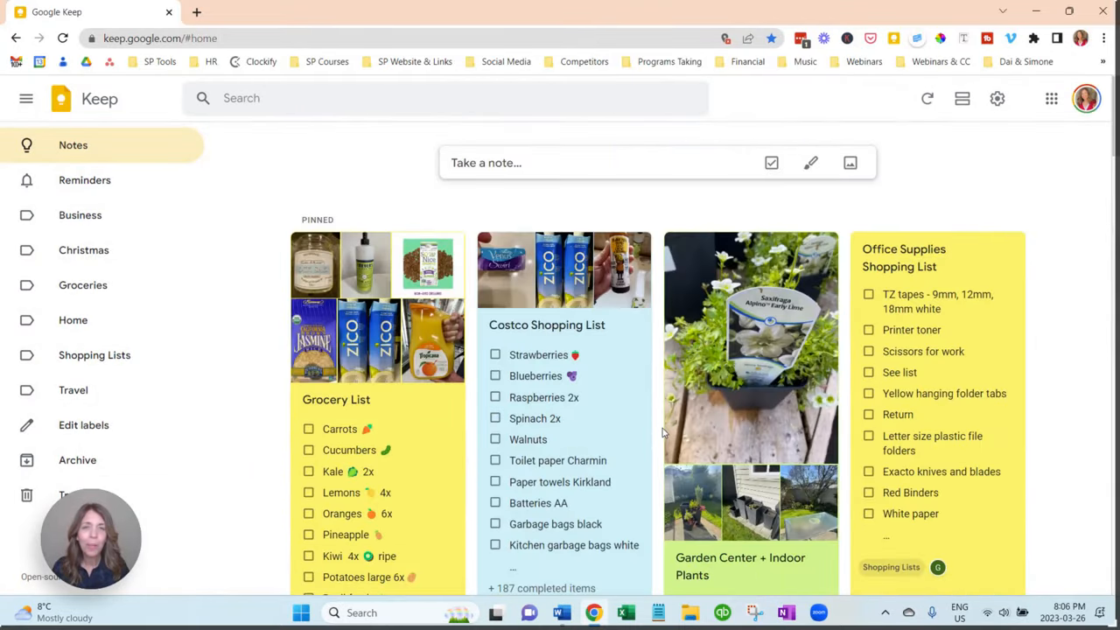
{"action": "scroll", "scroll_direction": "down", "scroll_amount": 3}
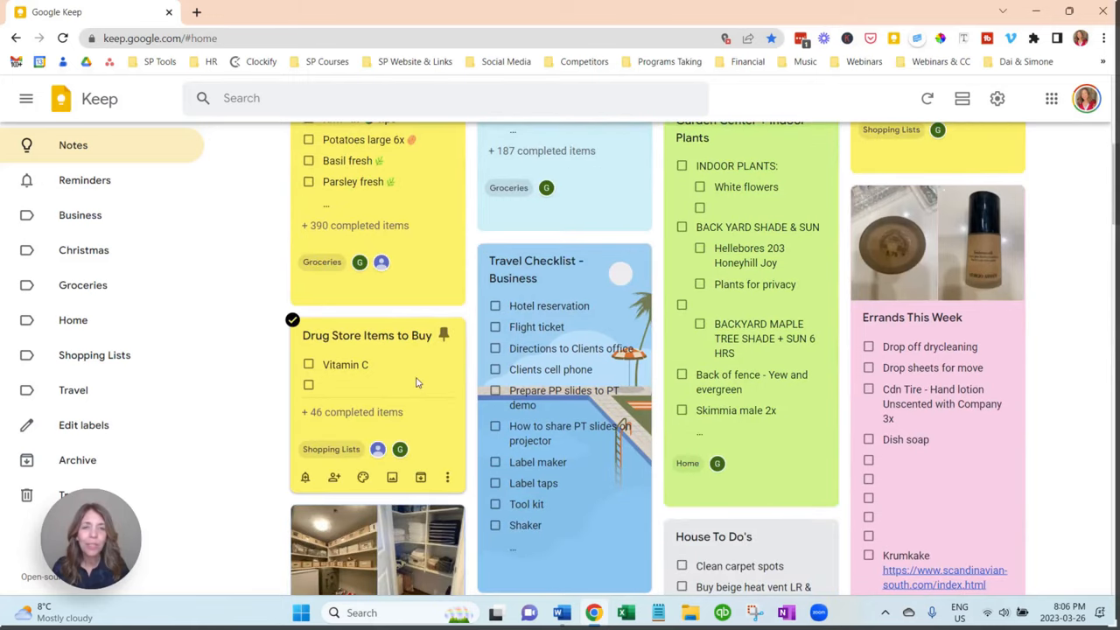
{"action": "left_click", "coordinate": [376, 336]}
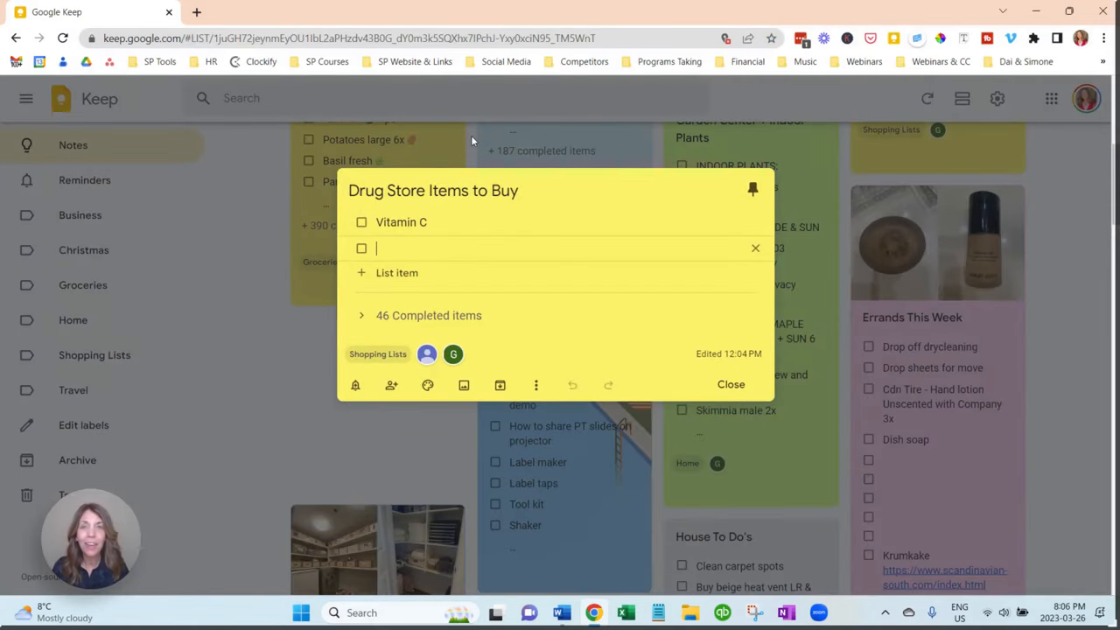
{"action": "mouse_move", "coordinate": [228, 322]}
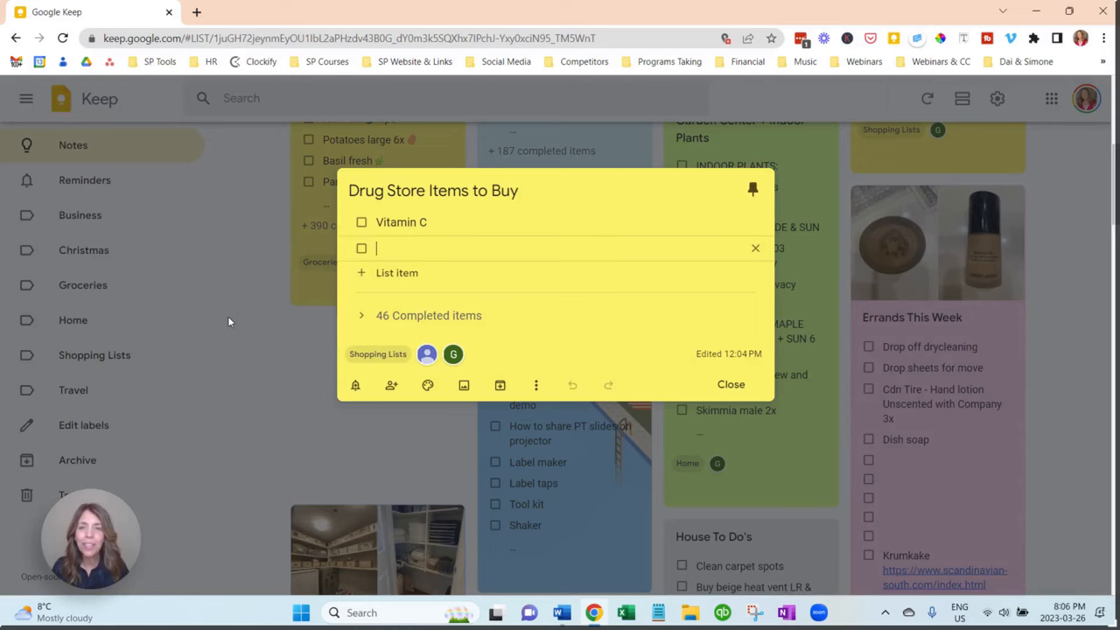
- Close the Drug Store Items to Buy note and return to the pinned notes
{"action": "left_click", "coordinate": [731, 385]}
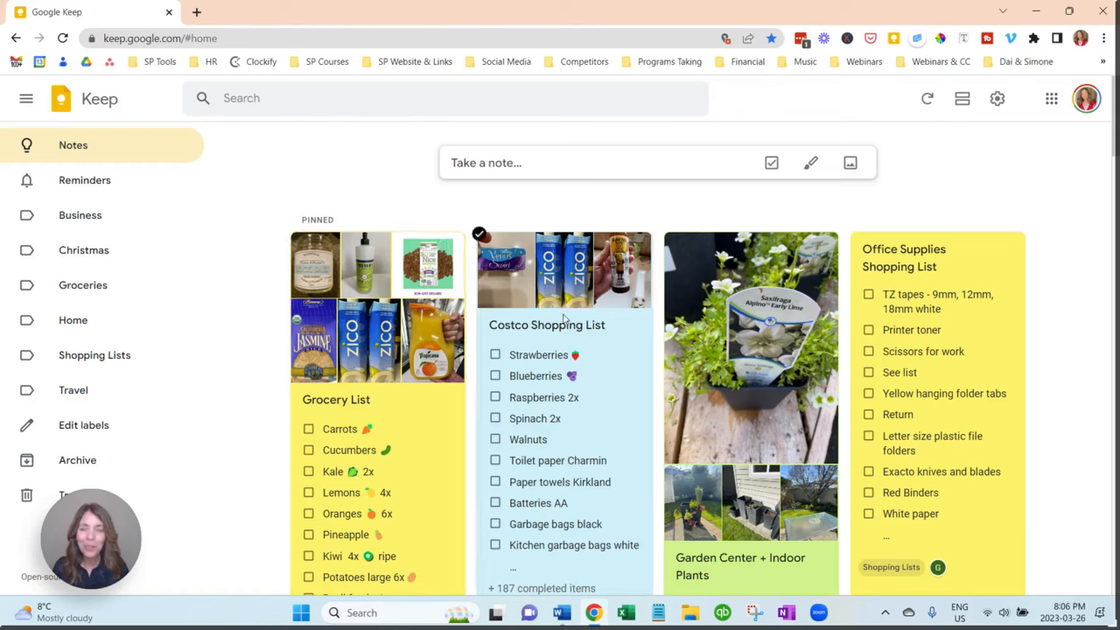
- Scroll the notes and expand the Take a note composer for a new blank note
{"action": "scroll", "scroll_direction": "down", "scroll_amount": 3}
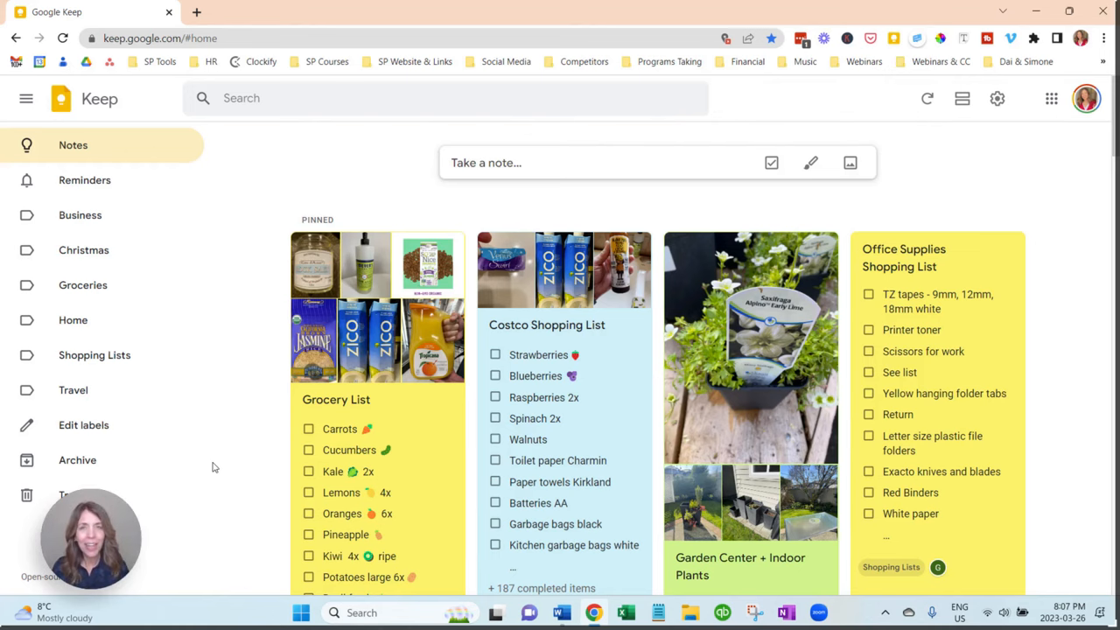
{"action": "scroll", "scroll_direction": "down", "scroll_amount": 3}
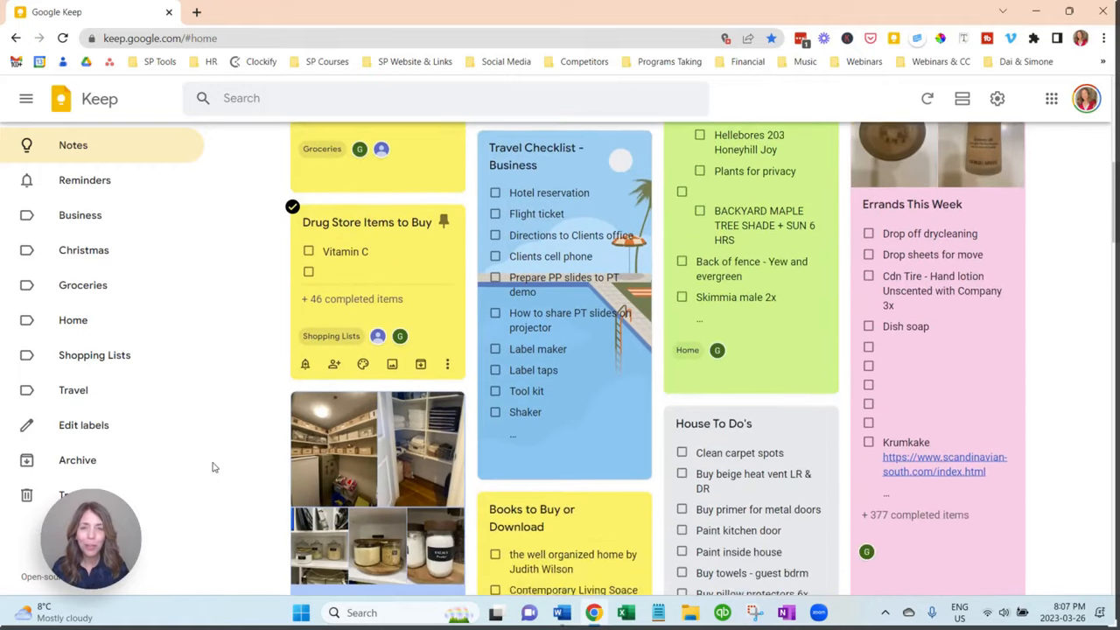
{"action": "scroll", "scroll_direction": "down", "scroll_amount": 3}
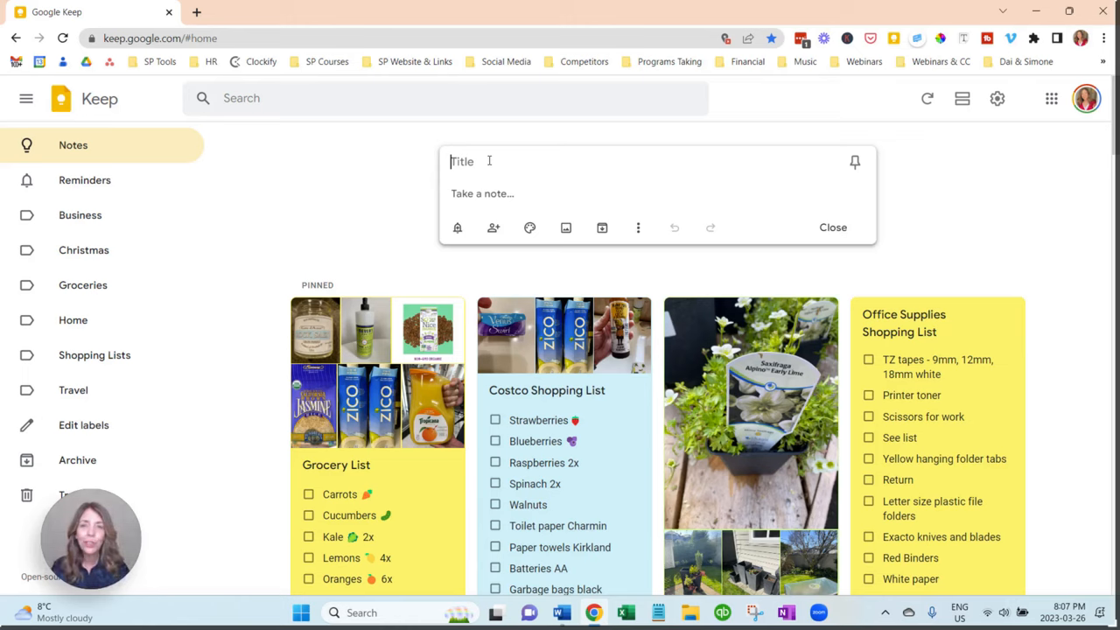
- Title the new note 'To Do List' and switch it to Show checkboxes
{"action": "type", "text": "T"}
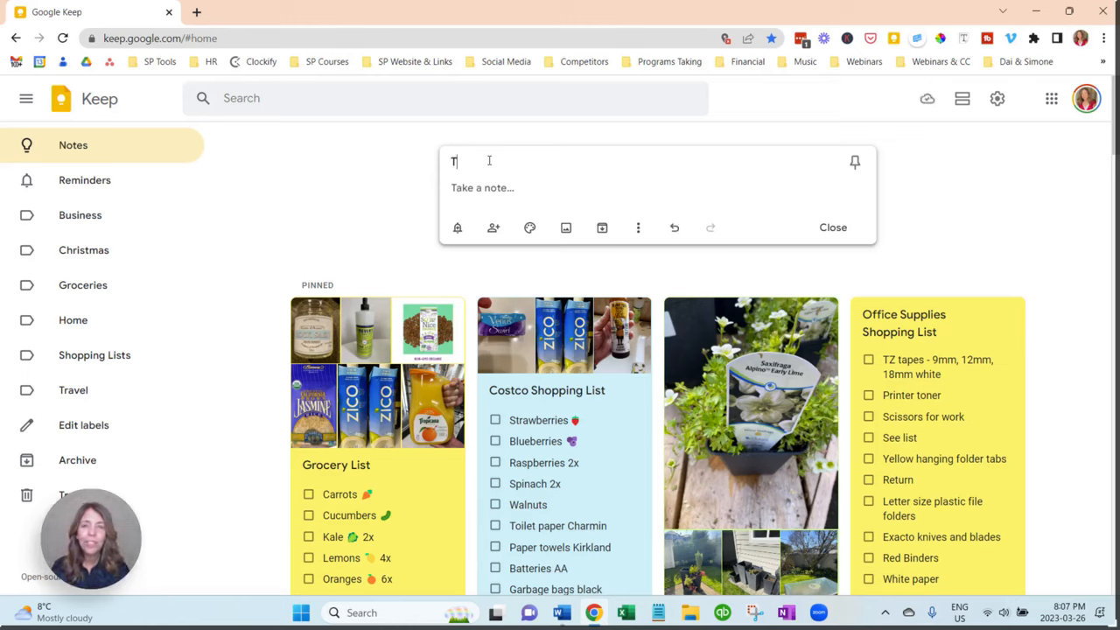
{"action": "type", "text": "To Do List"}
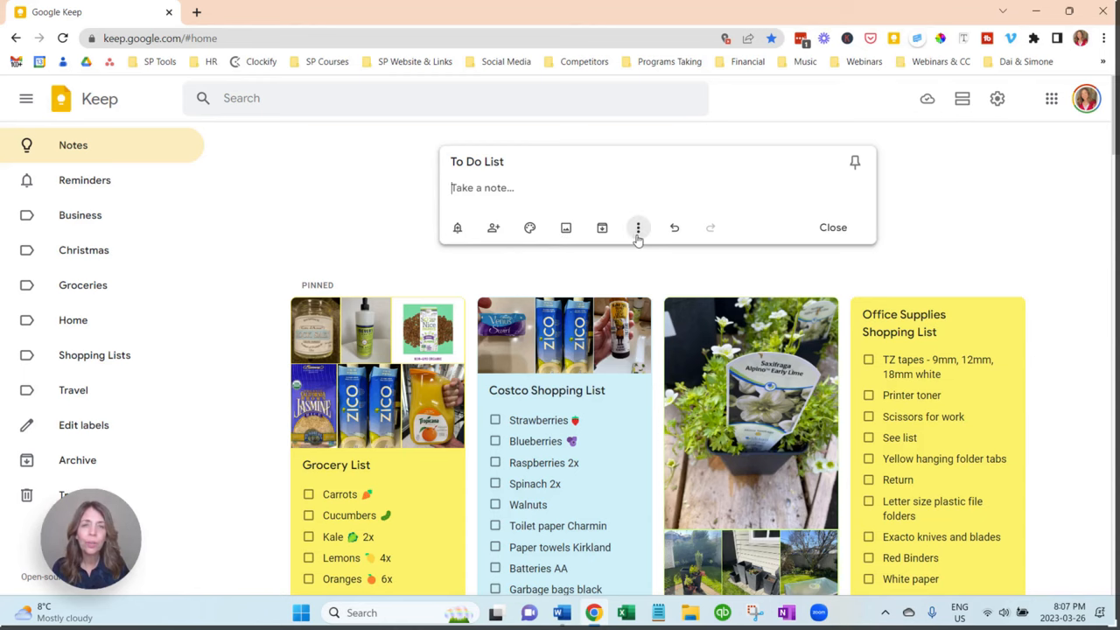
{"action": "left_click", "coordinate": [637, 228]}
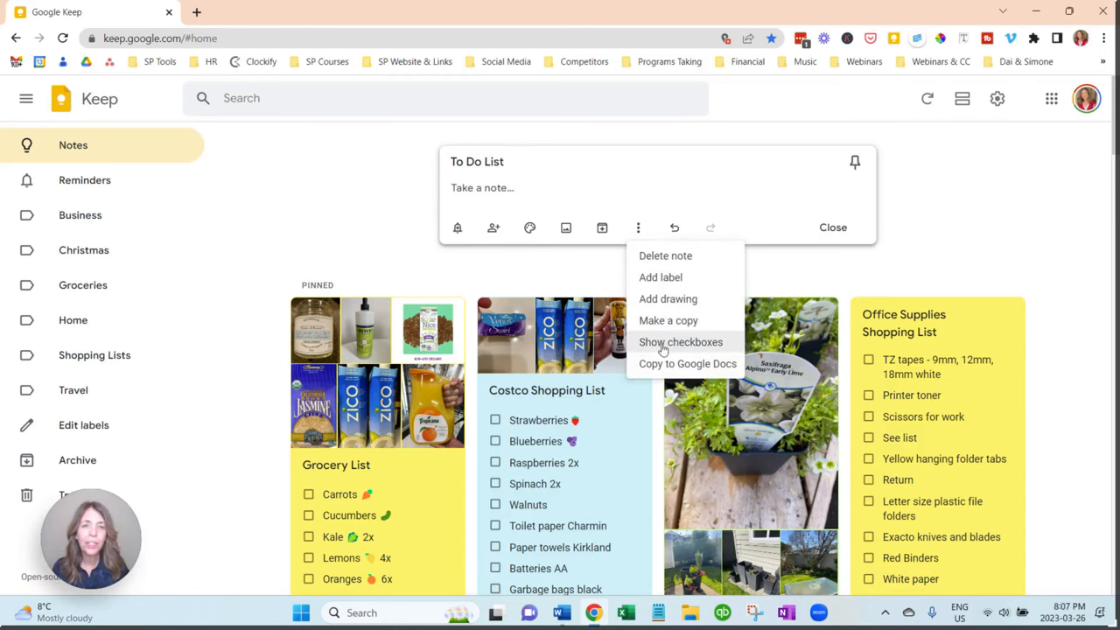
{"action": "left_click", "coordinate": [680, 341]}
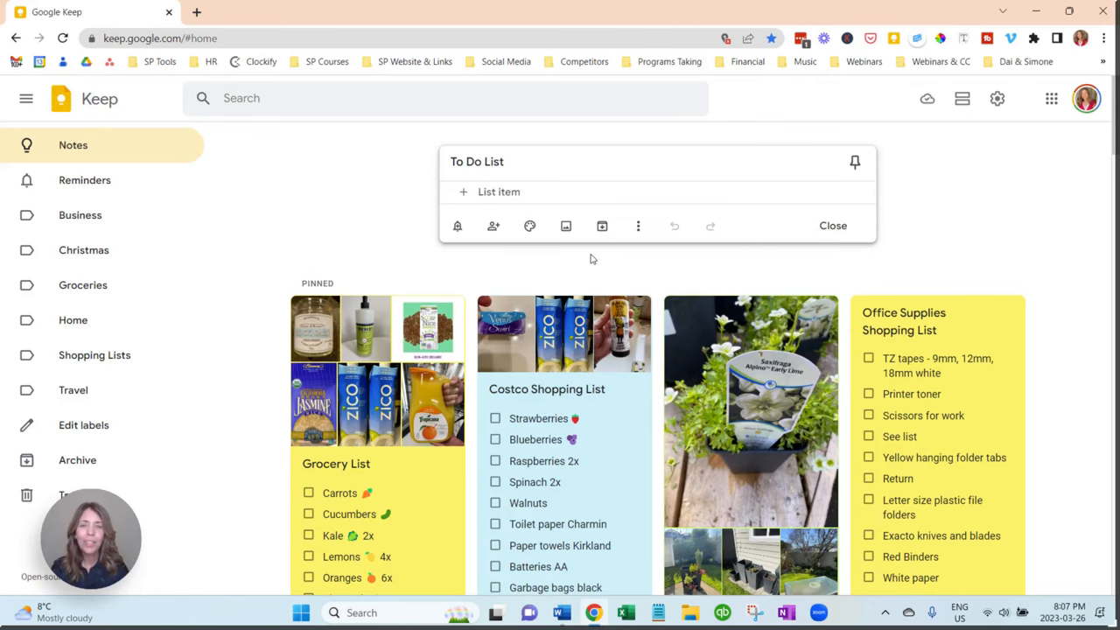
- Add checklist items Buy Vit D and Buy Kale, then save and close the note
{"action": "type", "text": "Buy"}
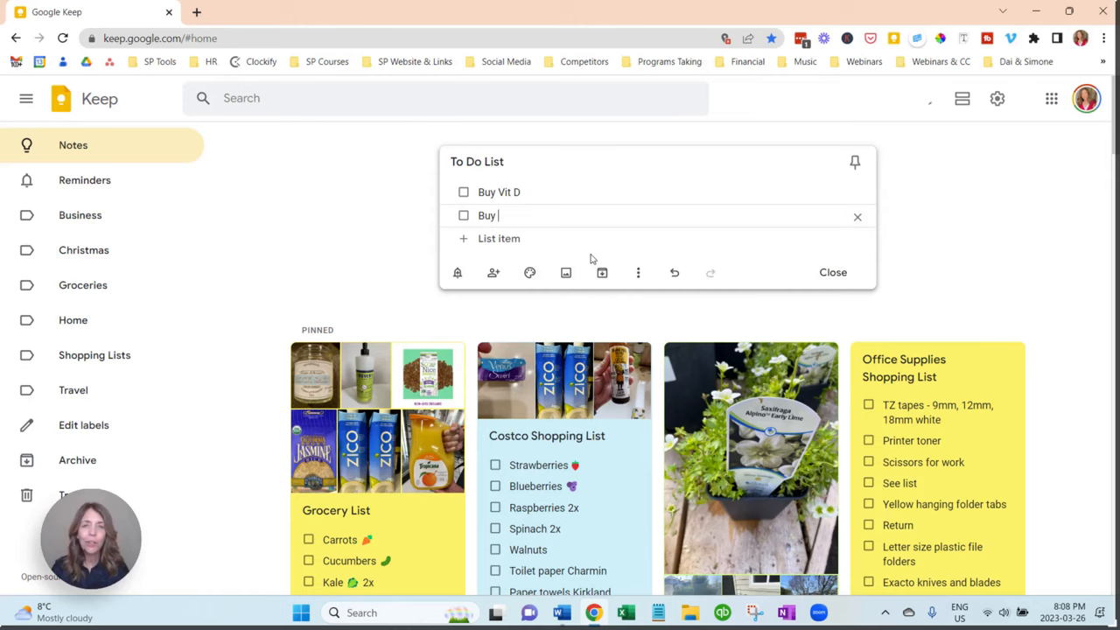
{"action": "type", "text": "Kal"}
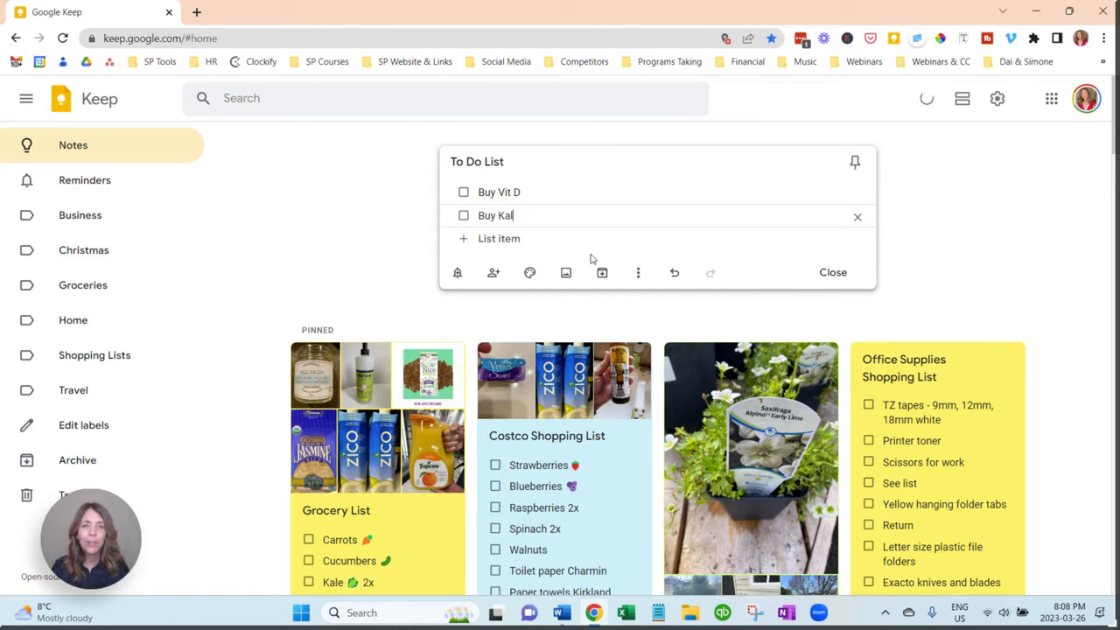
{"action": "type", "text": "e"}
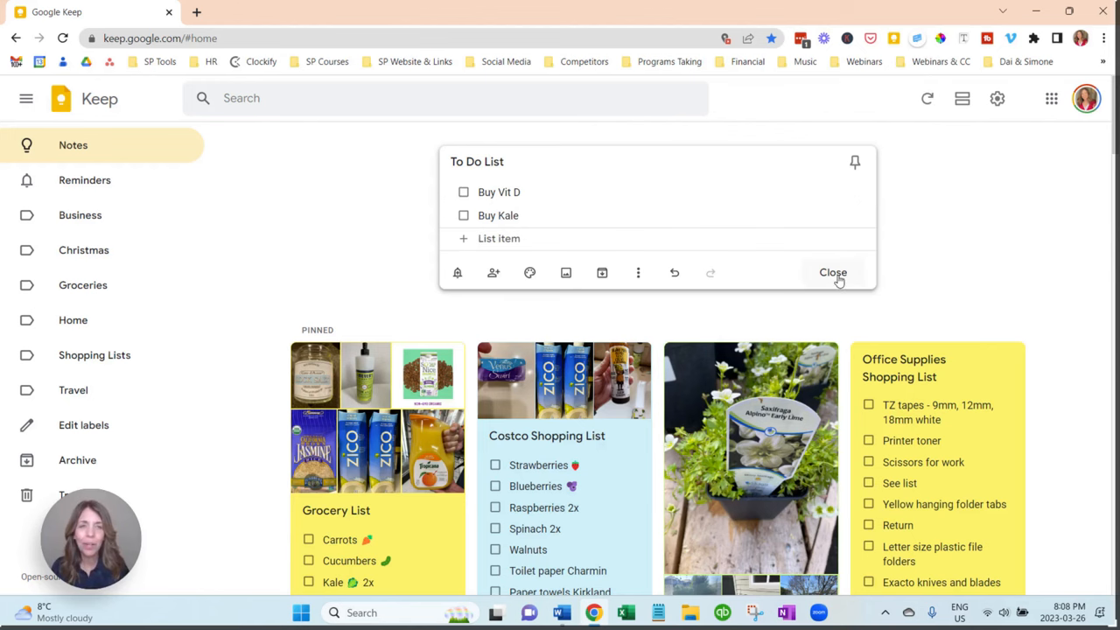
{"action": "left_click", "coordinate": [833, 273]}
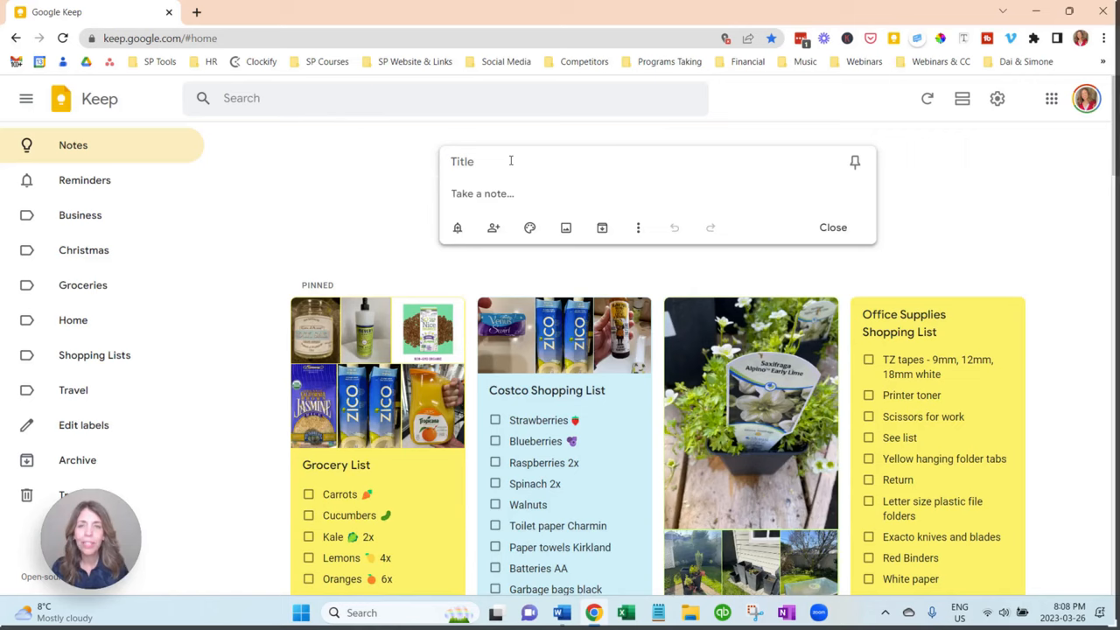
- Title a second note 'To Do List' and switch it to Show checkboxes
{"action": "left_click", "coordinate": [490, 161]}
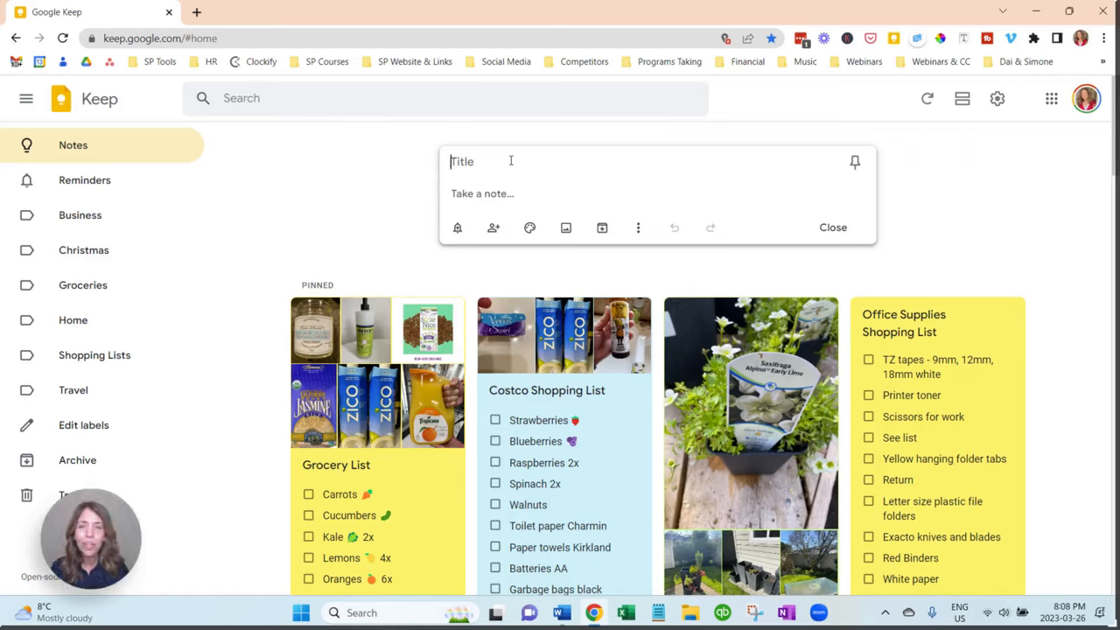
{"action": "type", "text": "To Do List"}
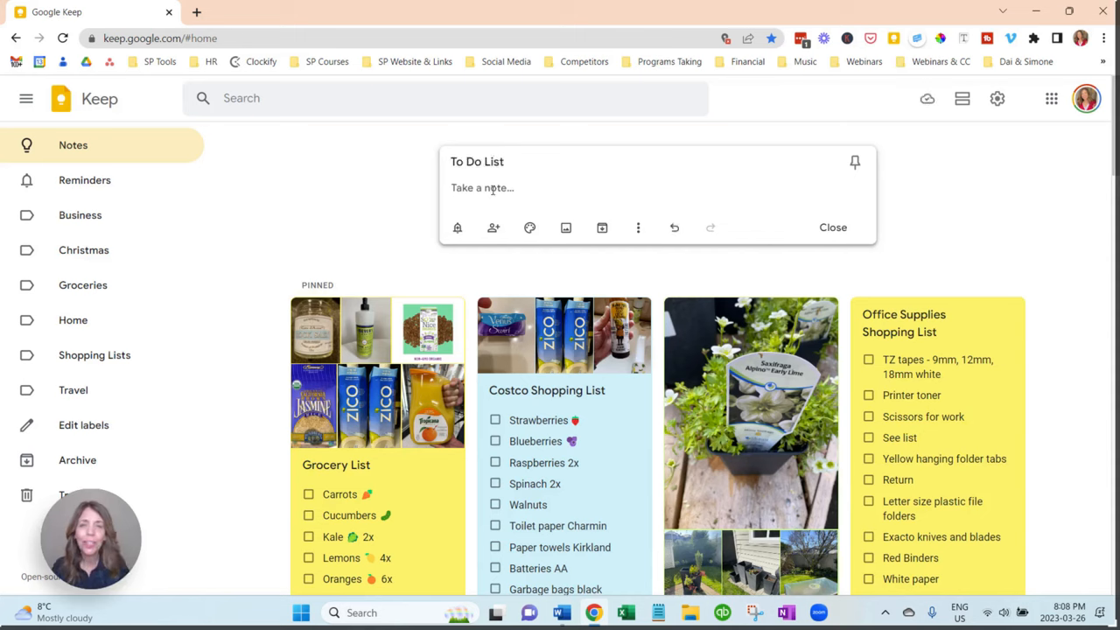
{"action": "left_click", "coordinate": [637, 228]}
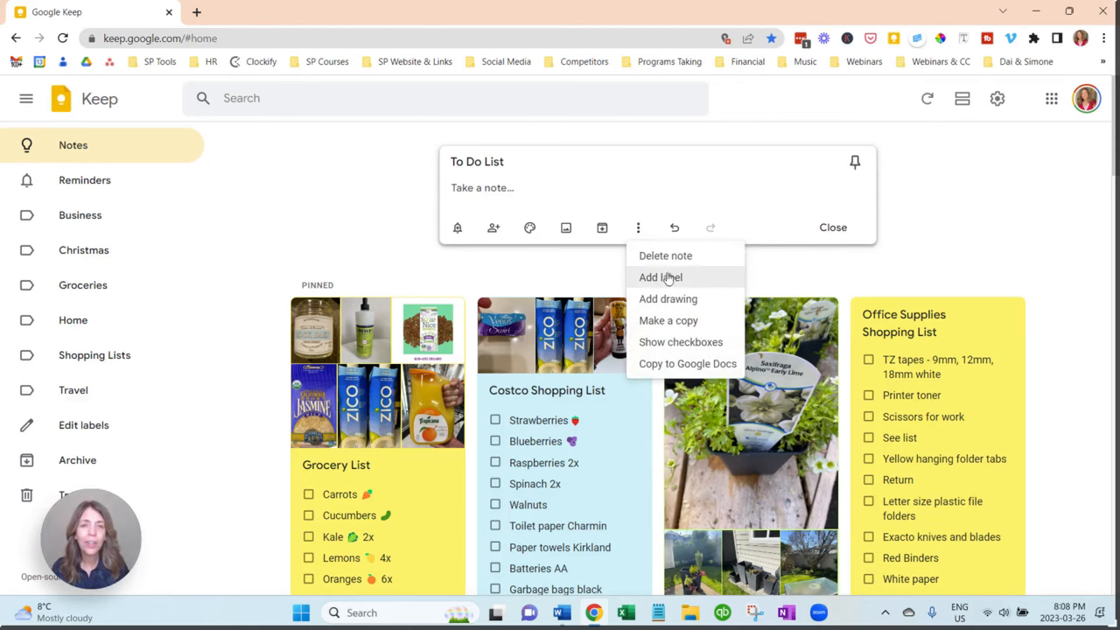
{"action": "left_click", "coordinate": [681, 341]}
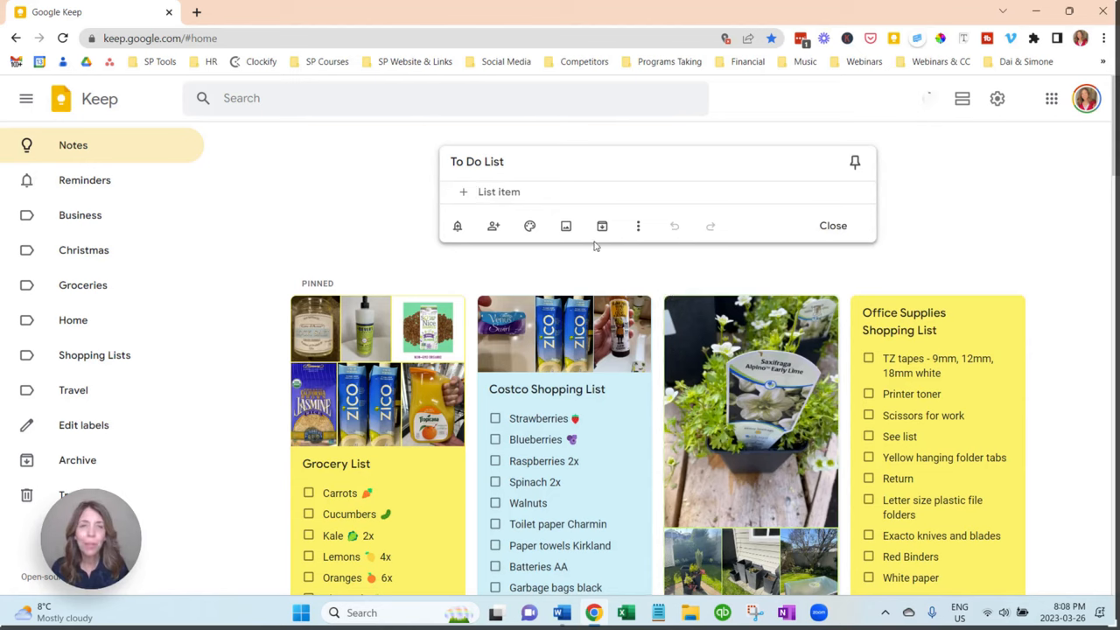
- View the Background colour options for the note, then close it
{"action": "left_click", "coordinate": [529, 225]}
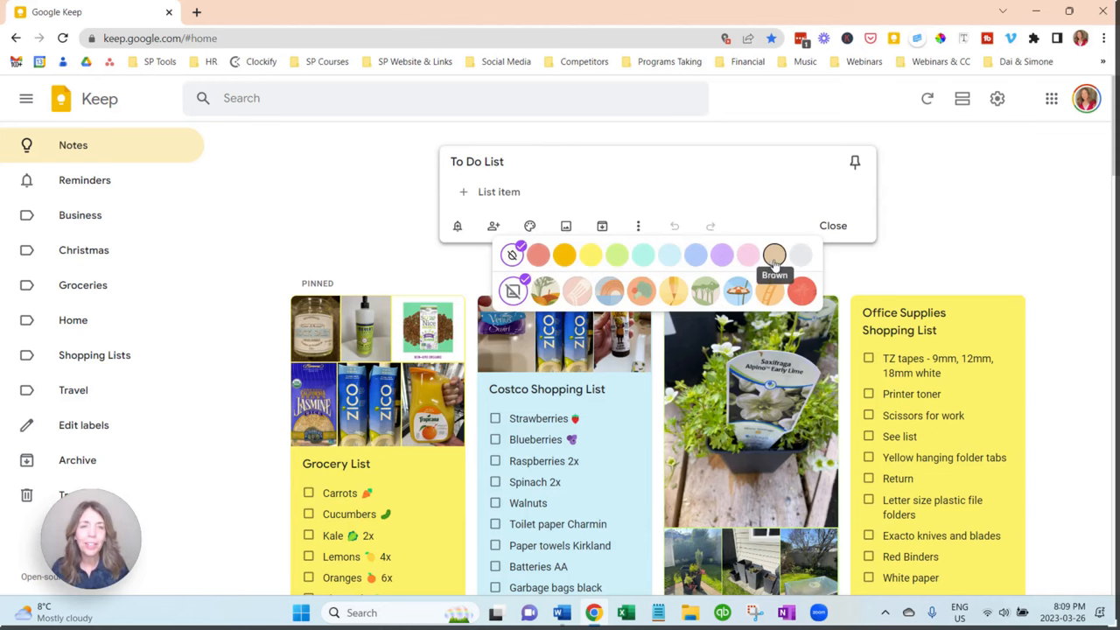
{"action": "left_click", "coordinate": [833, 226]}
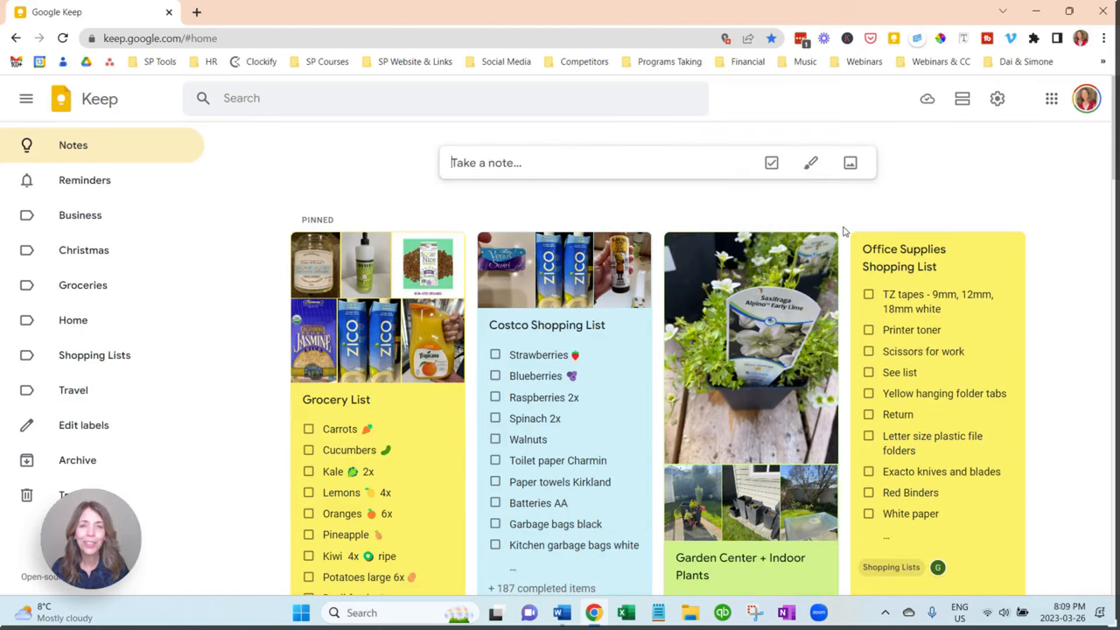